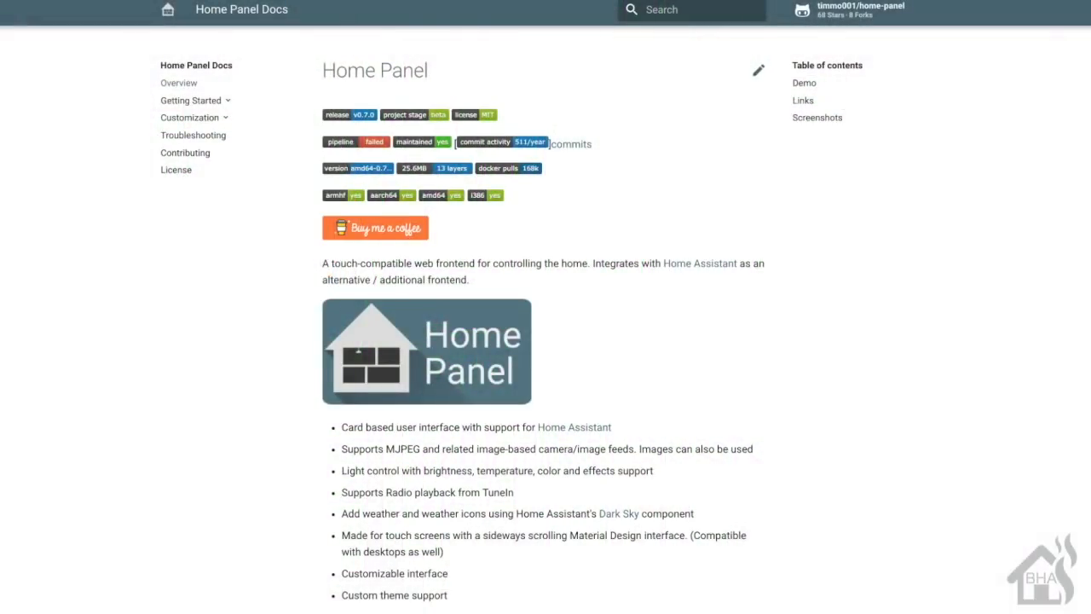
{"action": "mouse_move", "coordinate": [559, 238]}
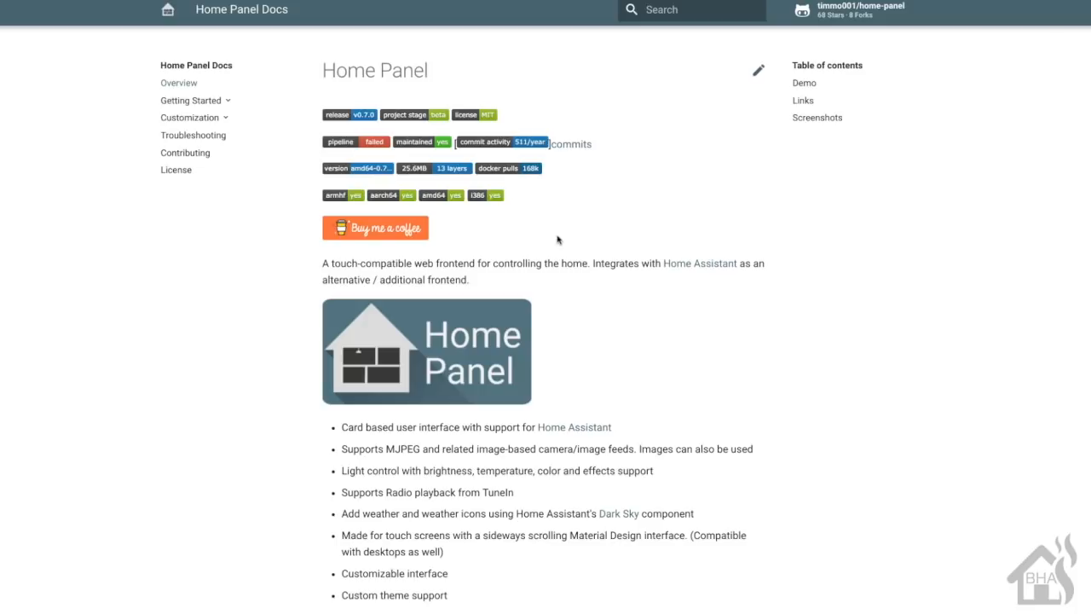
Step: Reach the Template page under Customization and select the full starter template JSON for copying
{"action": "scroll", "scroll_direction": "down", "scroll_amount": 3}
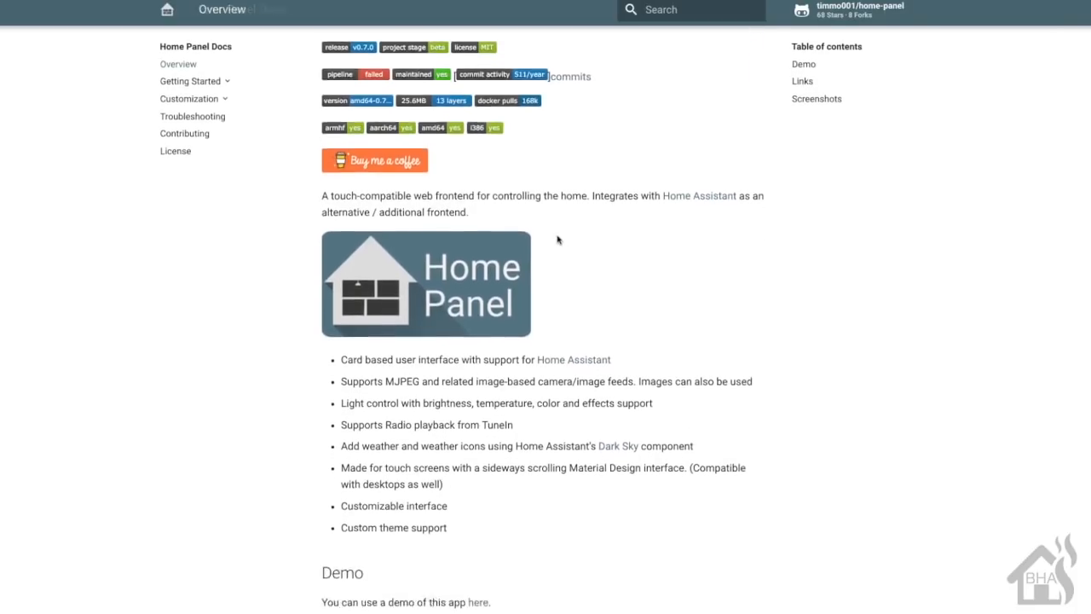
{"action": "scroll", "scroll_direction": "down", "scroll_amount": 3}
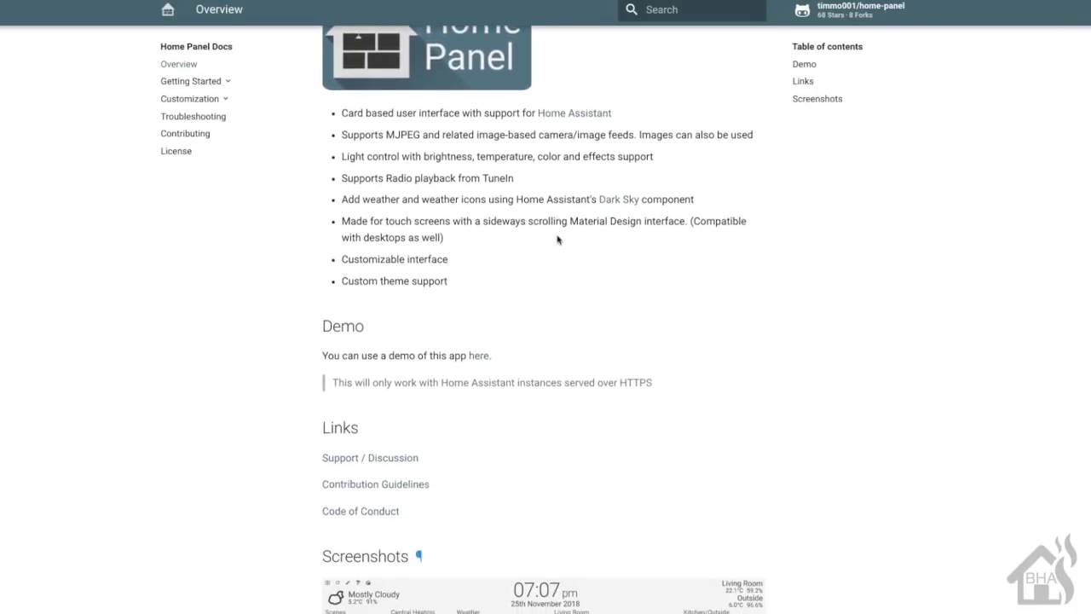
{"action": "scroll", "scroll_direction": "down", "scroll_amount": 3}
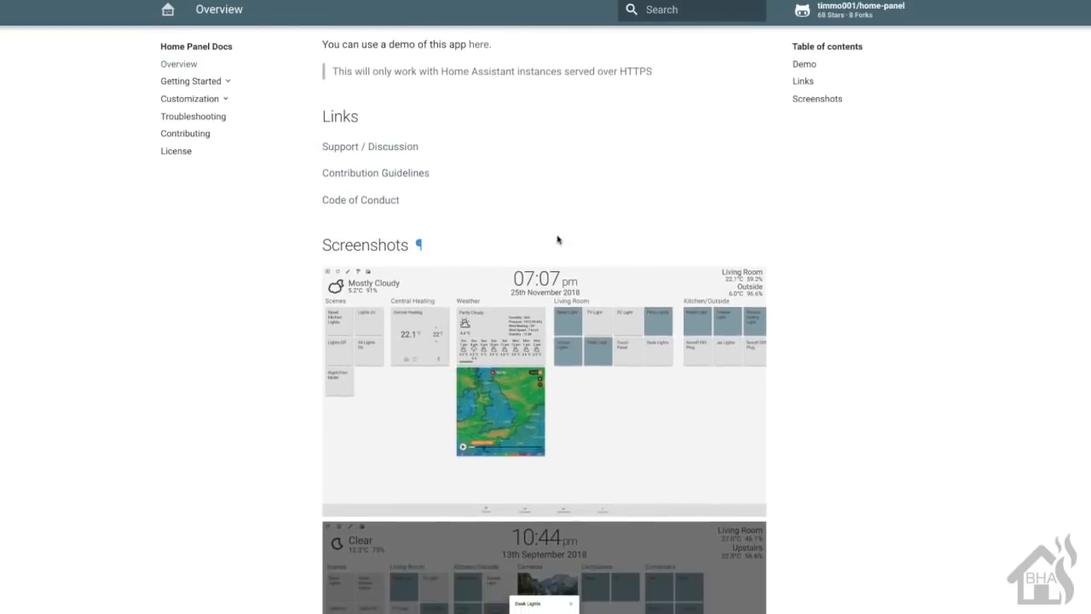
{"action": "scroll", "scroll_direction": "down", "scroll_amount": 3}
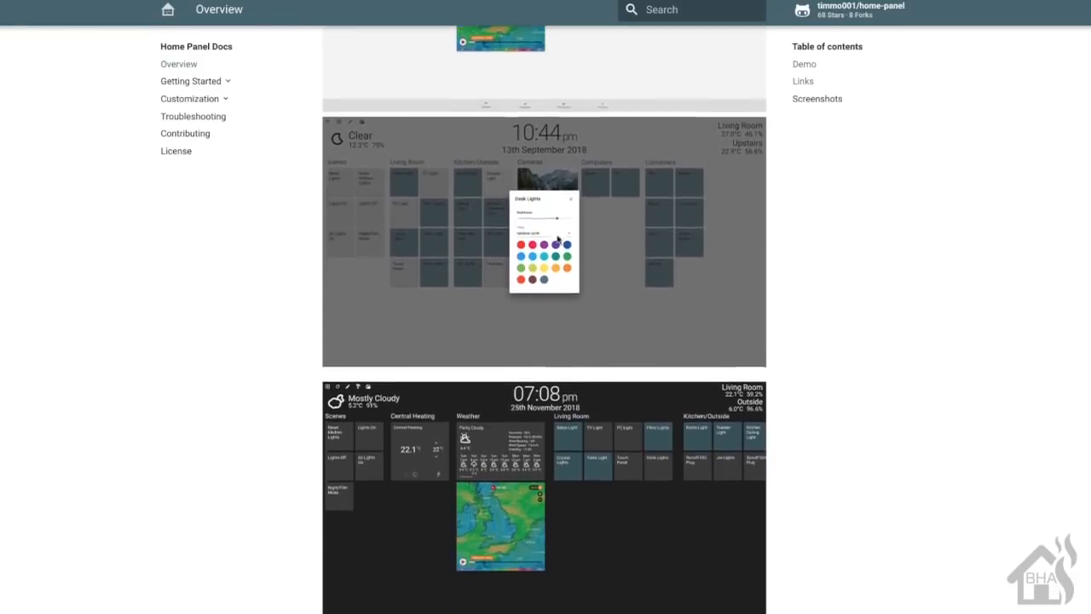
{"action": "scroll", "scroll_direction": "down", "scroll_amount": 3}
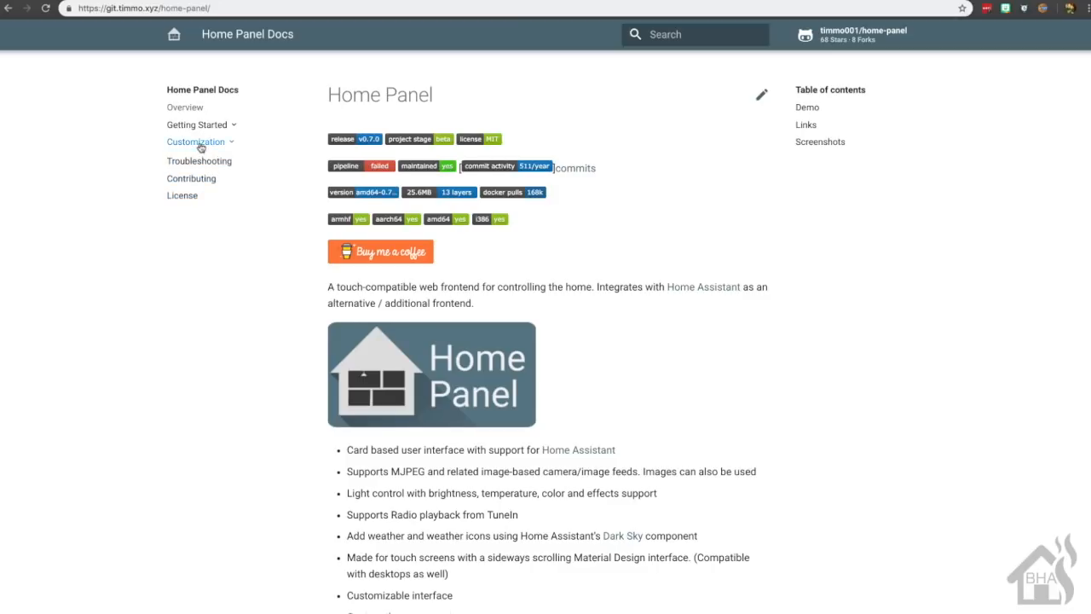
{"action": "left_click", "coordinate": [196, 142]}
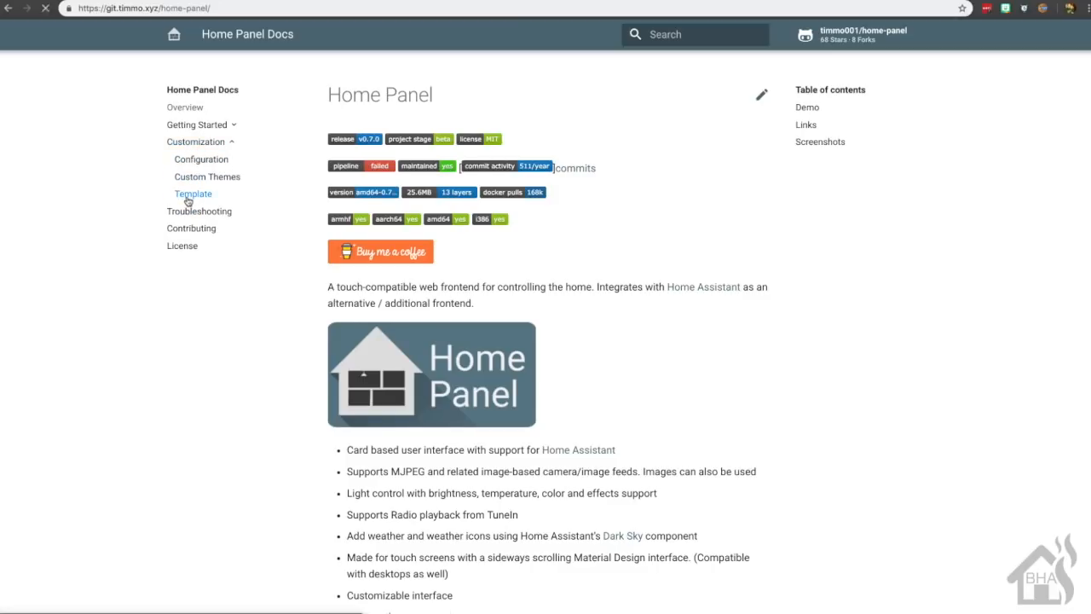
{"action": "left_click", "coordinate": [193, 195]}
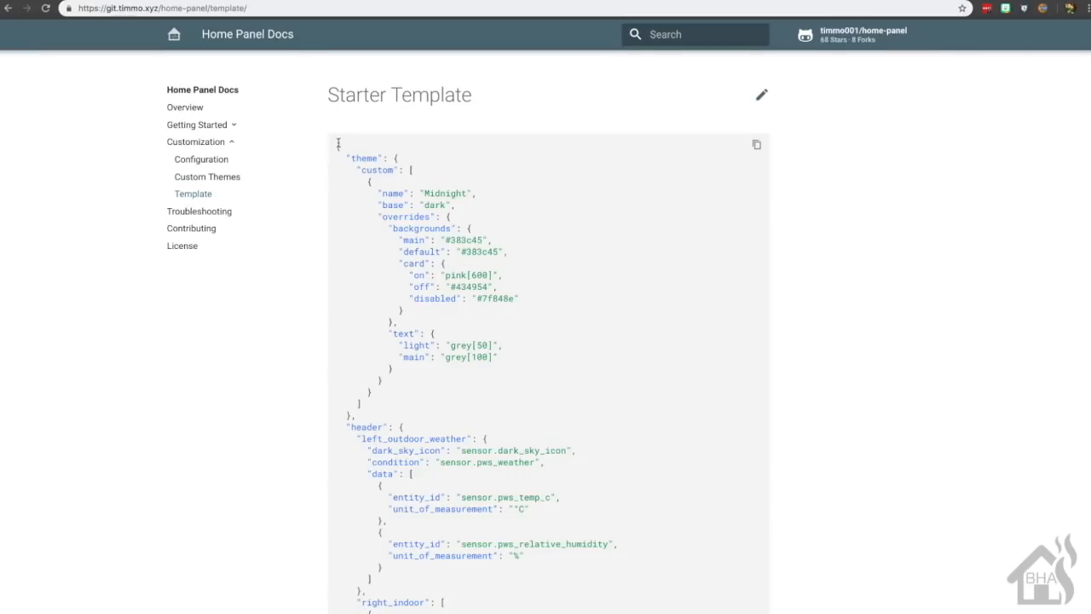
{"action": "left_click_drag", "start_coordinate": [337, 145], "coordinate": [396, 191]}
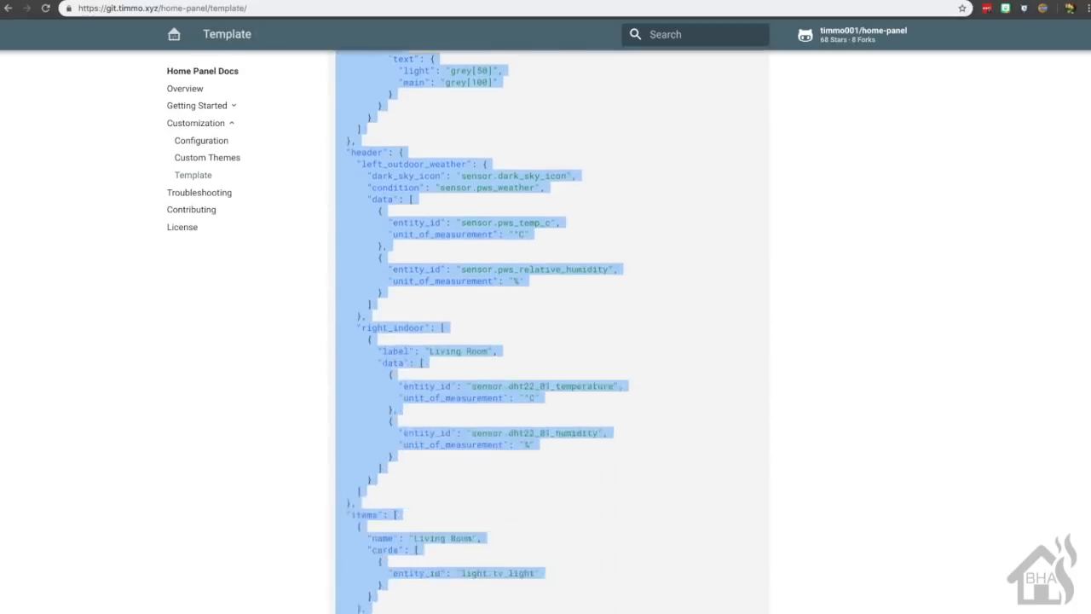
{"action": "scroll", "scroll_direction": "down", "scroll_amount": 3}
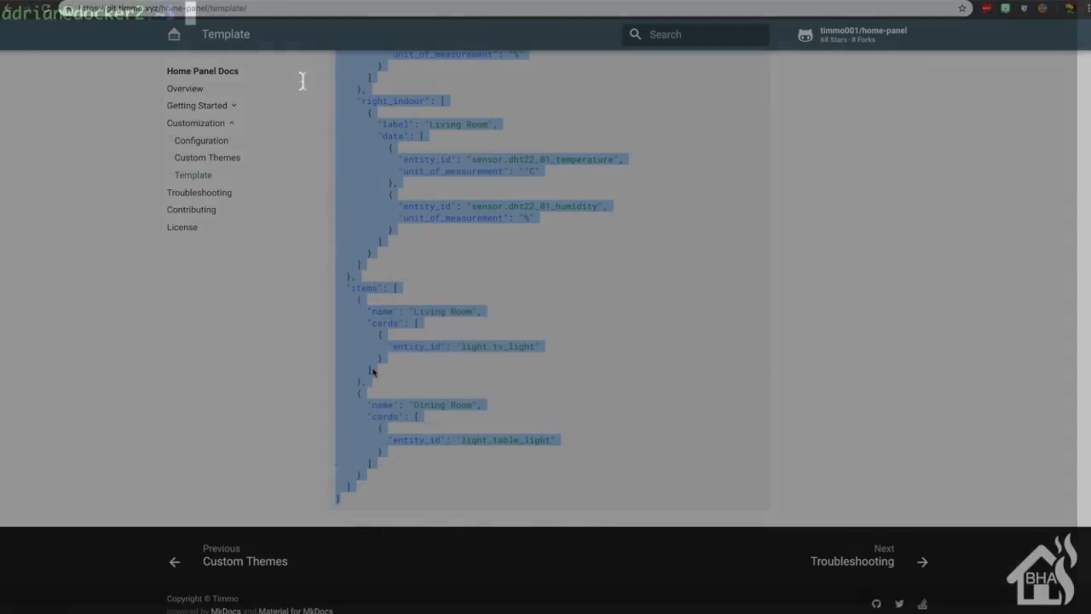
Step: Make a home_panel directory and list the folder contents to confirm it
{"action": "type", "text": "mkd"}
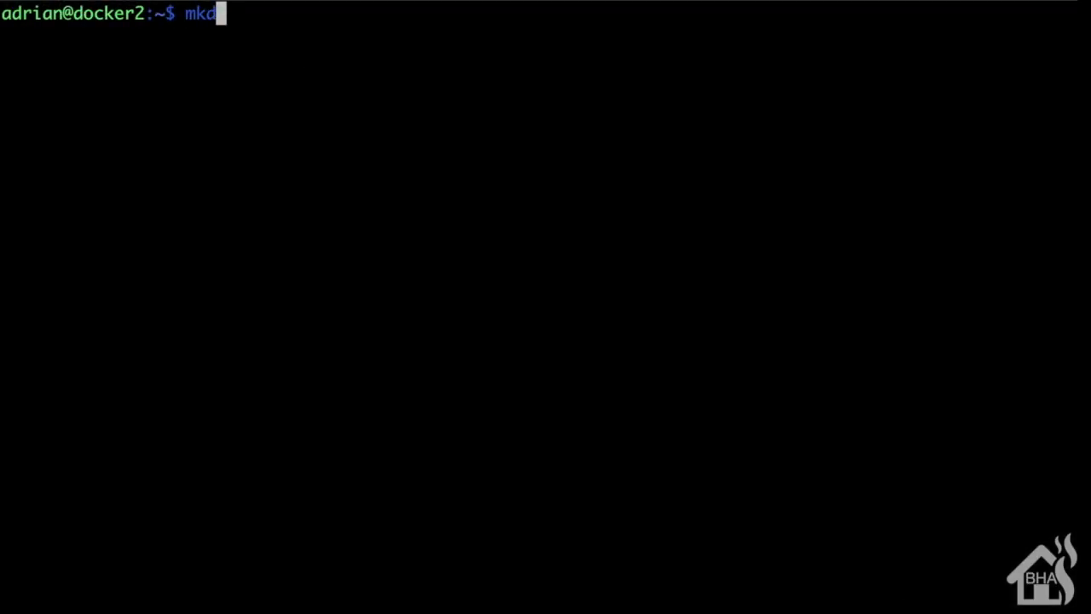
{"action": "type", "text": "ir"}
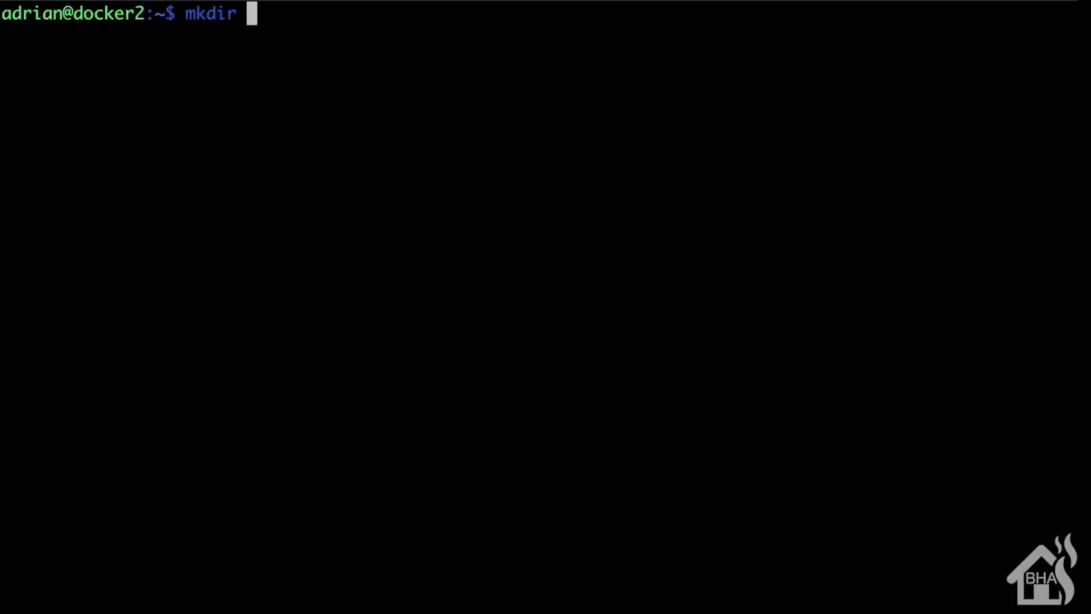
{"action": "type", "text": "ho"}
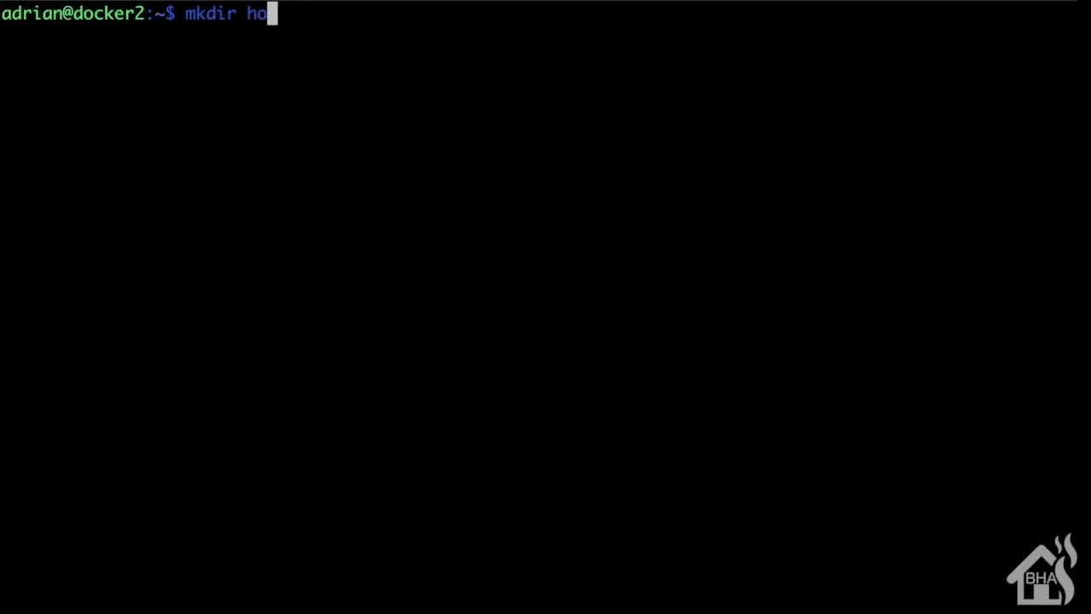
{"action": "type", "text": "me_panel"}
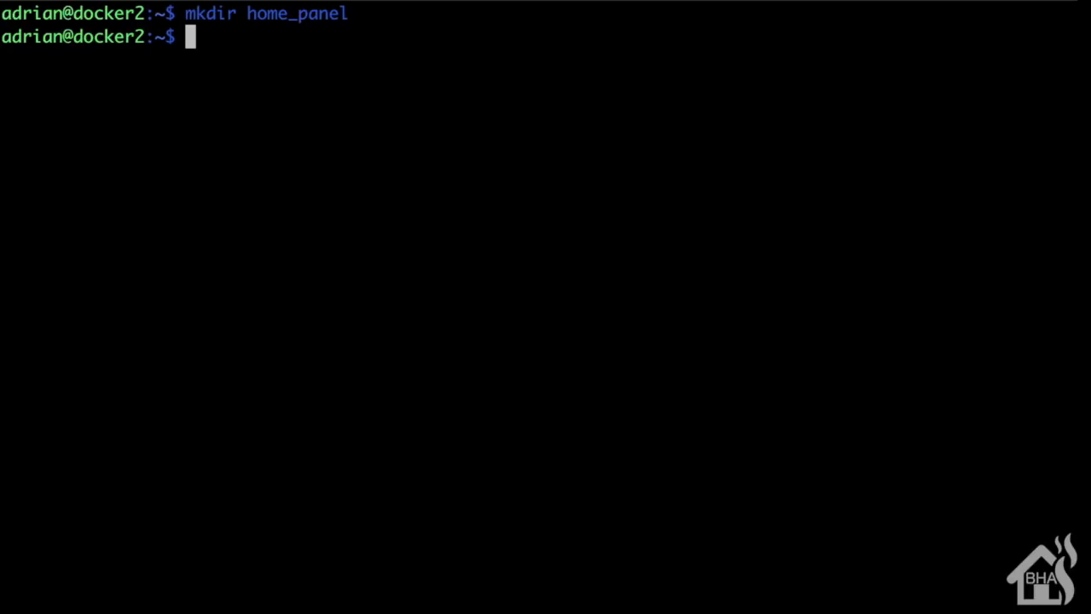
{"action": "type", "text": "ls"}
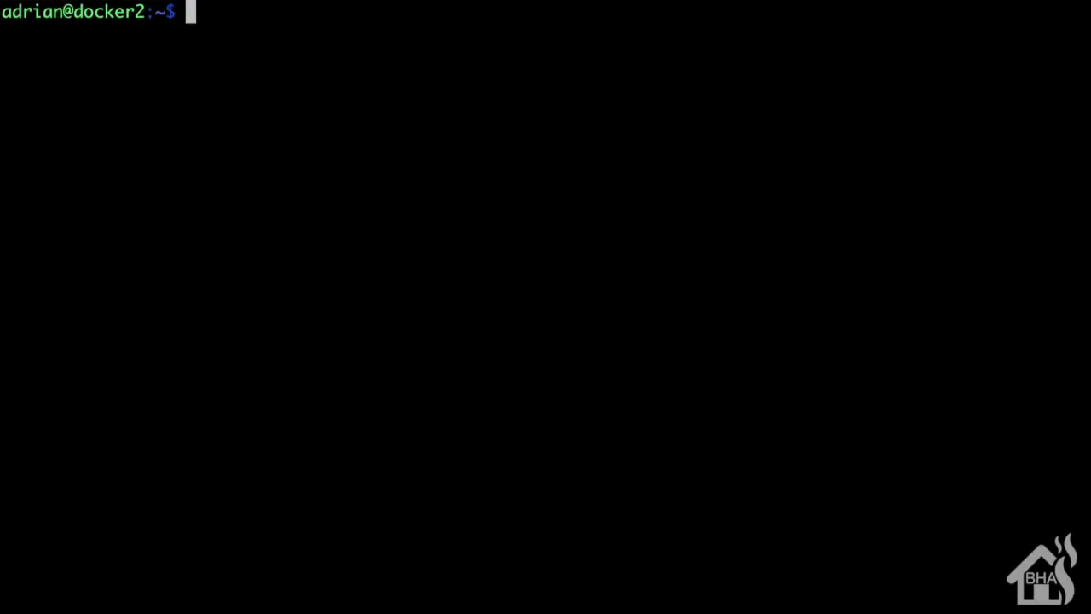
Step: Change into home_panel and begin a new config.json in vi
{"action": "type", "text": "cd home"}
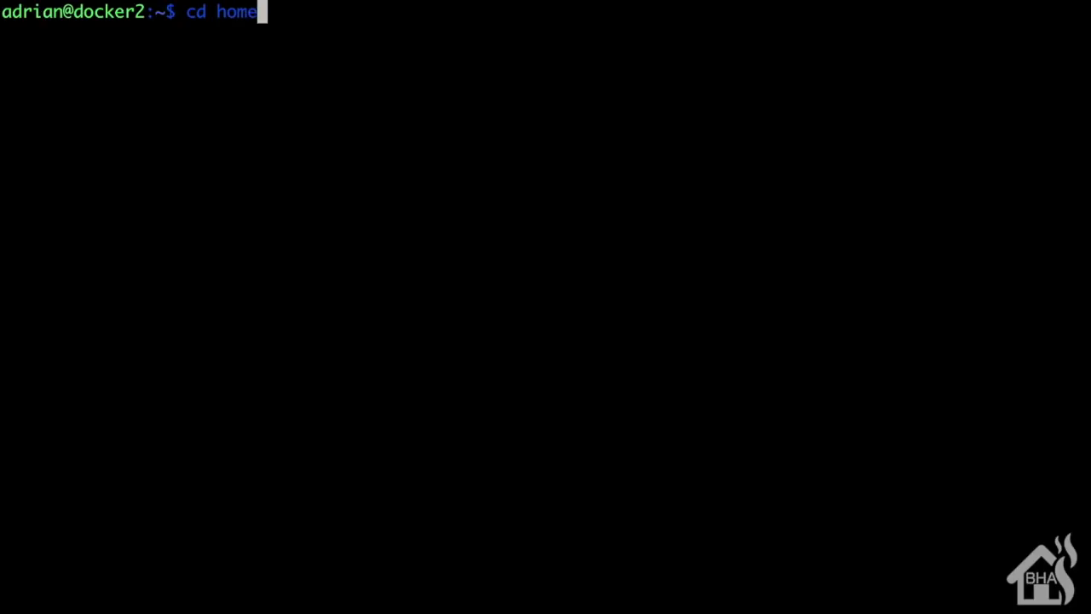
{"action": "key", "text": "Tab"}
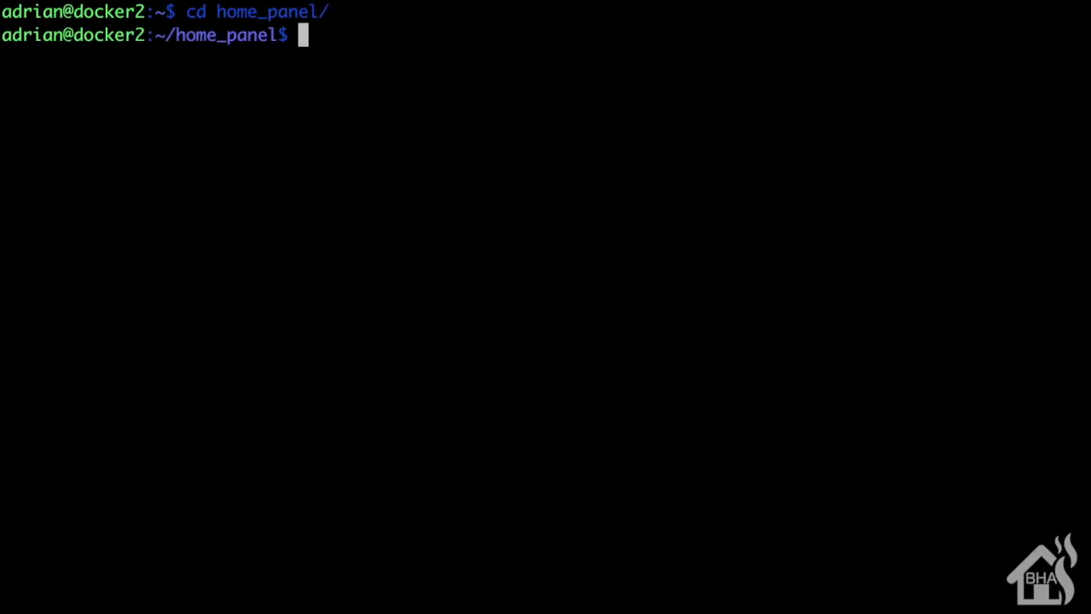
{"action": "type", "text": "vi"}
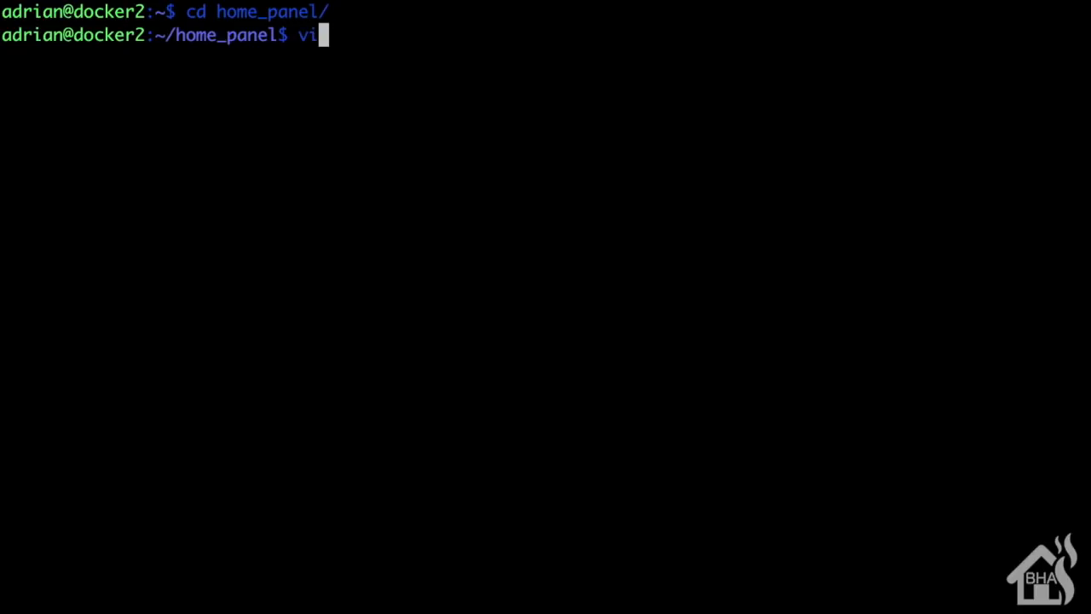
{"action": "type", "text": "con"}
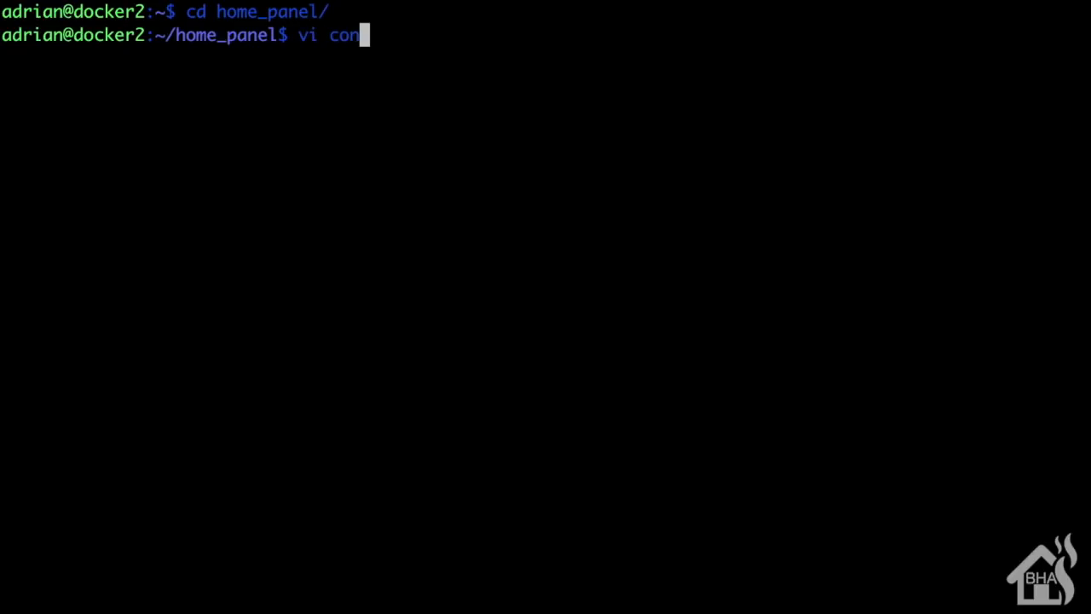
{"action": "type", "text": "fig."}
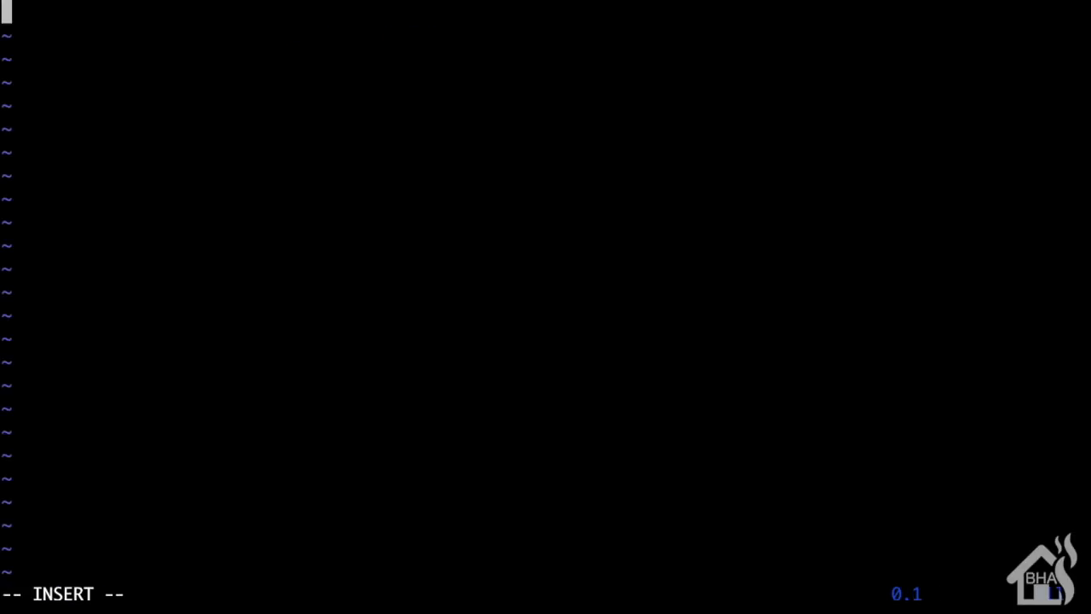
{"action": "mouse_move", "coordinate": [232, 111]}
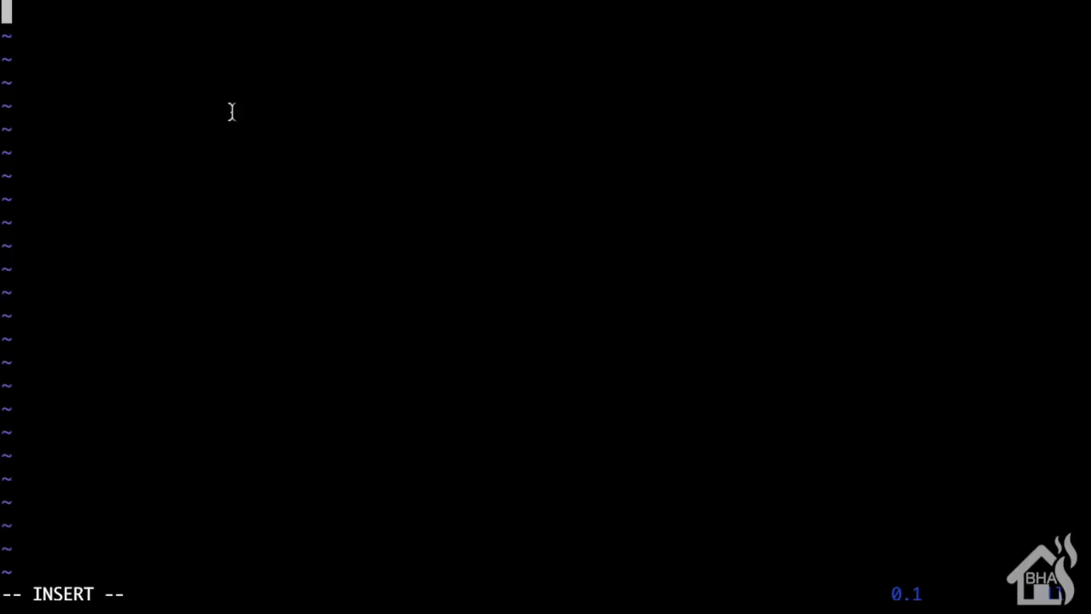
Step: Paste the copied starter template JSON into config.json and leave insert mode
{"action": "right_click", "coordinate": [232, 112]}
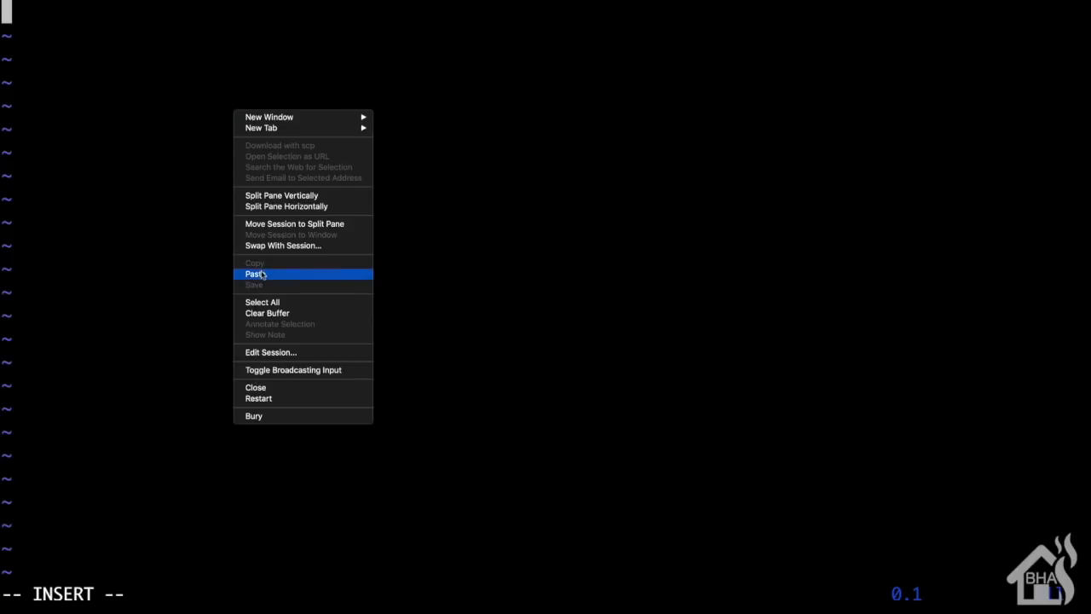
{"action": "left_click", "coordinate": [256, 273]}
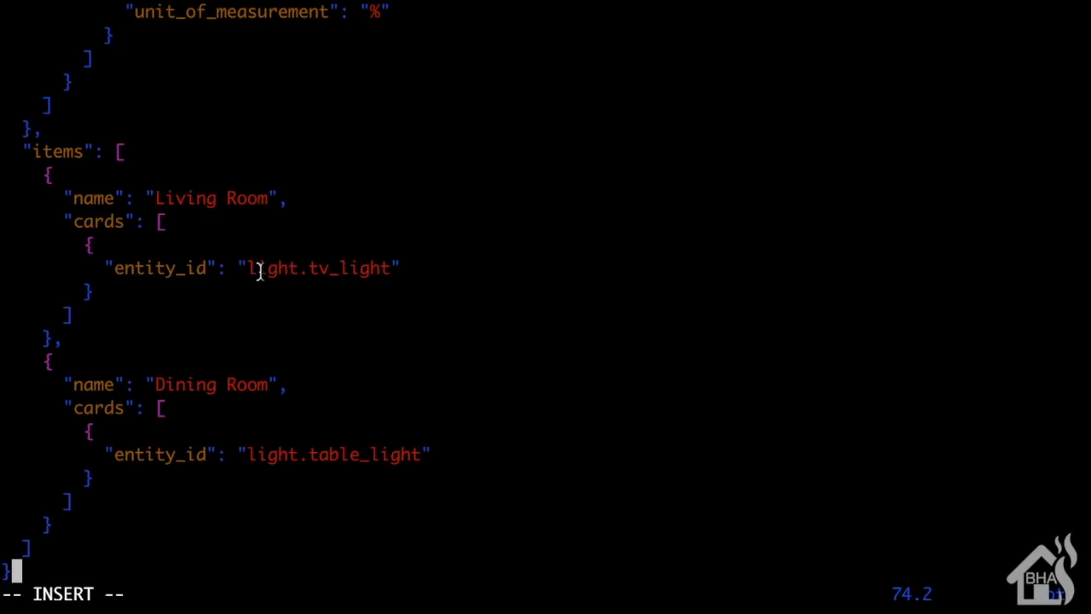
{"action": "key", "text": "Escape"}
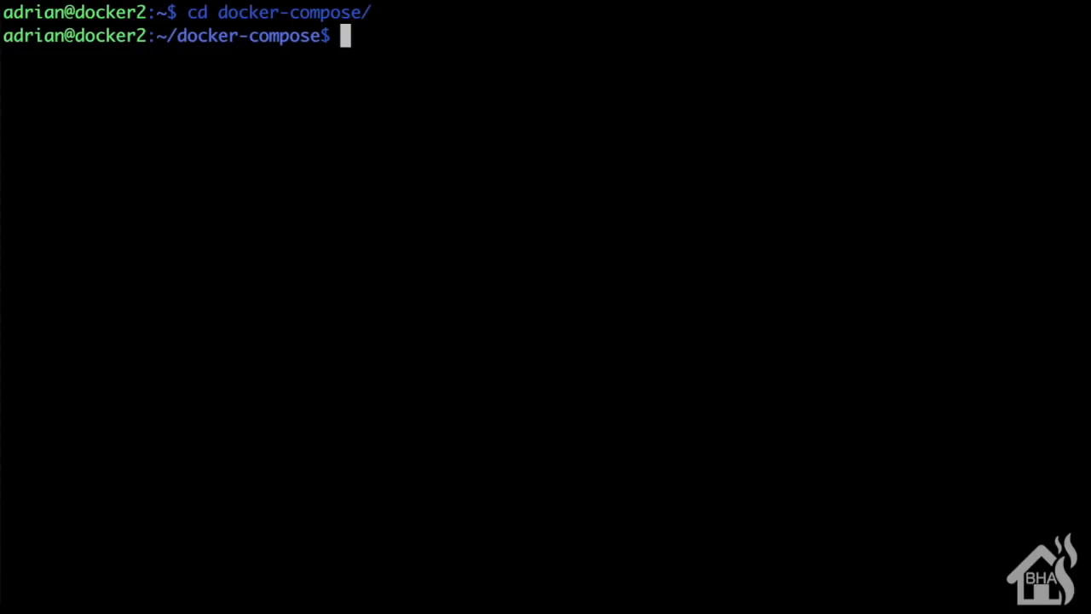
Step: In docker-compose.yaml, add a home_panel service with container_name home_panel
{"action": "type", "text": "vi docker-compose.yaml"}
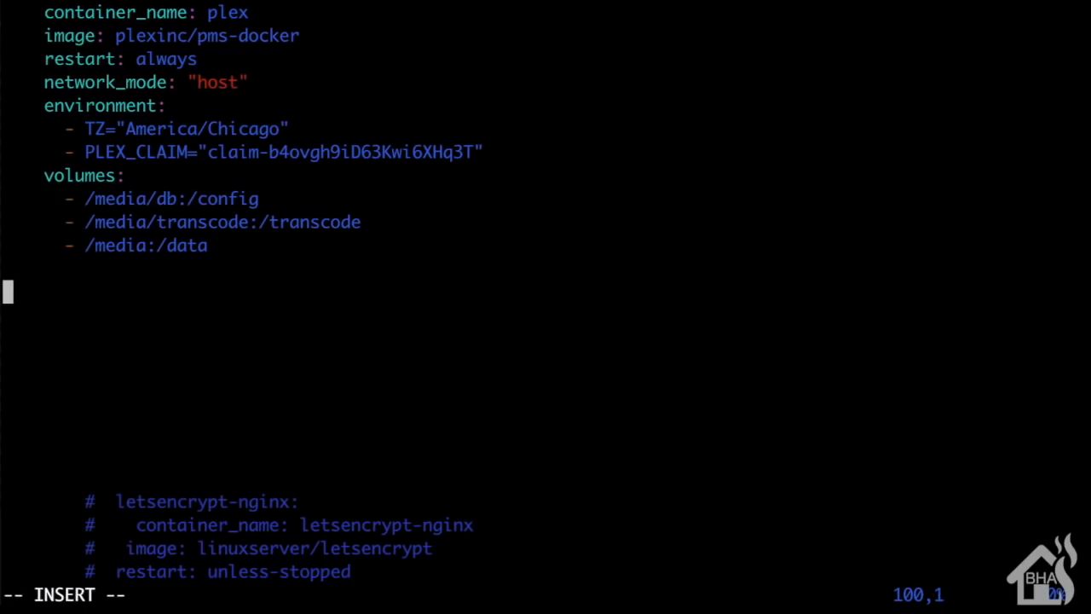
{"action": "type", "text": "home"}
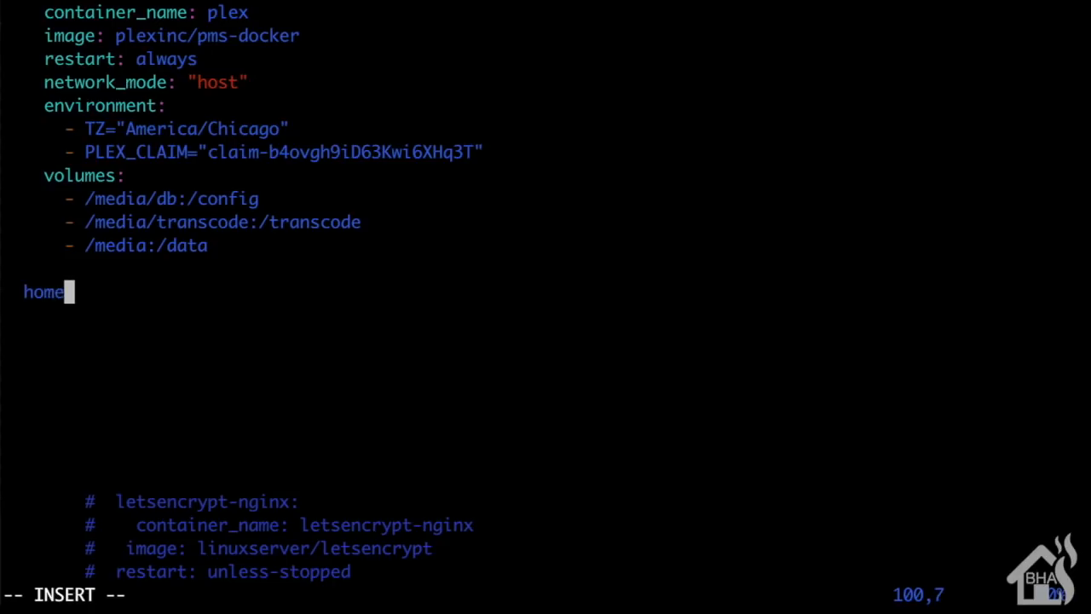
{"action": "type", "text": "_pane"}
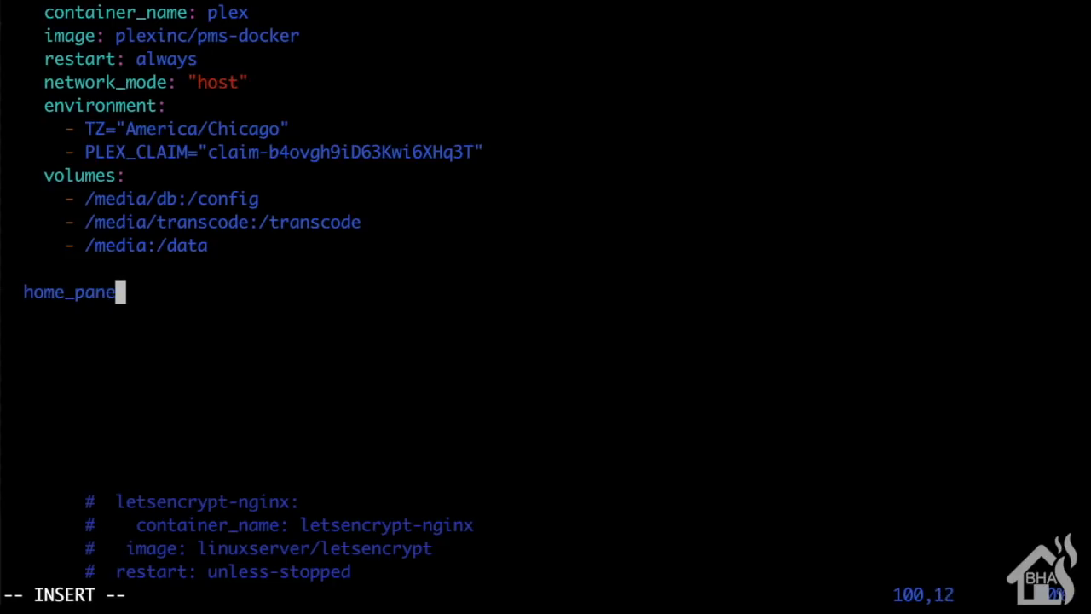
{"action": "type", "text": "l:"}
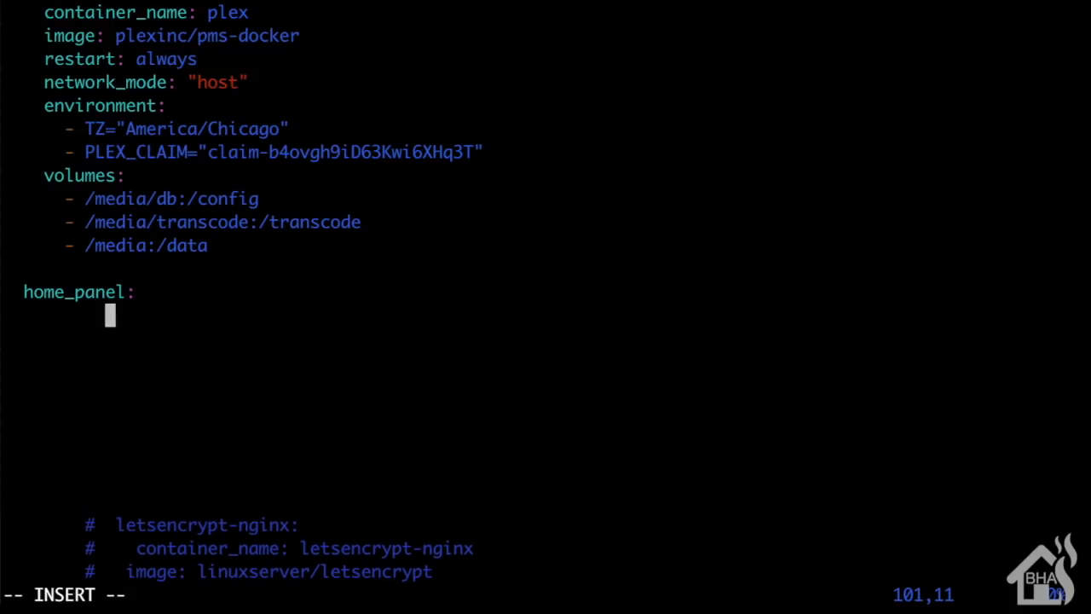
{"action": "key", "text": "Left"}
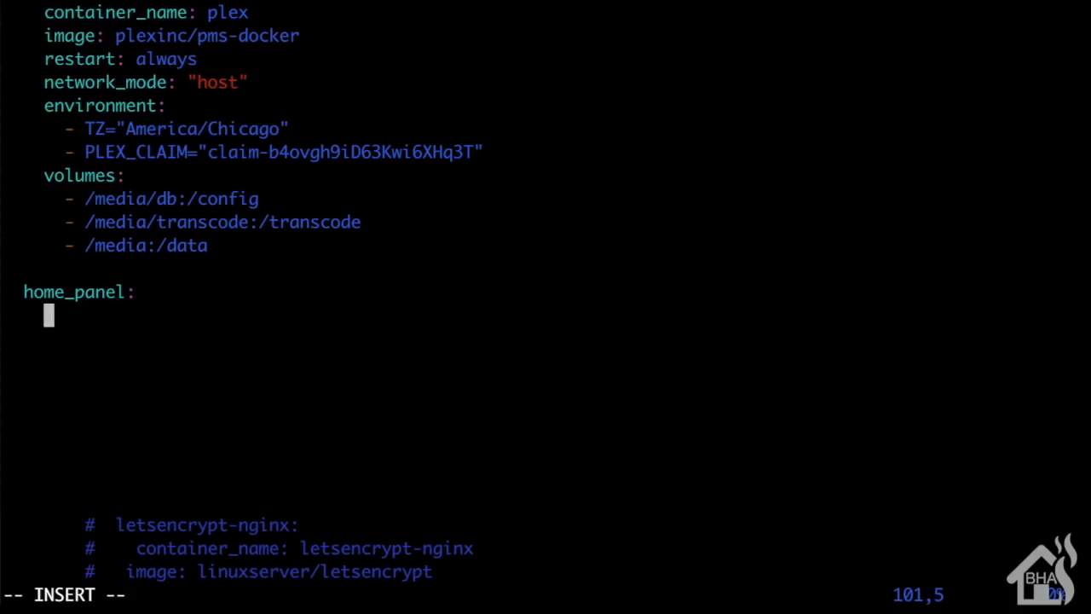
{"action": "type", "text": "container_name"}
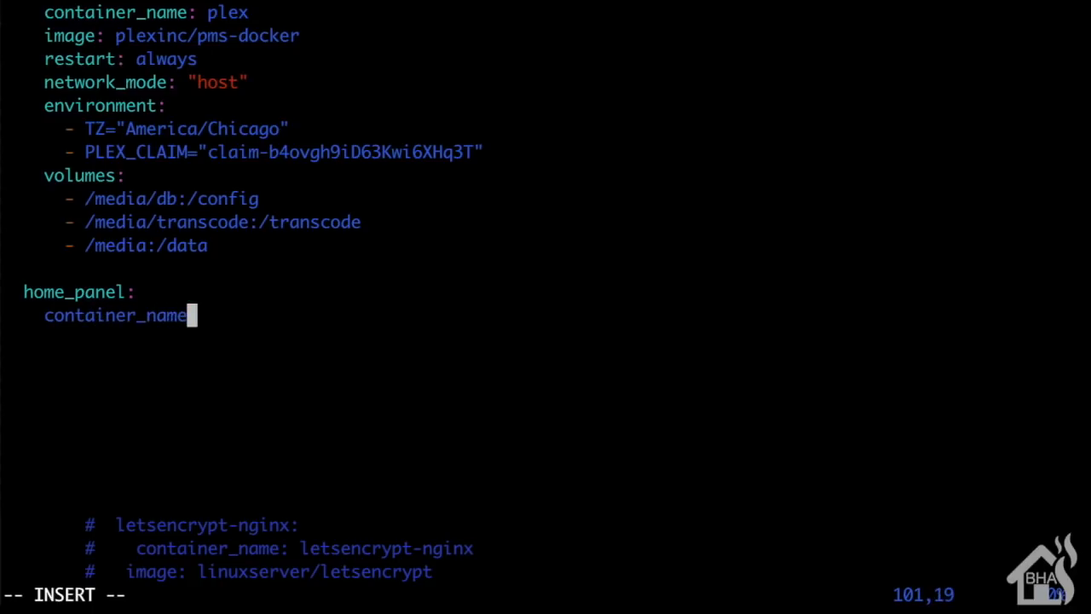
{"action": "type", "text": ": home_panel"}
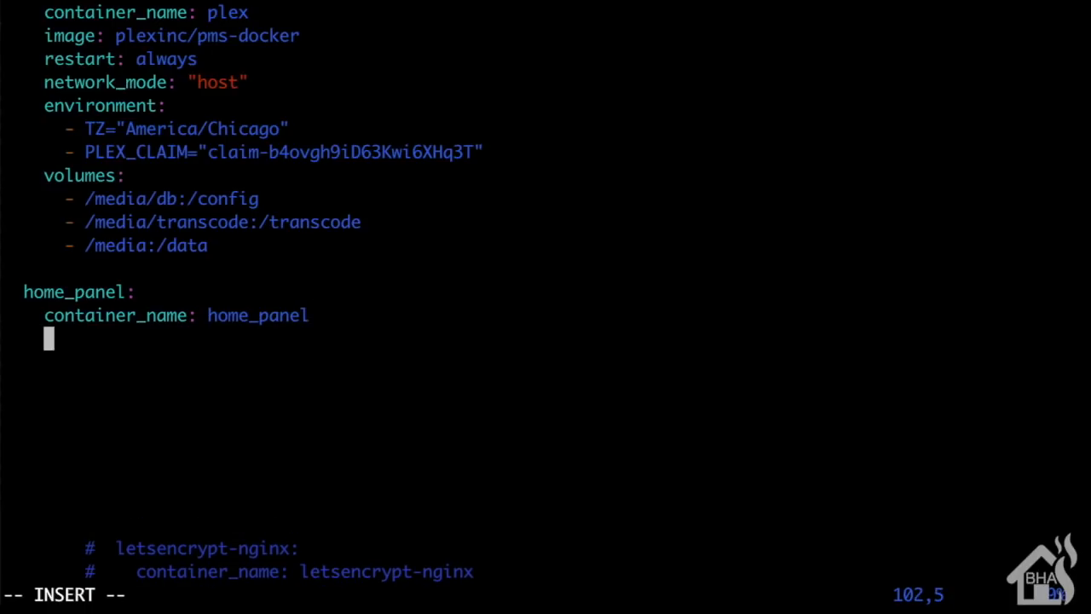
Step: Set the service image to timmo001/home-panel
{"action": "type", "text": "image:"}
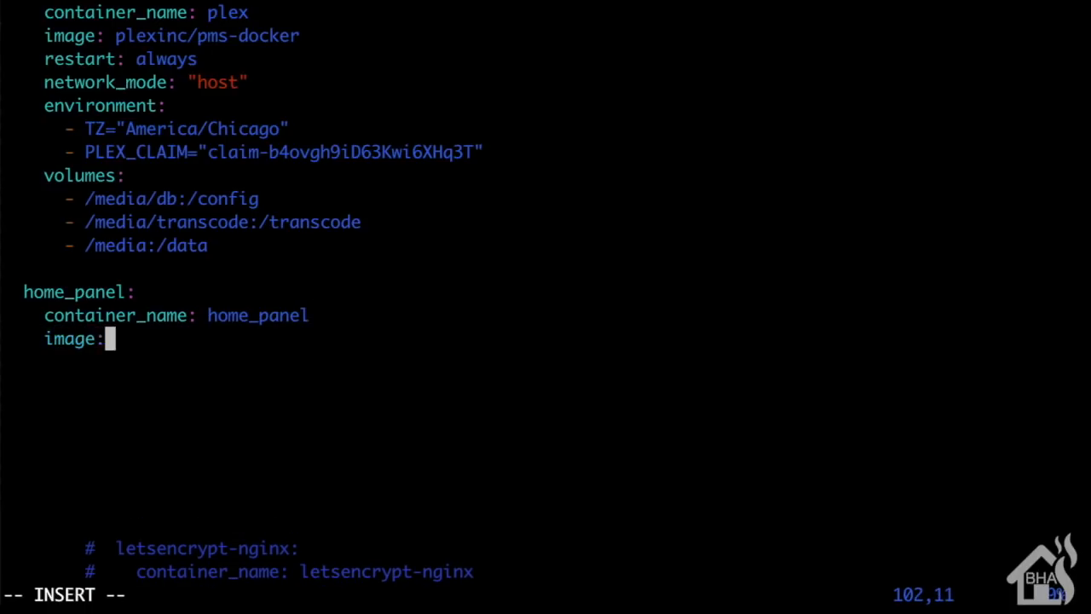
{"action": "type", "text": "ti"}
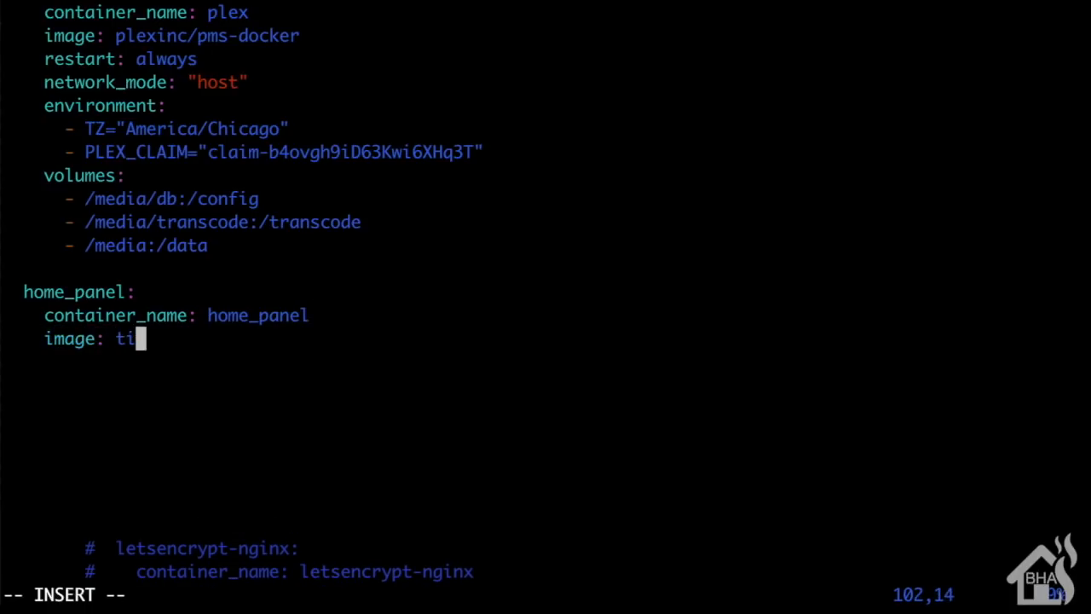
{"action": "type", "text": "mmo"}
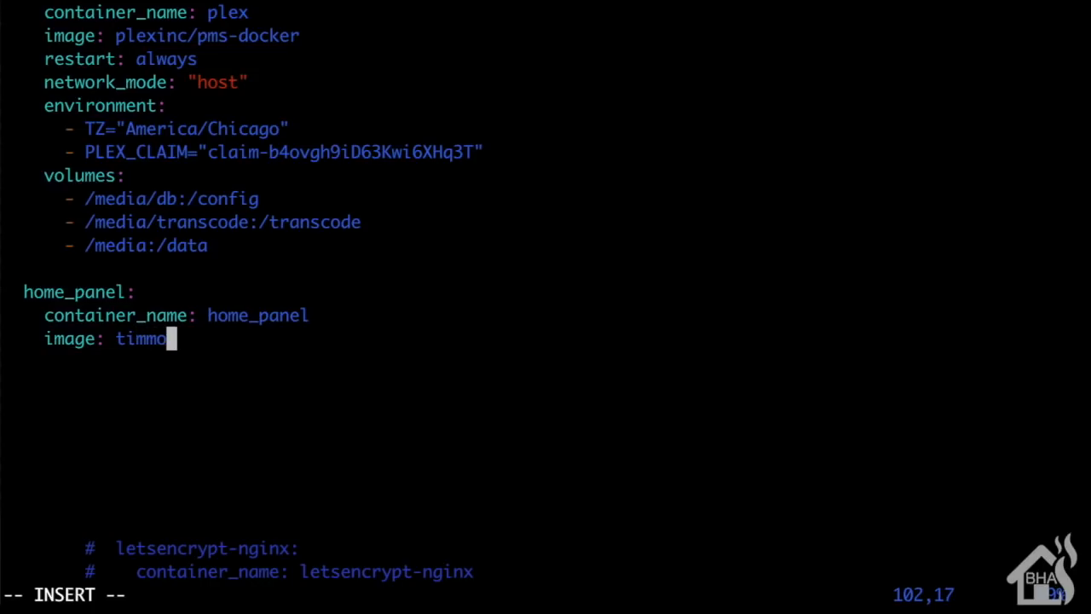
{"action": "type", "text": "001/"}
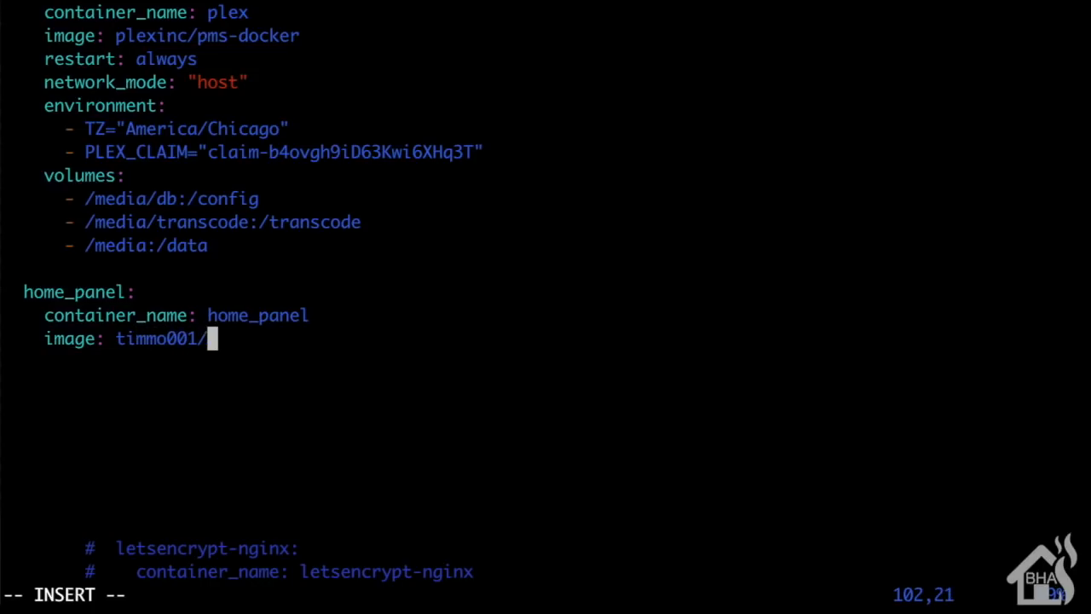
{"action": "type", "text": "home-panel"}
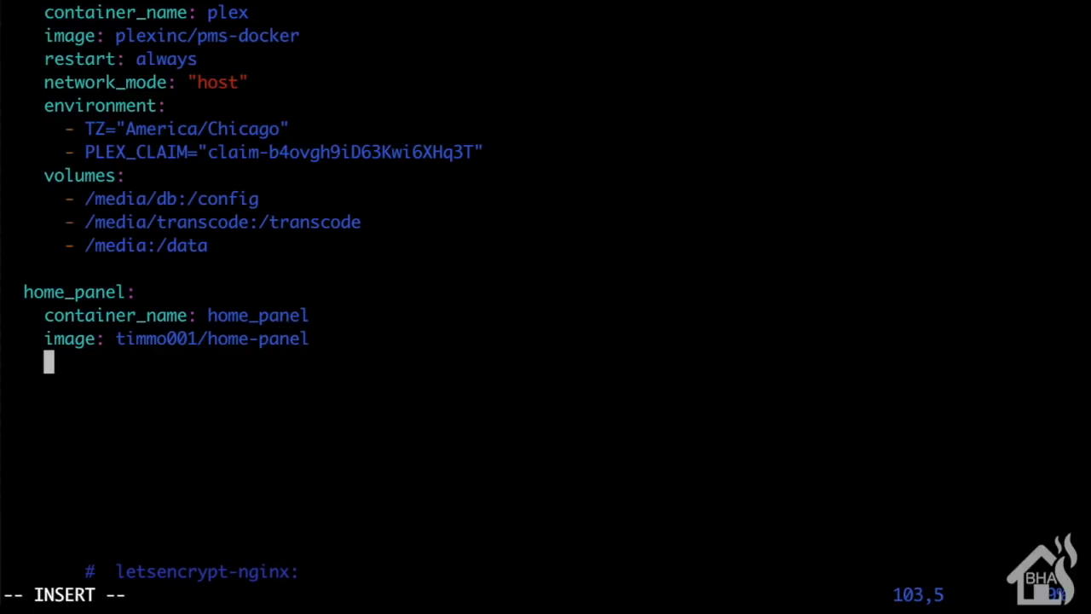
Step: Expose ports 3234:3234 and 8234:8234 for the service
{"action": "type", "text": "ports:"}
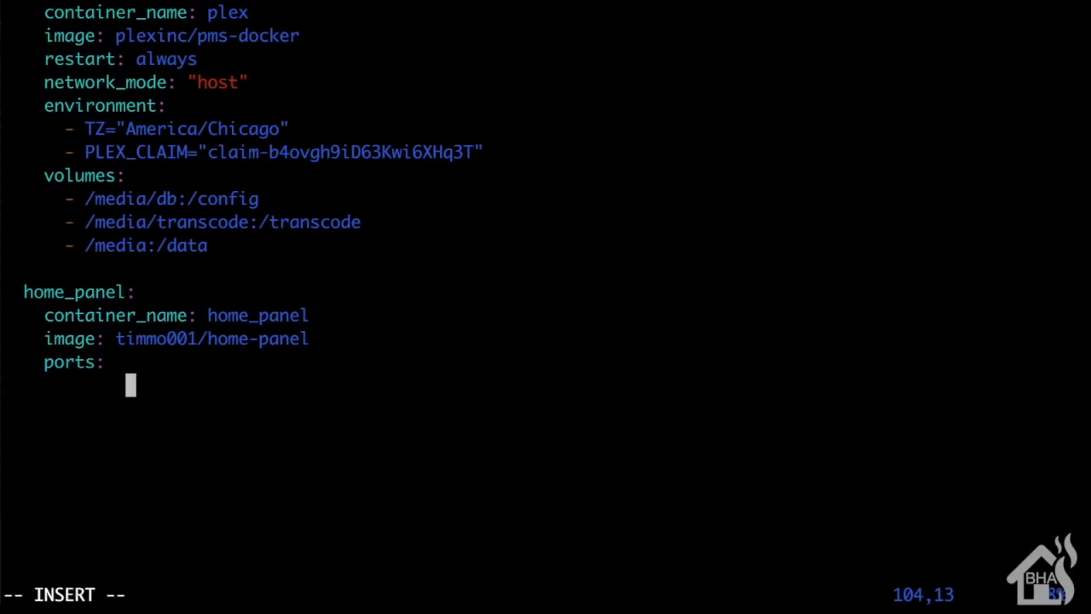
{"action": "type", "text": "-"}
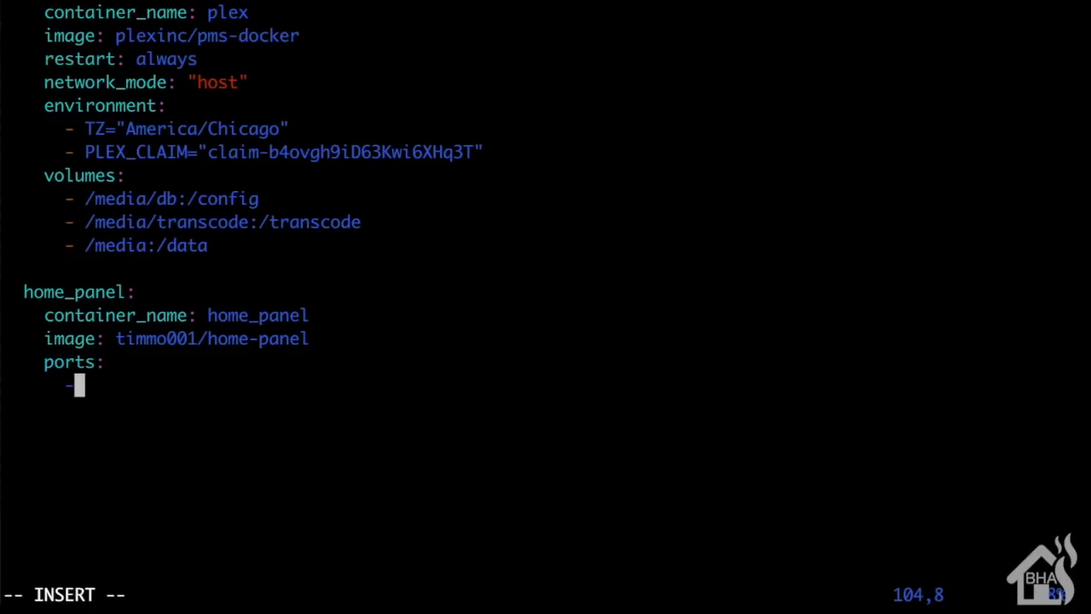
{"action": "type", "text": "\" \""}
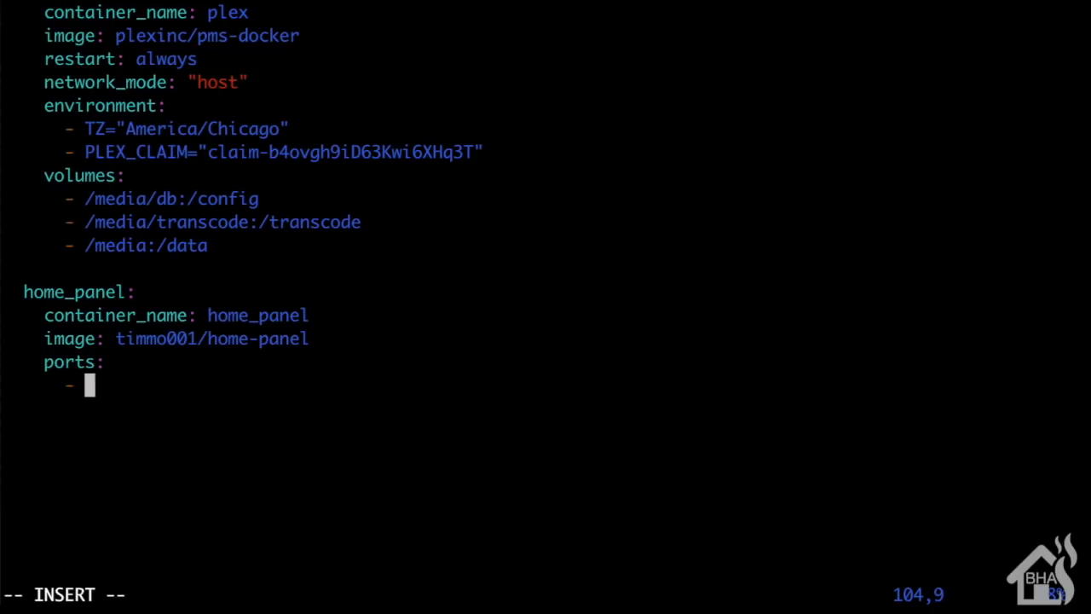
{"action": "type", "text": "3234:3234"}
{"action": "type", "text": "-"}
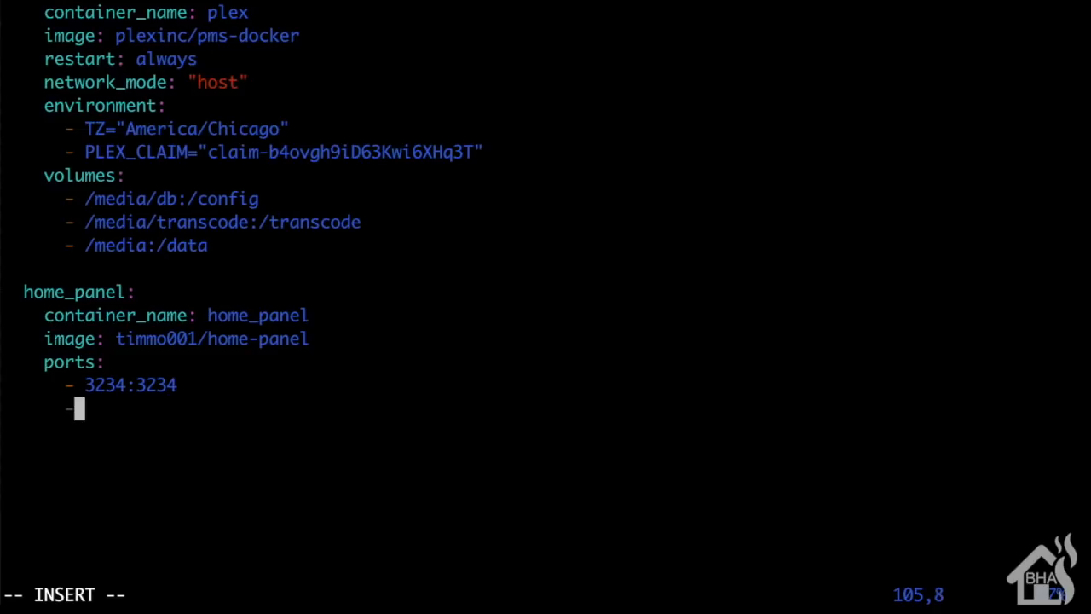
{"action": "type", "text": "\" \""}
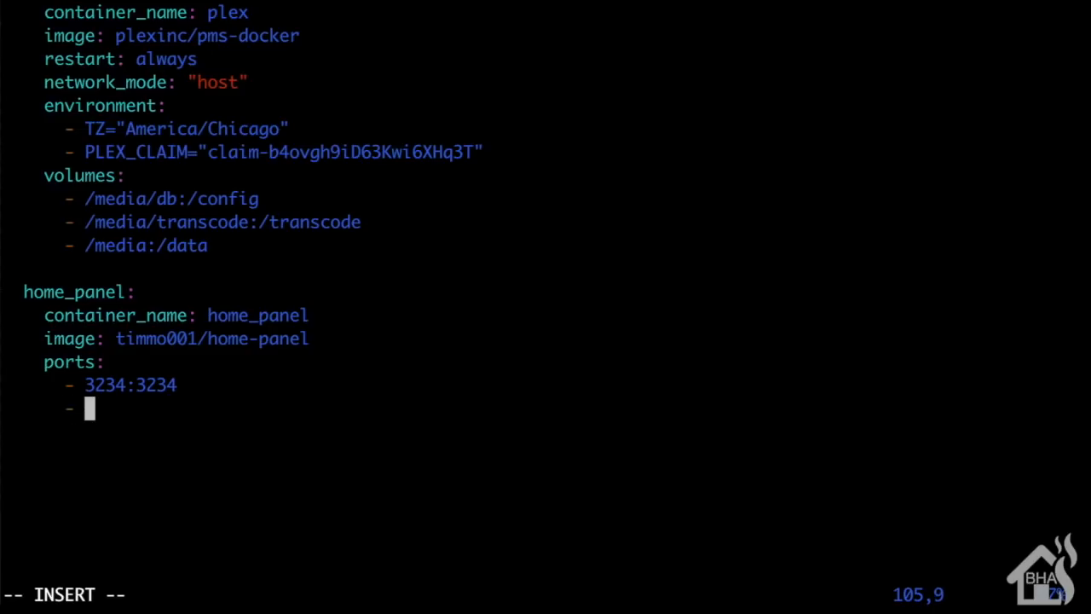
{"action": "type", "text": "8234:"}
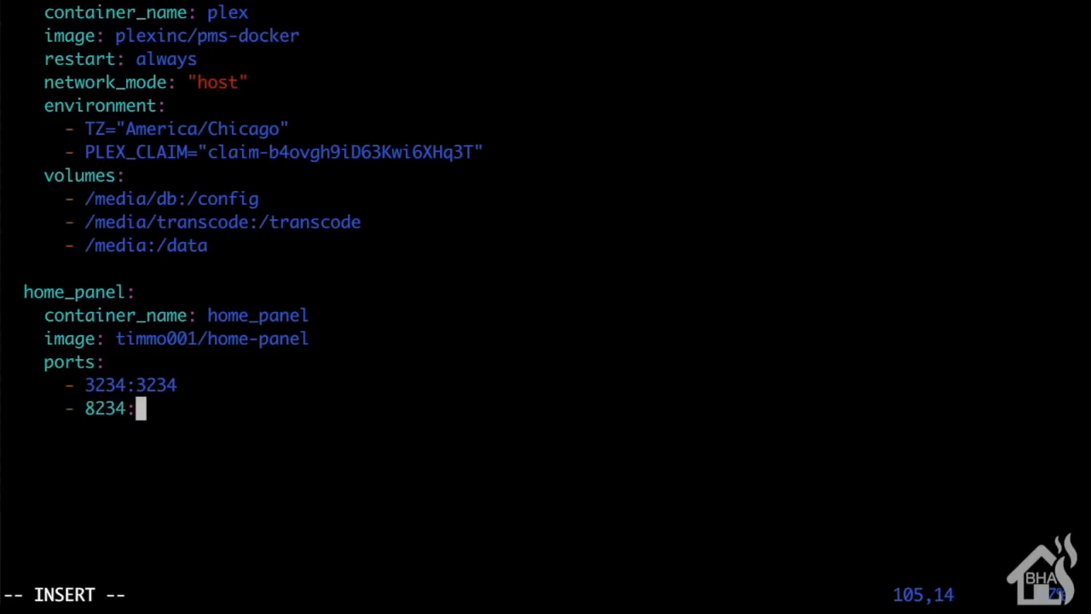
{"action": "type", "text": "8234"}
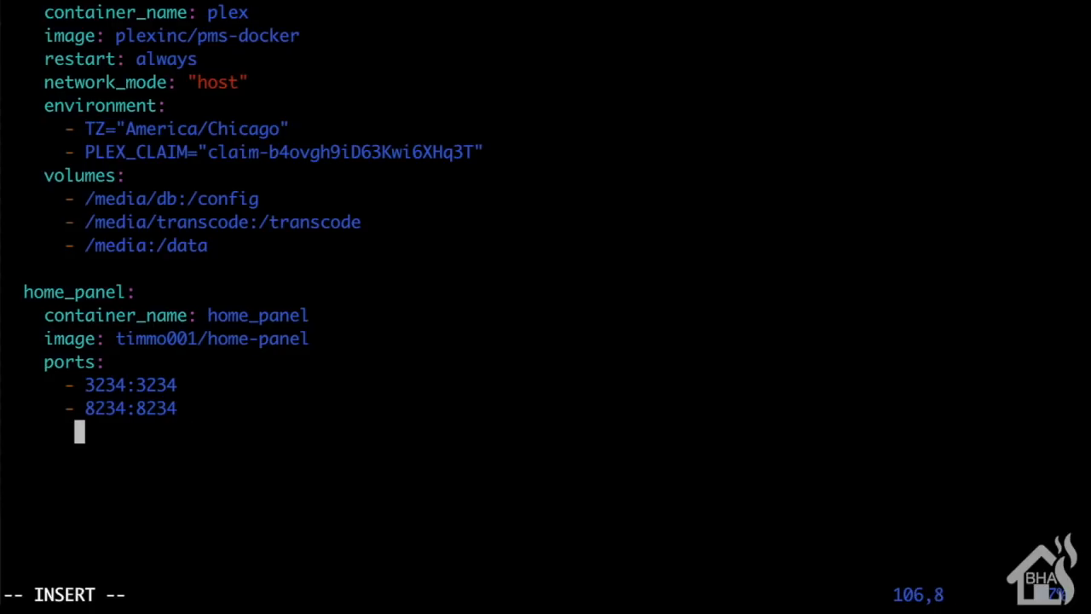
Step: Mount /home/adrian/home_panel/config.json to /data/config.json as a volume, then save and quit with :wq!
{"action": "type", "text": "vo"}
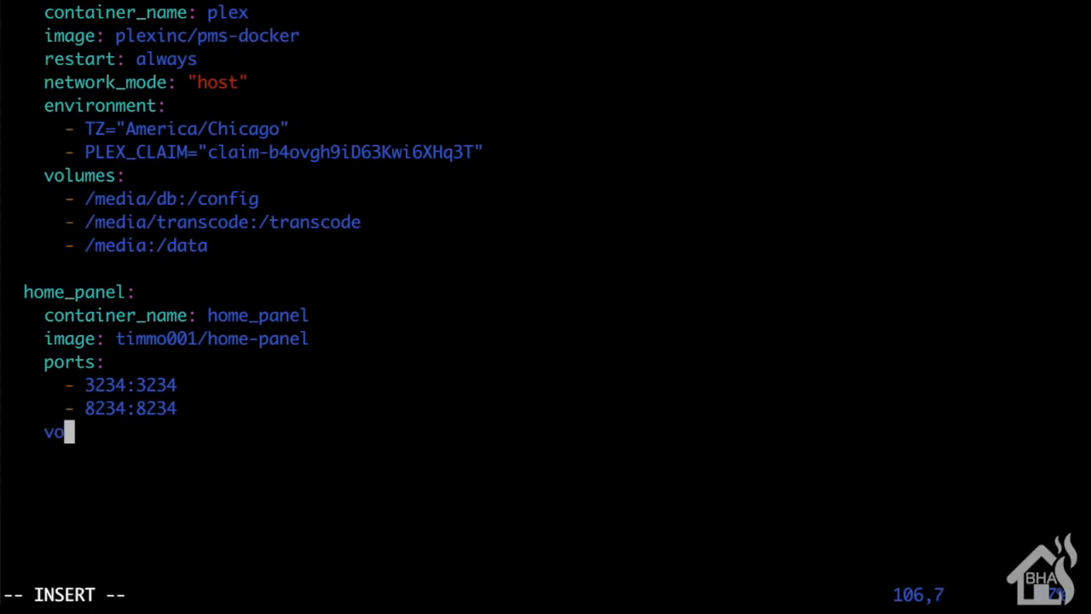
{"action": "type", "text": "lumes:"}
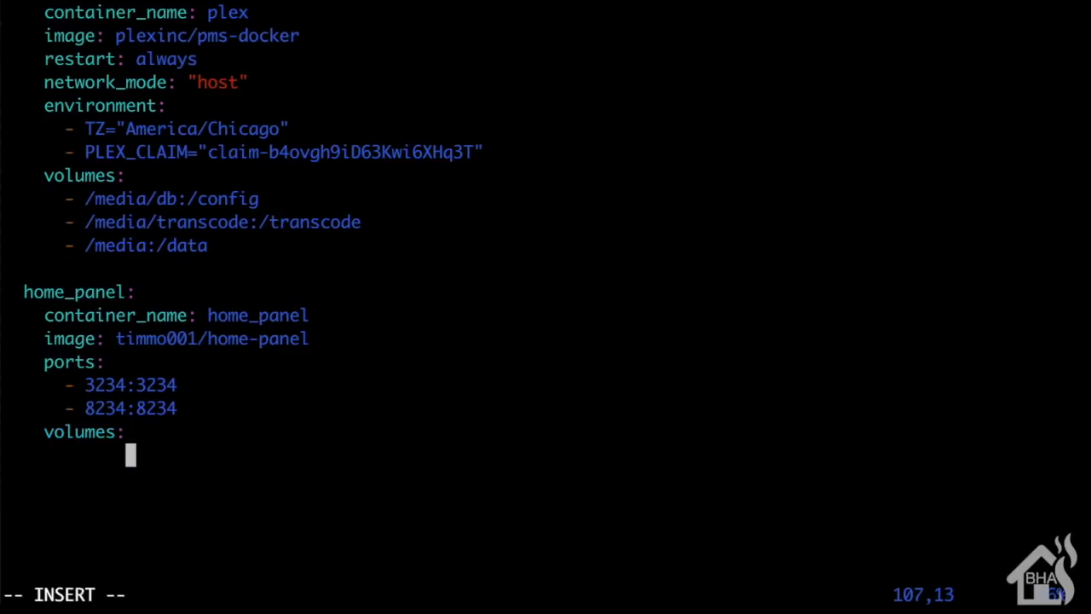
{"action": "key", "text": "Left"}
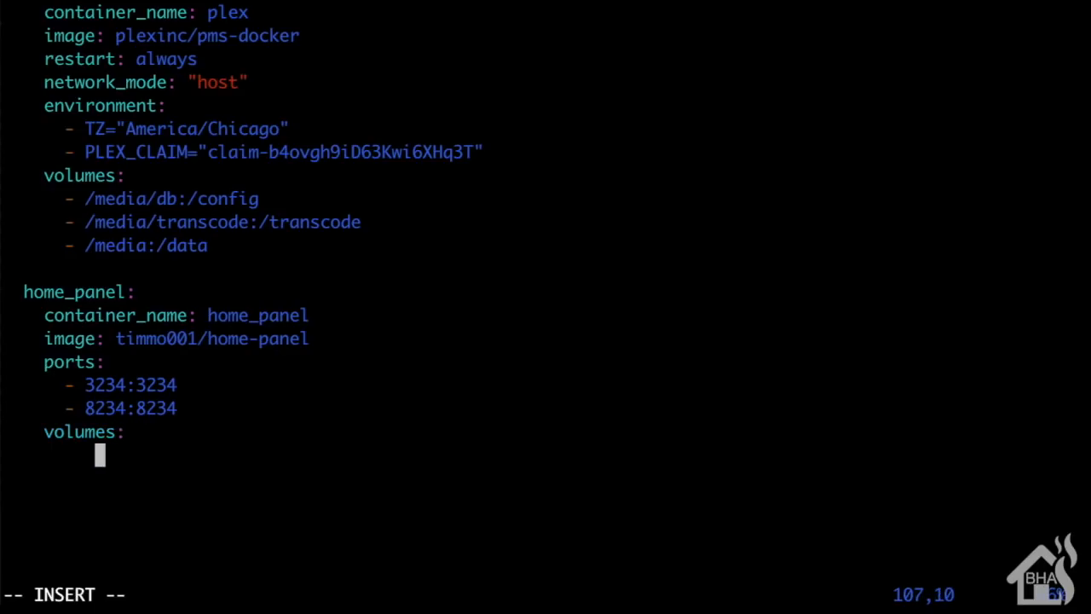
{"action": "type", "text": "-"}
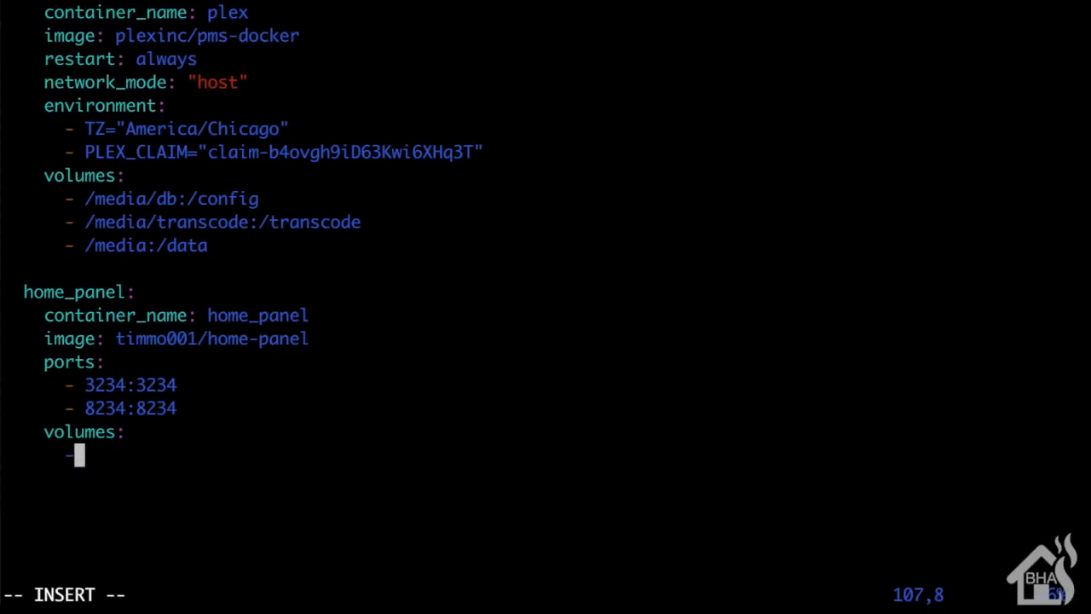
{"action": "type", "text": "/"}
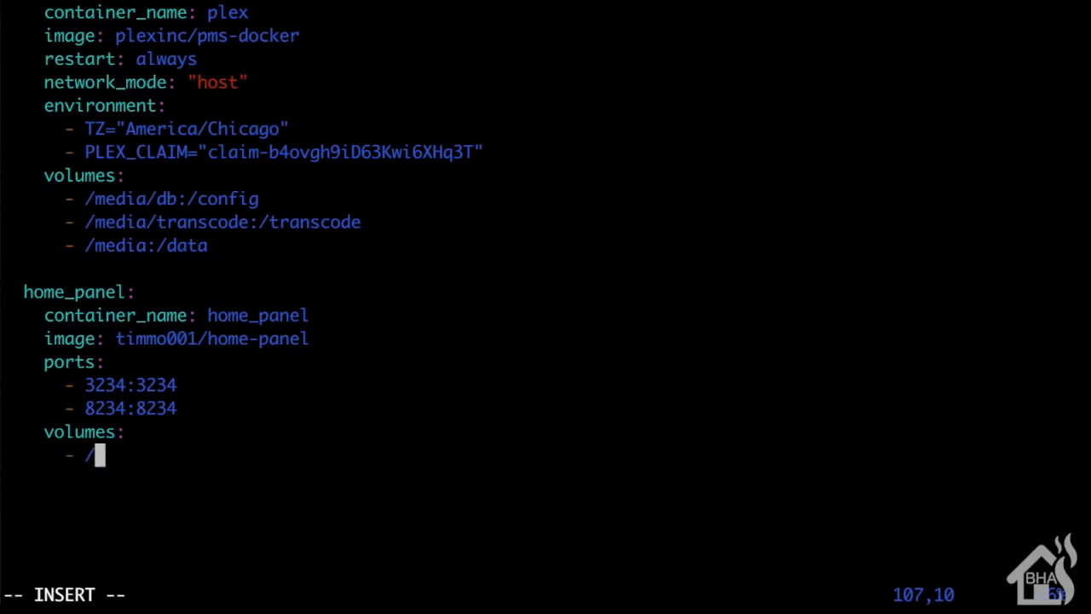
{"action": "type", "text": "home"}
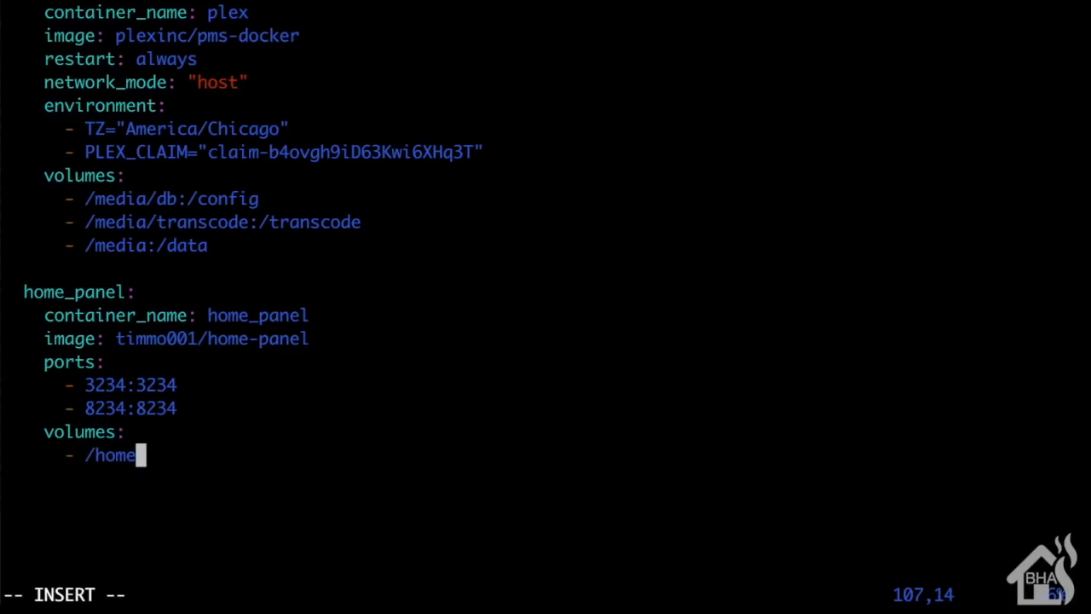
{"action": "type", "text": "/adri"}
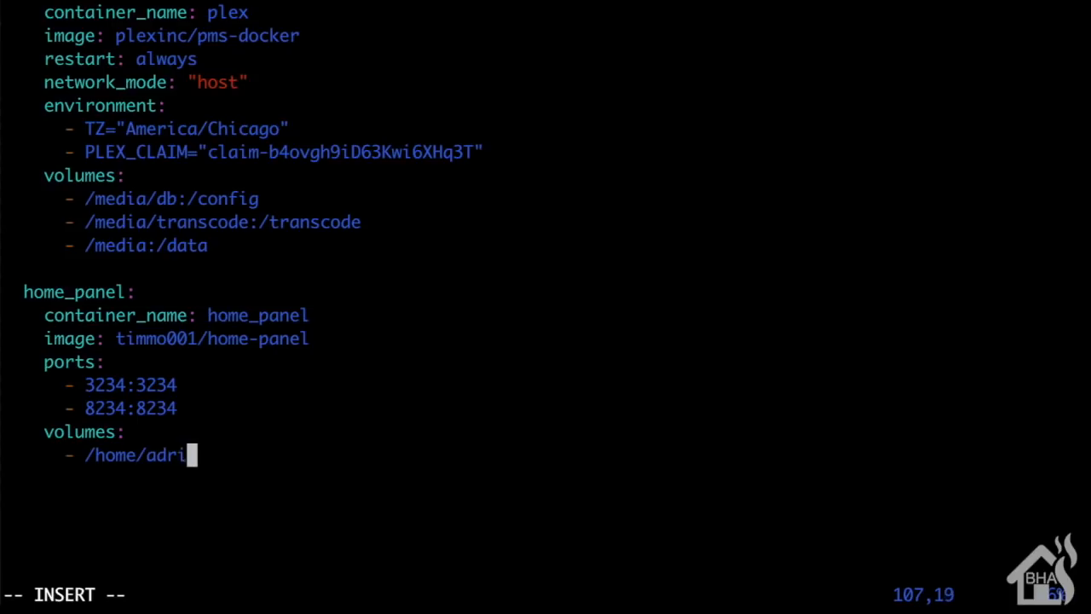
{"action": "type", "text": "an/home"}
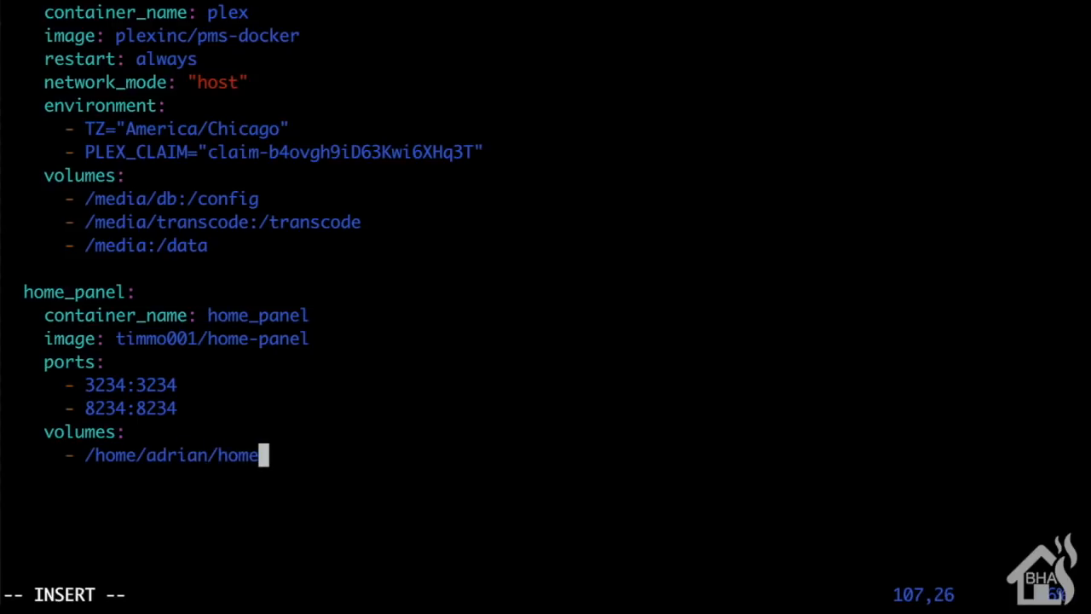
{"action": "type", "text": "_panel"}
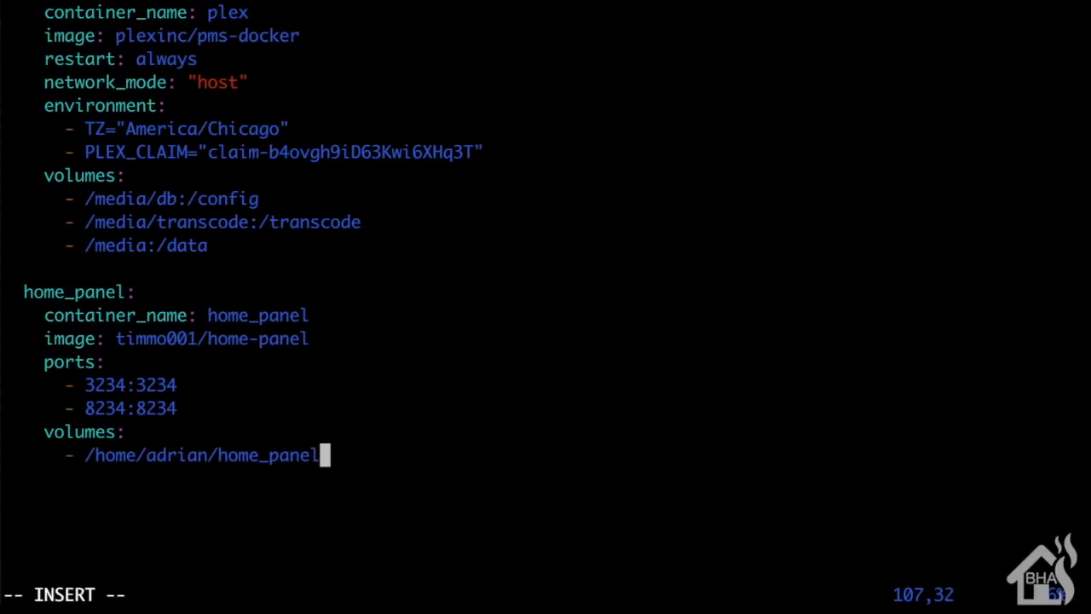
{"action": "type", "text": "/config."}
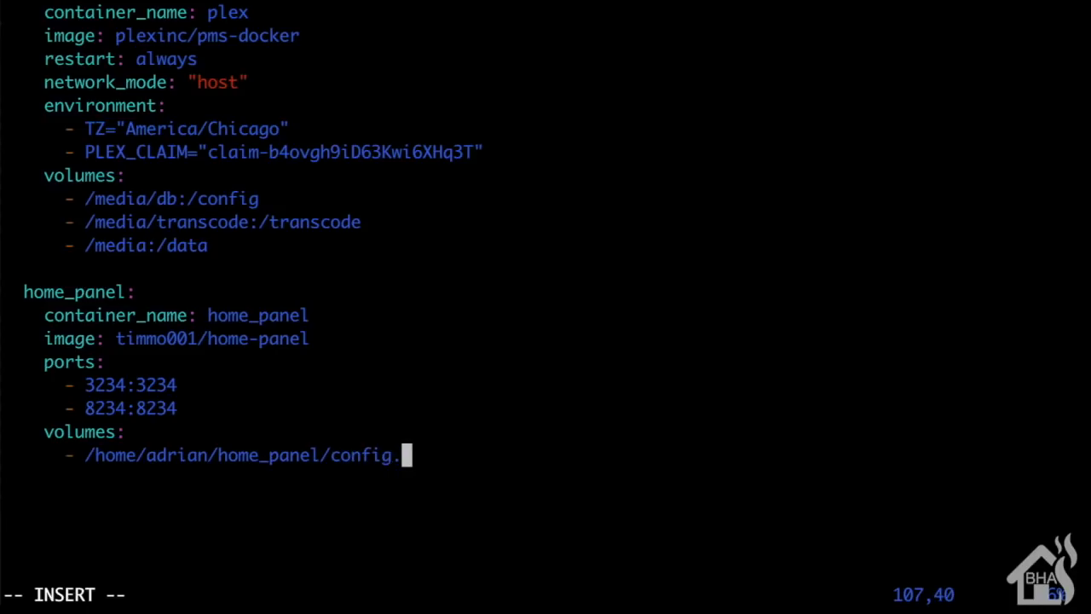
{"action": "type", "text": "json"}
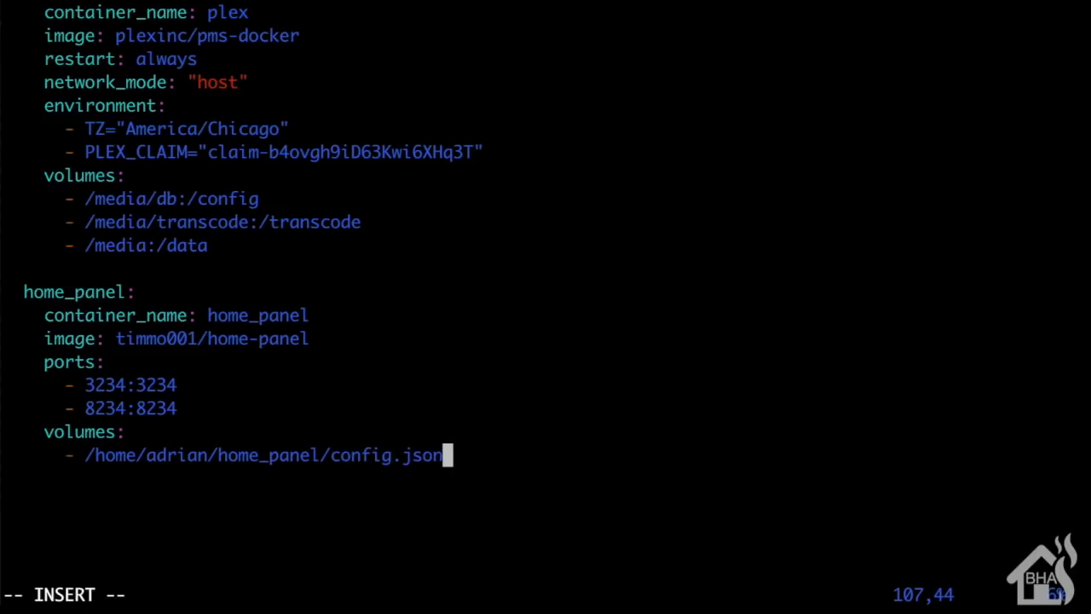
{"action": "type", "text": ":/data"}
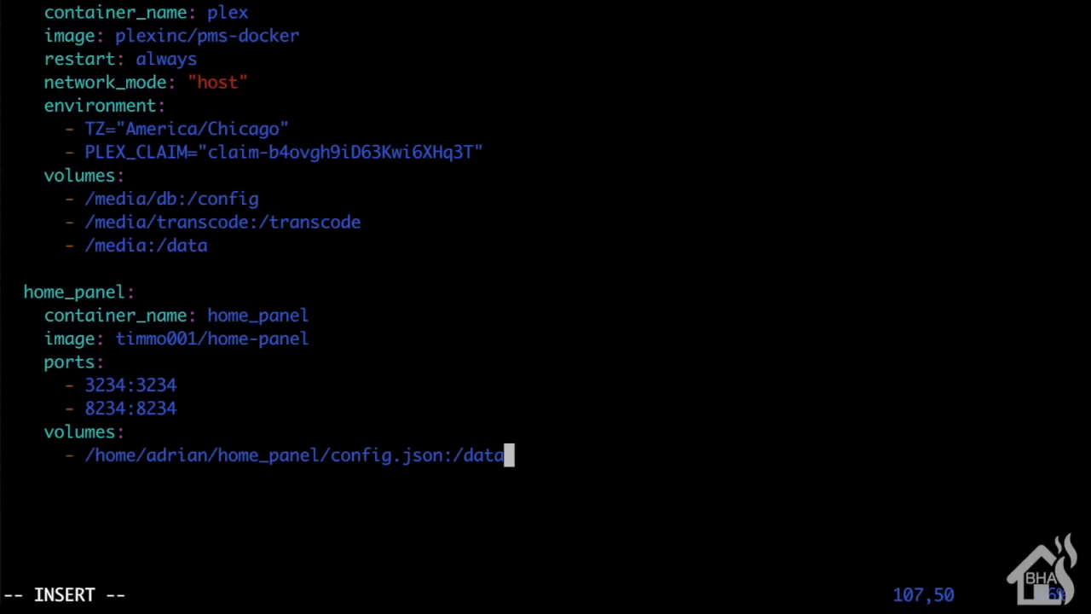
{"action": "type", "text": "/config.json"}
{"action": "left_click", "coordinate": [272, 595]}
{"action": "type", "text": ":wq"}
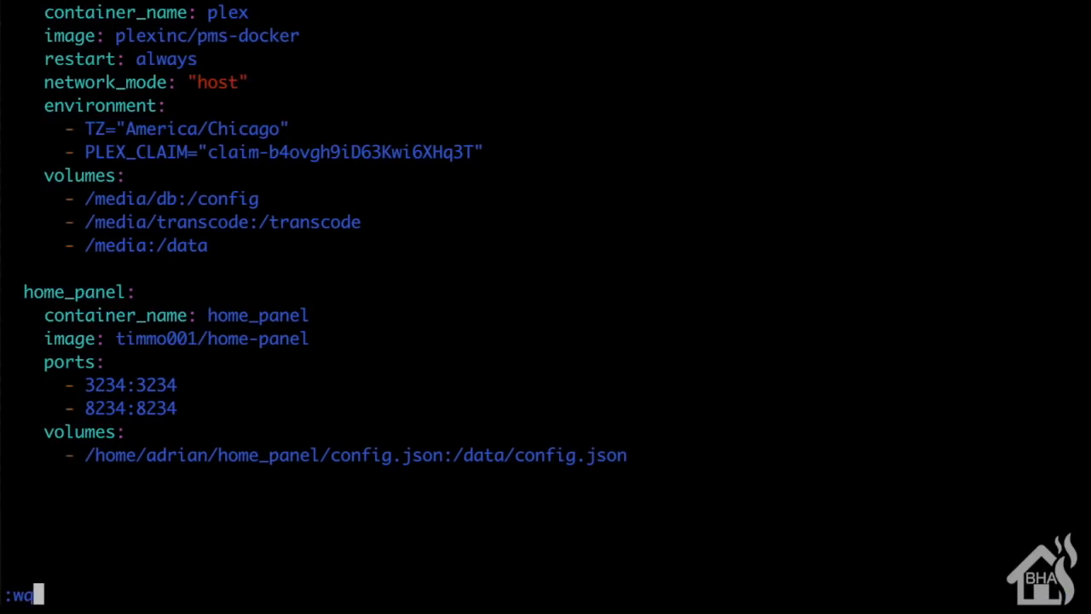
{"action": "type", "text": "!"}
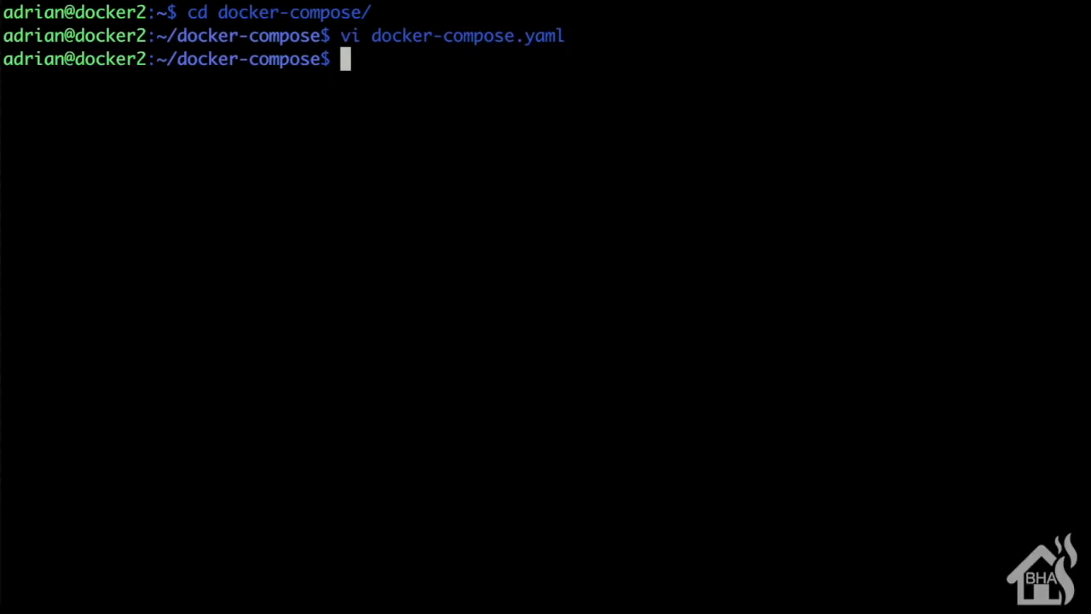
Step: Run sudo docker-compose up -d to start the services in the background
{"action": "type", "text": "sudo docker-"}
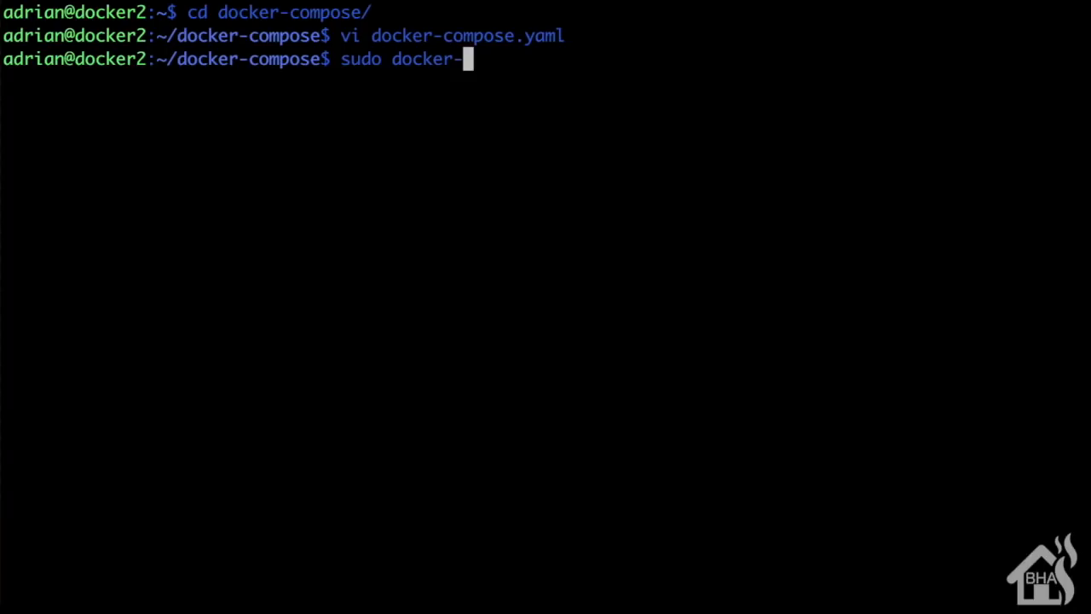
{"action": "type", "text": "compose"}
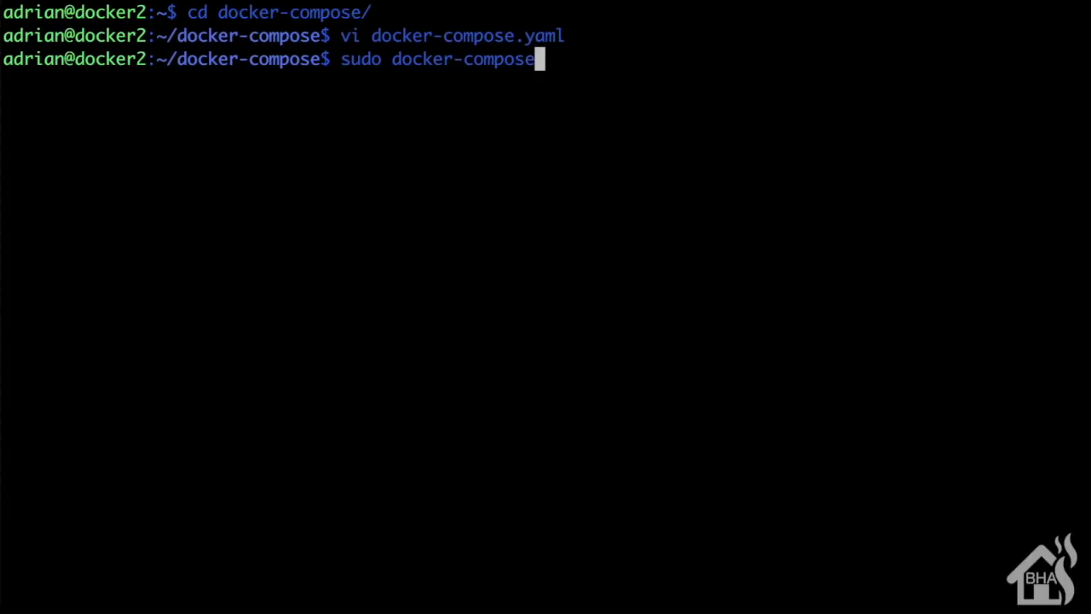
{"action": "type", "text": "up -d"}
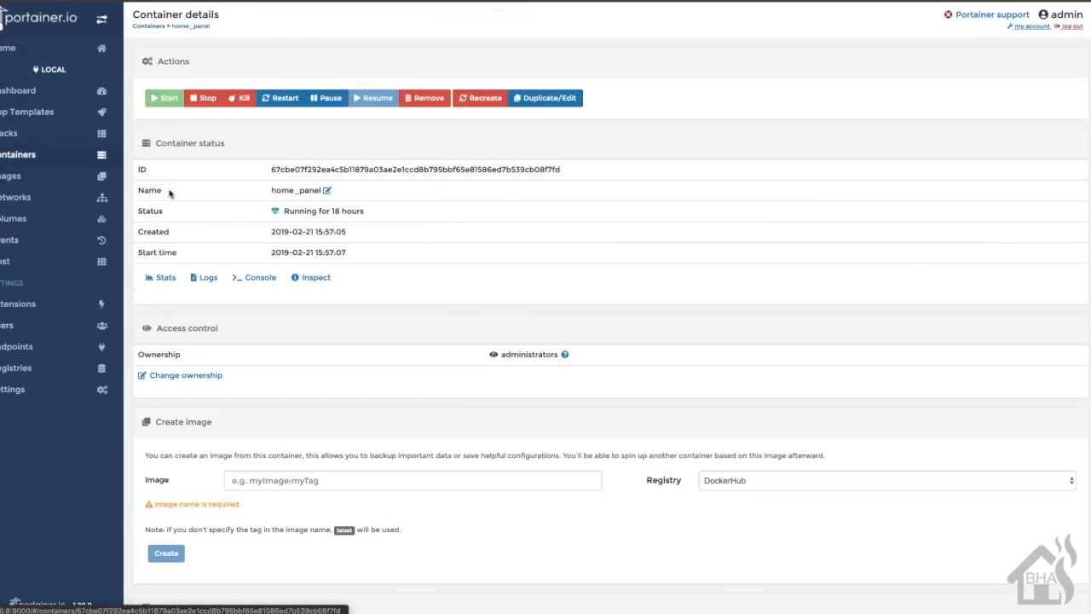
{"action": "scroll", "scroll_direction": "down", "scroll_amount": 3}
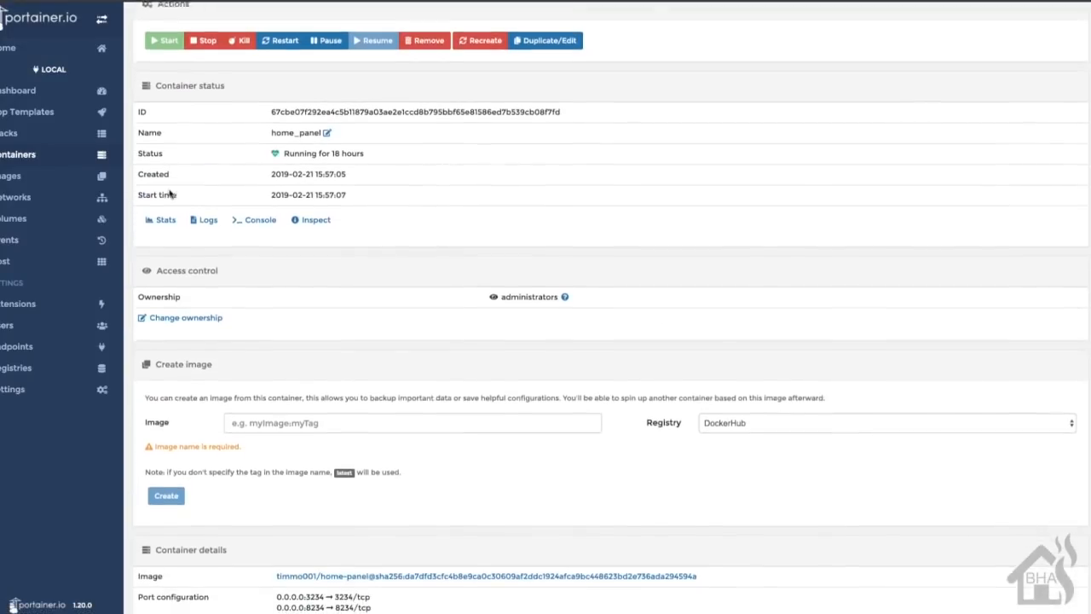
{"action": "scroll", "scroll_direction": "down", "scroll_amount": 3}
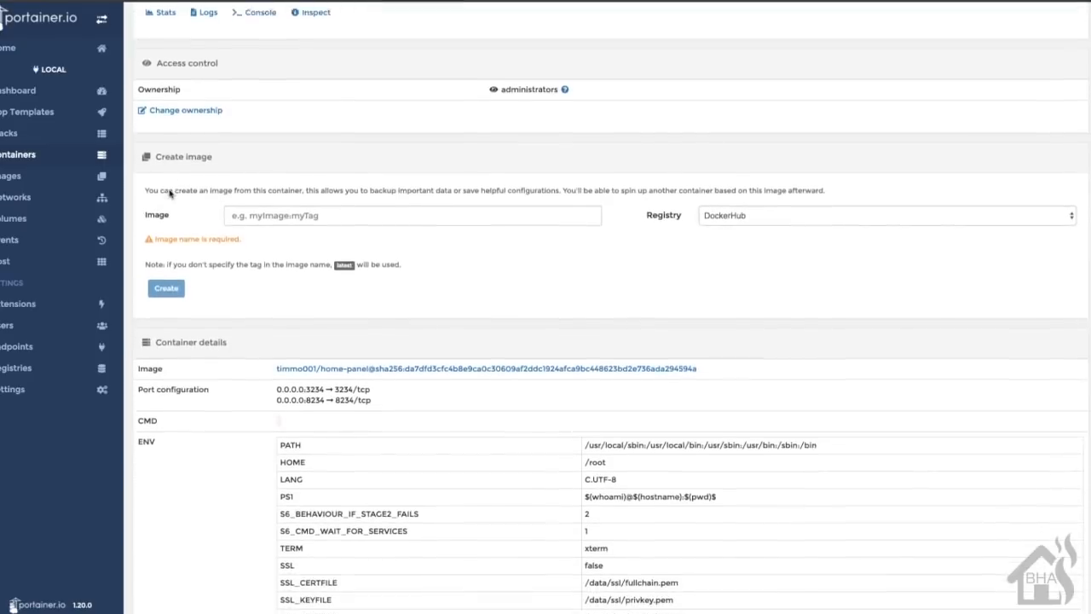
{"action": "scroll", "scroll_direction": "down", "scroll_amount": 3}
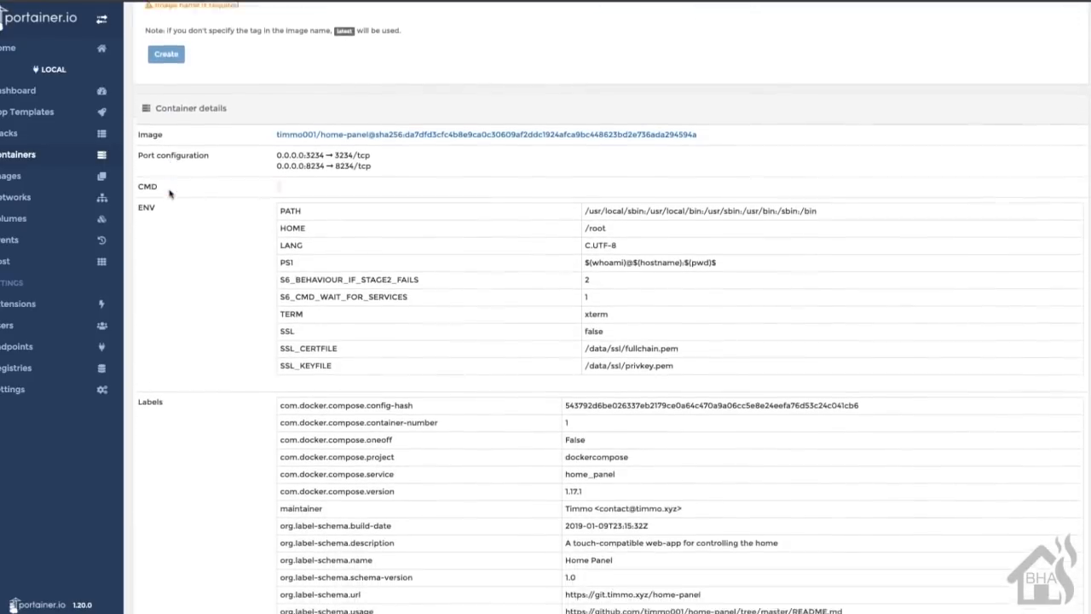
{"action": "scroll", "scroll_direction": "down", "scroll_amount": 3}
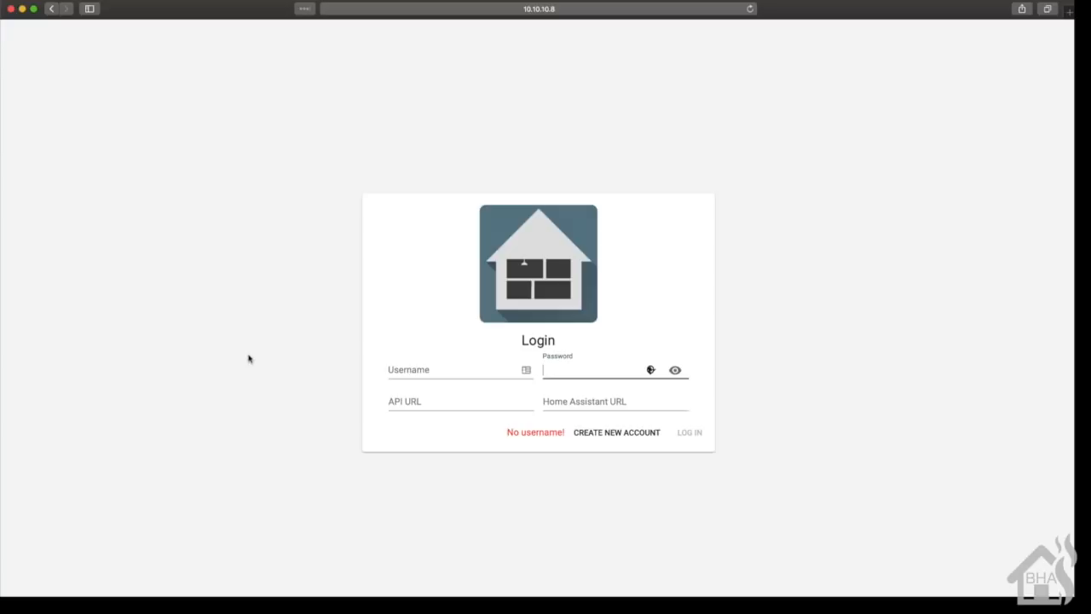
{"action": "left_click", "coordinate": [616, 433]}
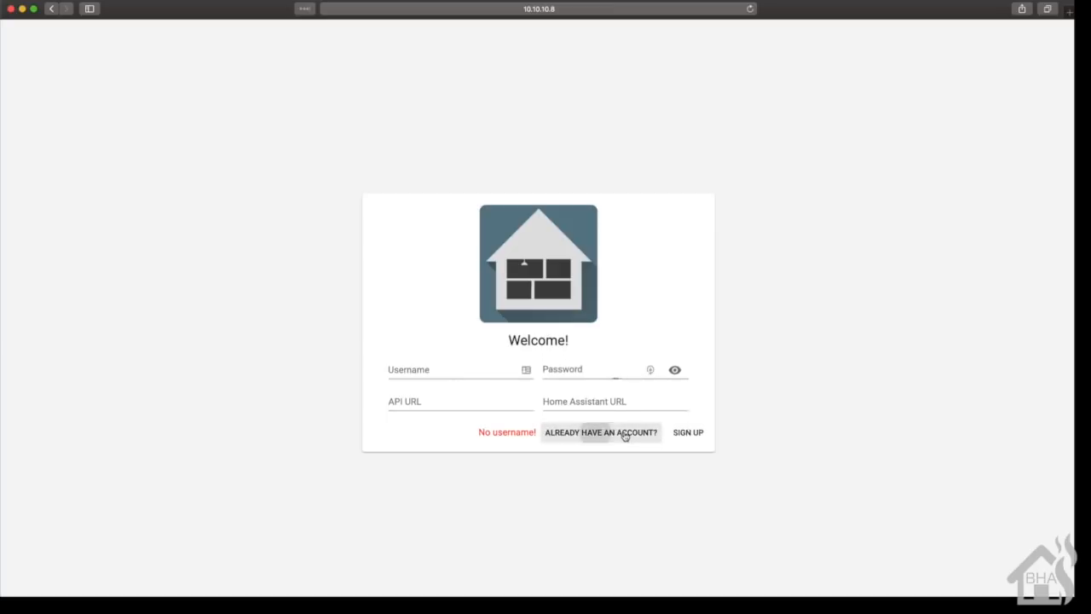
{"action": "left_click", "coordinate": [435, 368]}
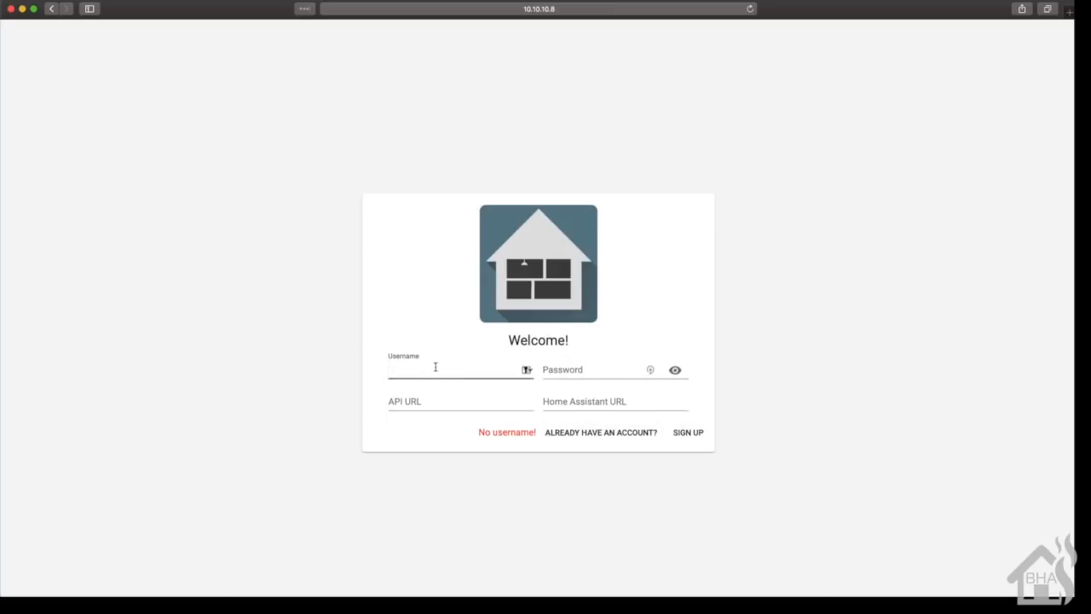
{"action": "type", "text": "adrian"}
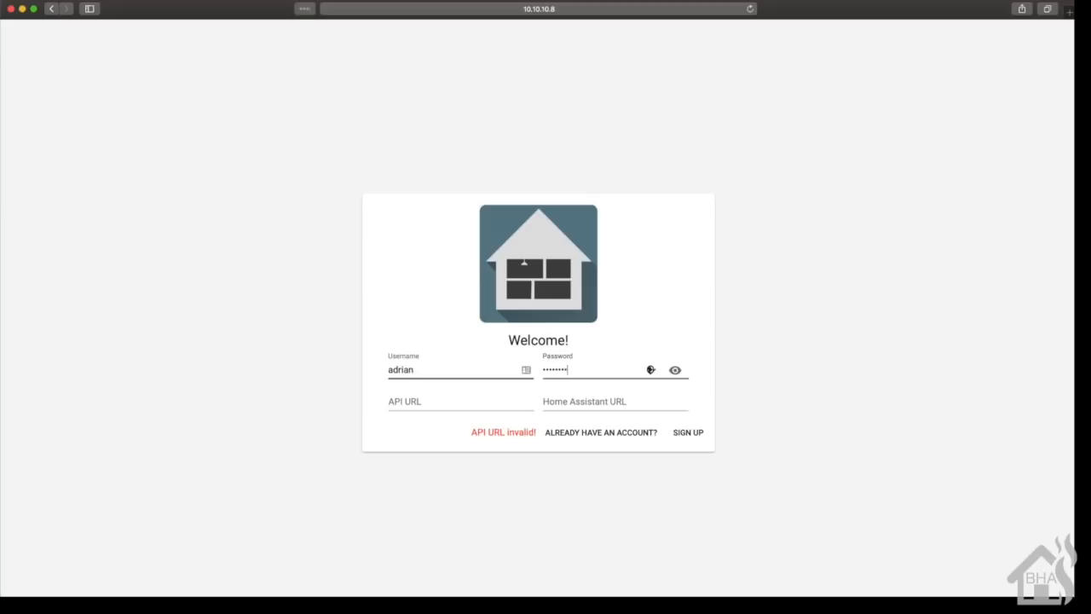
{"action": "type", "text": "h"}
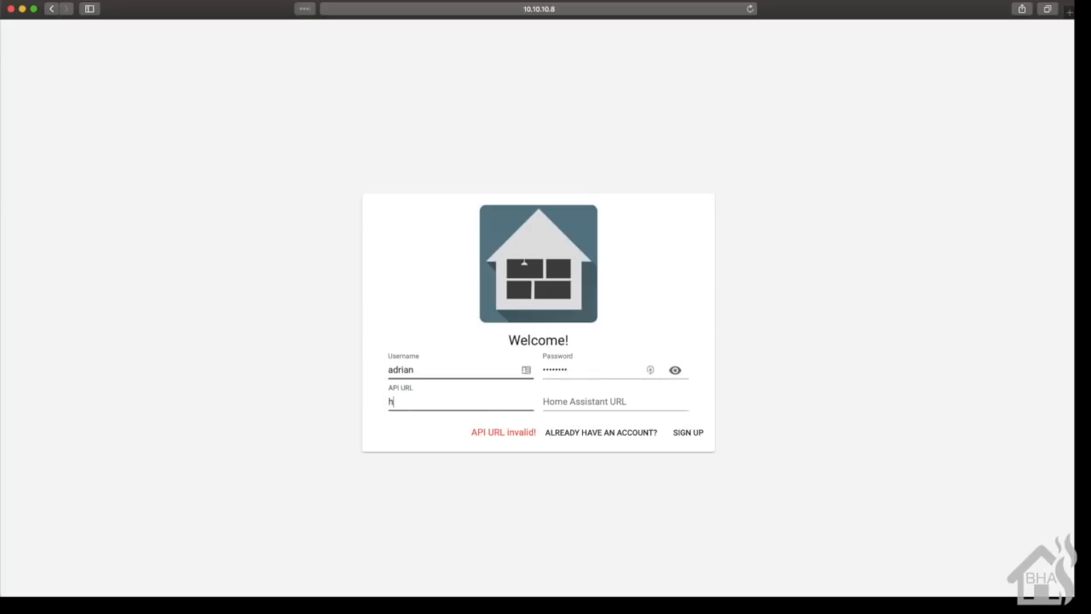
{"action": "type", "text": "ttp://10.10"}
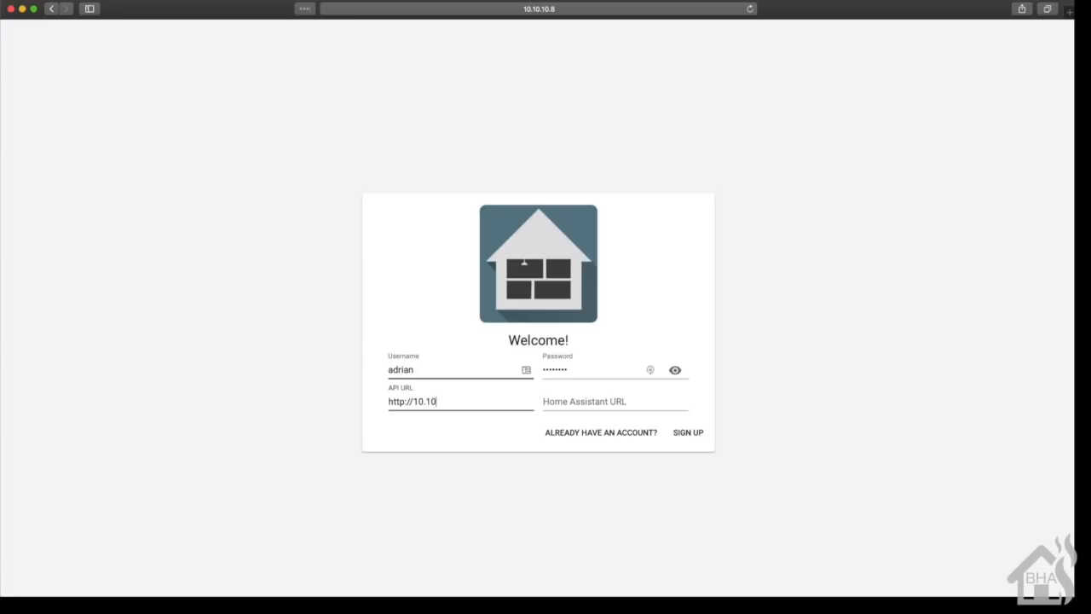
{"action": "type", "text": ".10.8:3234"}
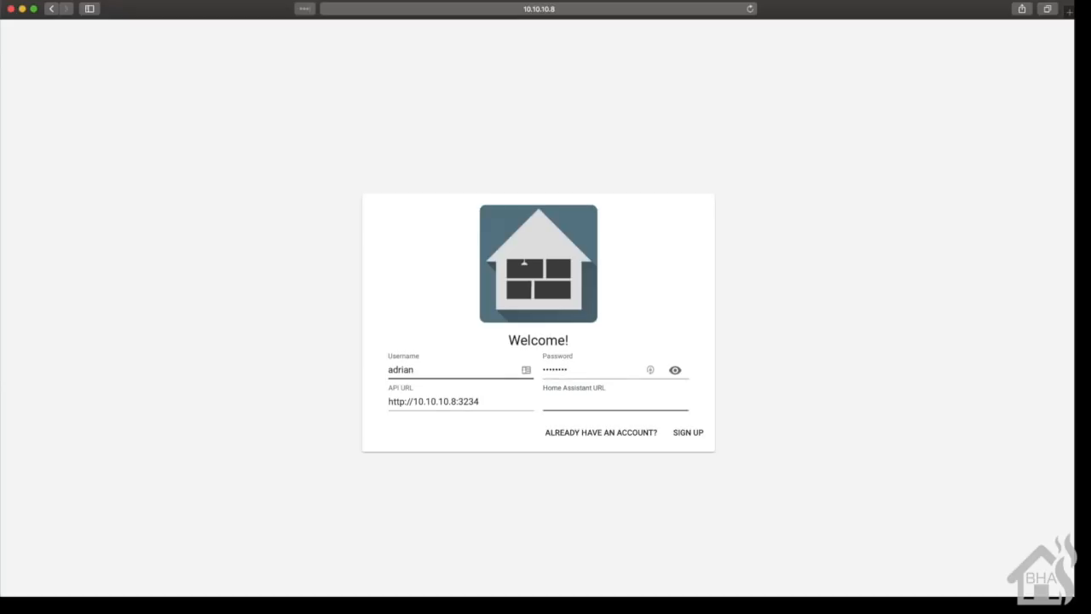
Step: Fill in the Home Assistant URL and submit the sign-up
{"action": "left_click", "coordinate": [614, 400]}
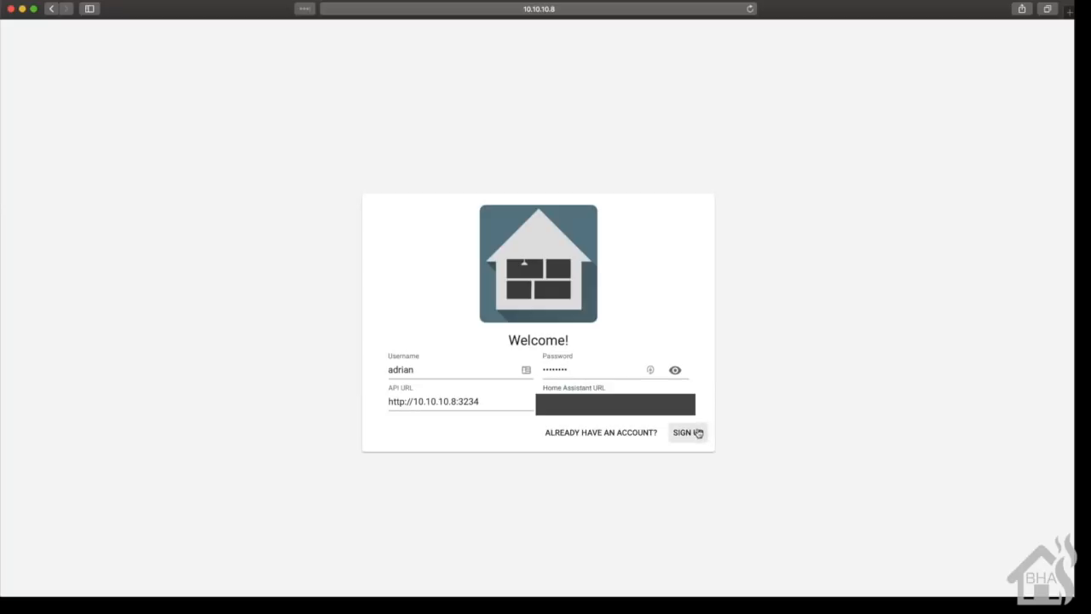
{"action": "left_click", "coordinate": [685, 433]}
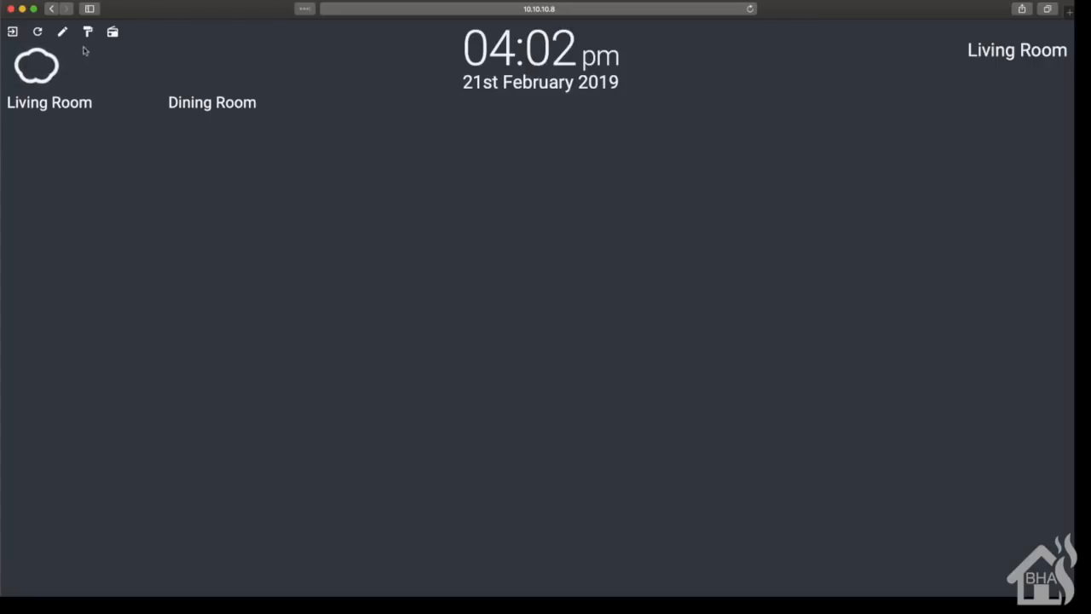
{"action": "mouse_move", "coordinate": [89, 30]}
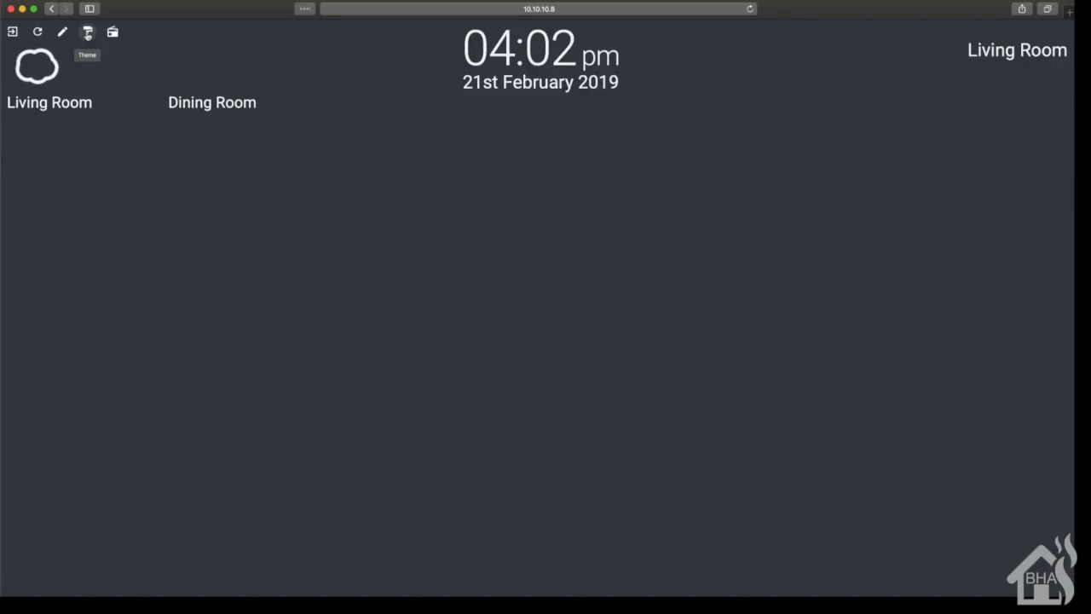
Step: Try the dashboard in the Light and Midnight themes, then settle on Dark
{"action": "left_click", "coordinate": [87, 31]}
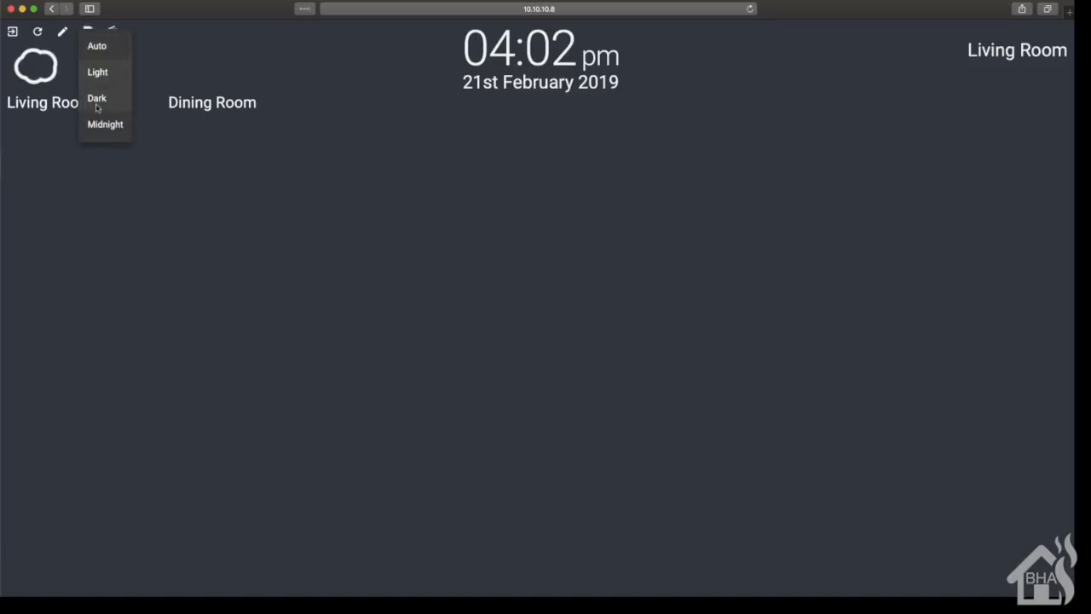
{"action": "mouse_move", "coordinate": [97, 71]}
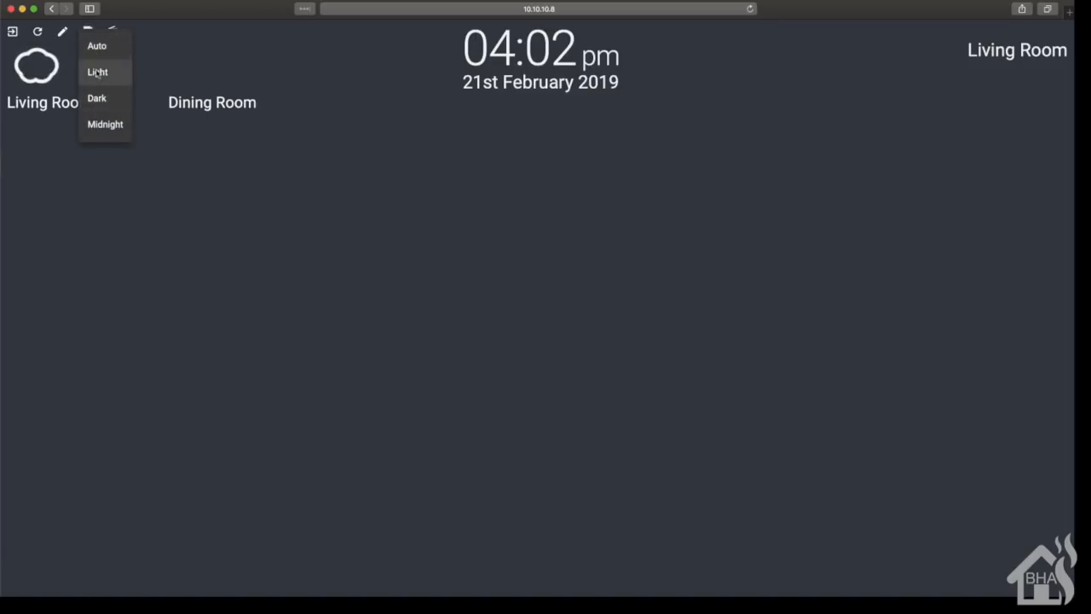
{"action": "left_click", "coordinate": [98, 72]}
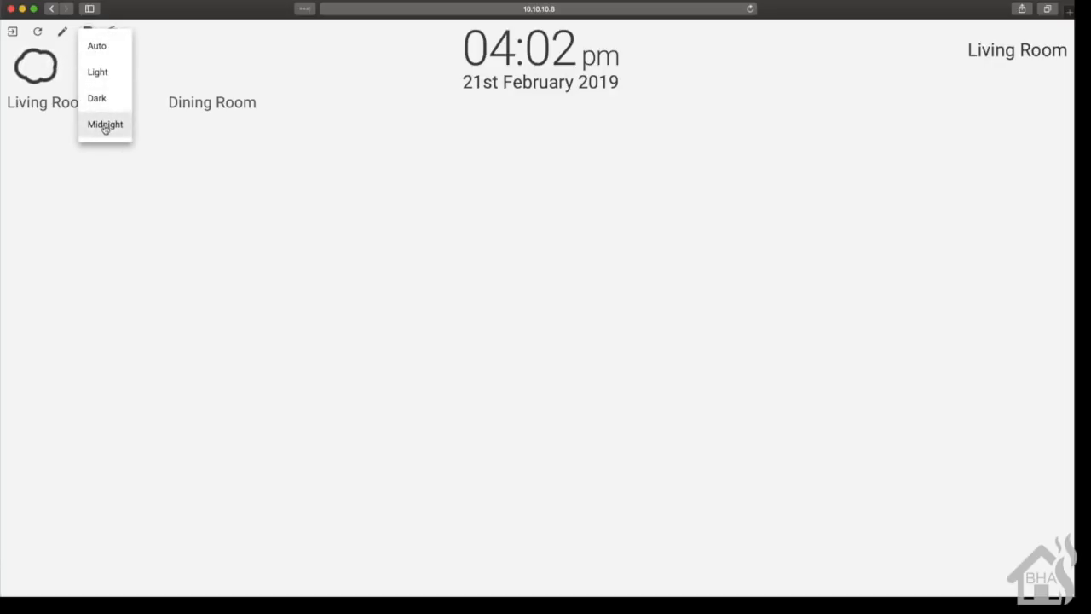
{"action": "left_click", "coordinate": [105, 125]}
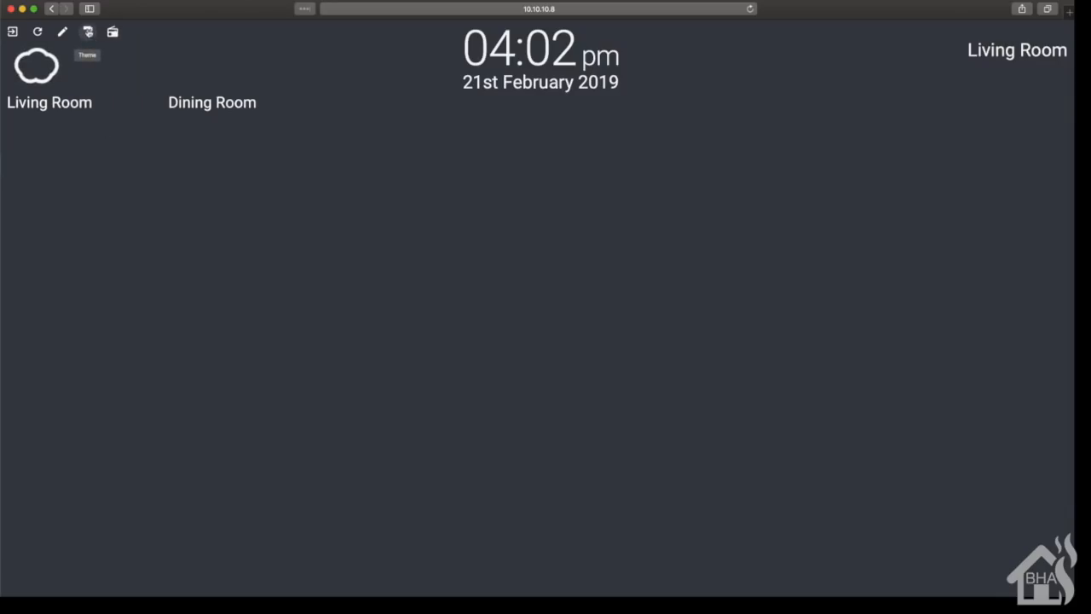
{"action": "left_click", "coordinate": [89, 31]}
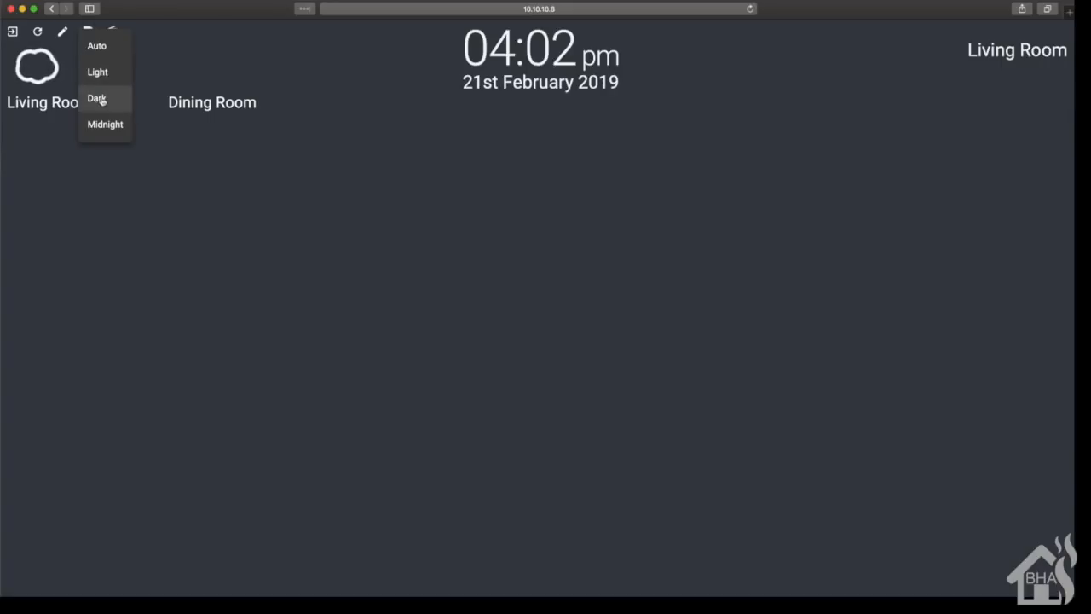
{"action": "left_click", "coordinate": [97, 97]}
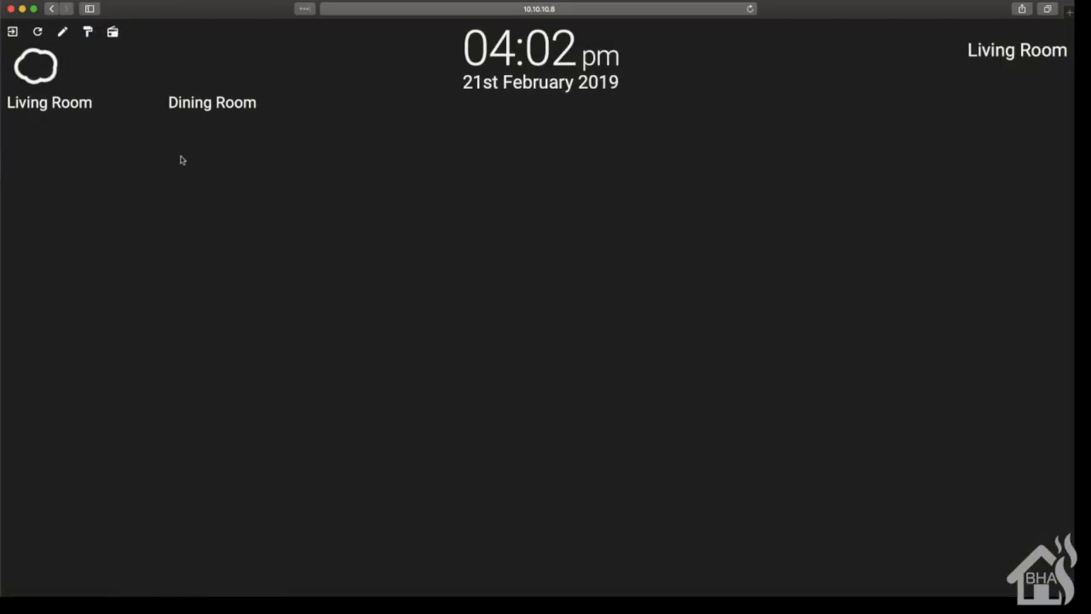
{"action": "mouse_move", "coordinate": [62, 31]}
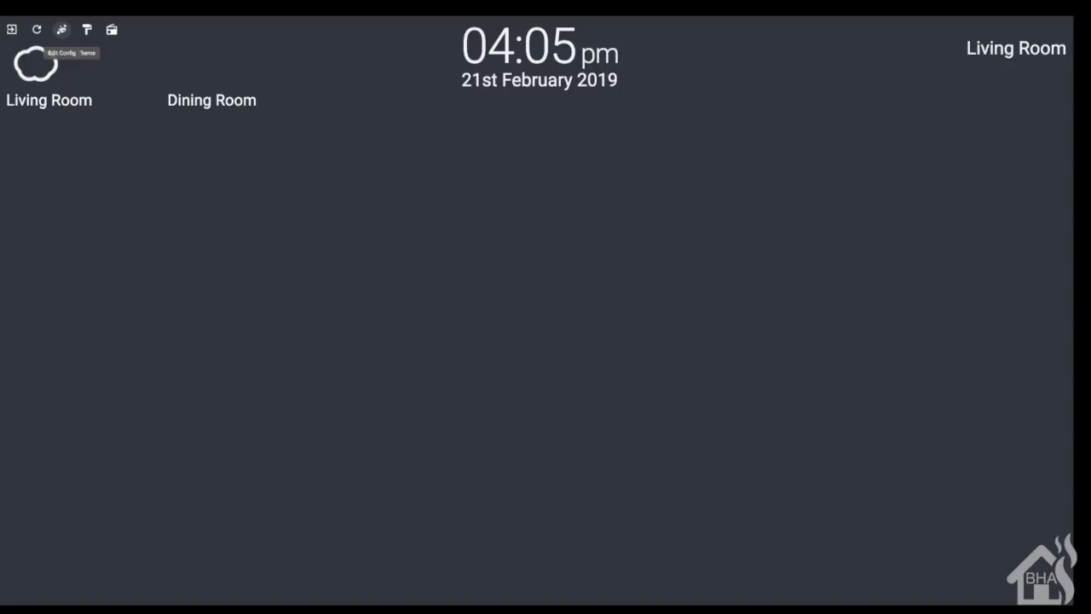
Step: Bring up the Edit Config editor on the Theme section with the custom Midnight theme
{"action": "left_click", "coordinate": [87, 29]}
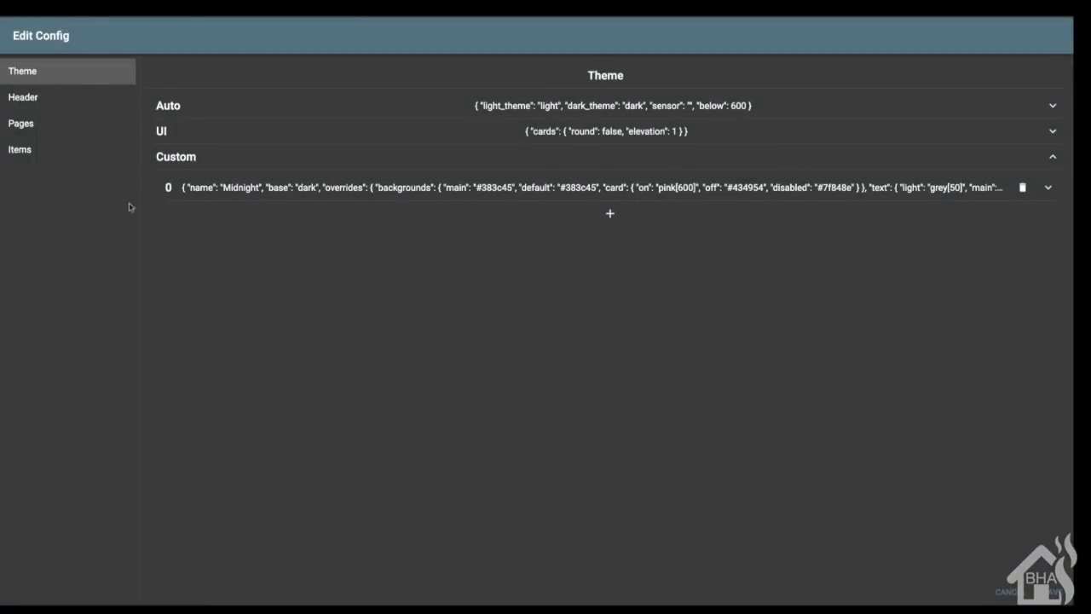
{"action": "mouse_move", "coordinate": [32, 163]}
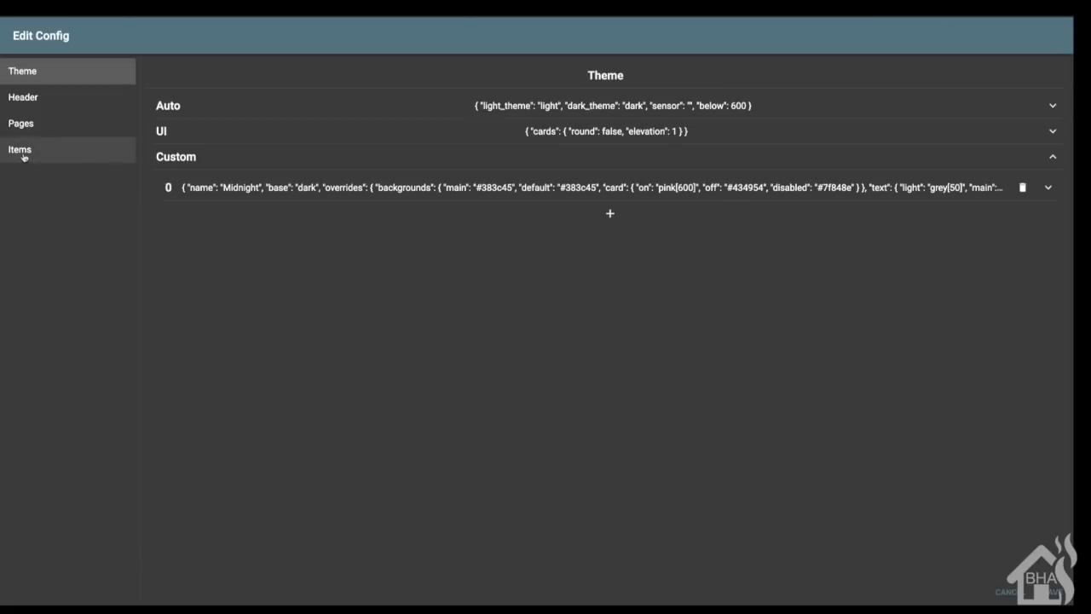
Step: Set the Living Room group's first card entity to light.livingroom_lights, replacing the tv light
{"action": "left_click", "coordinate": [21, 150]}
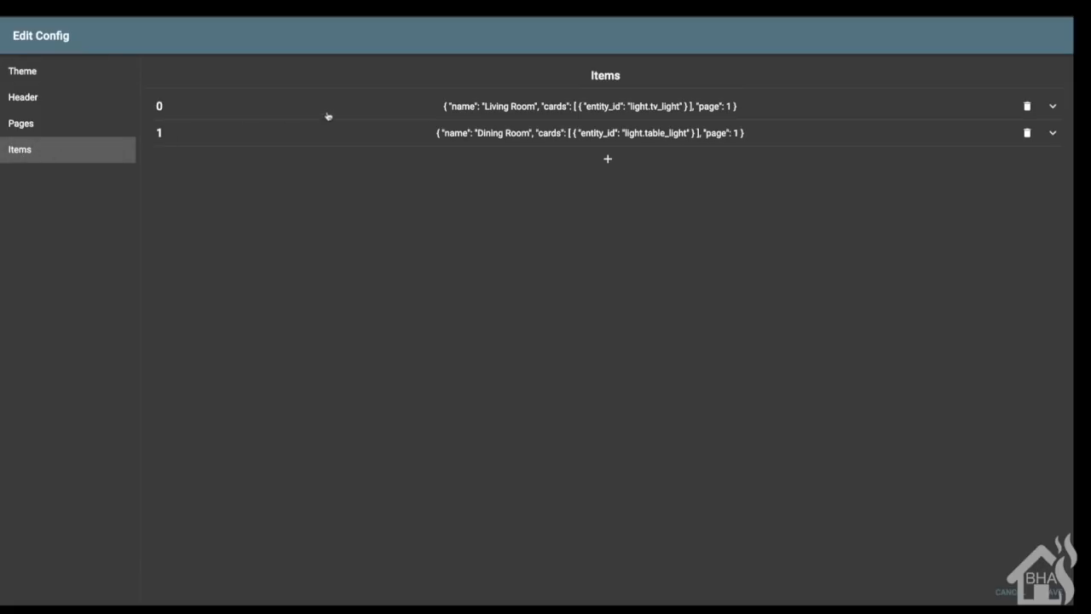
{"action": "left_click", "coordinate": [1053, 106]}
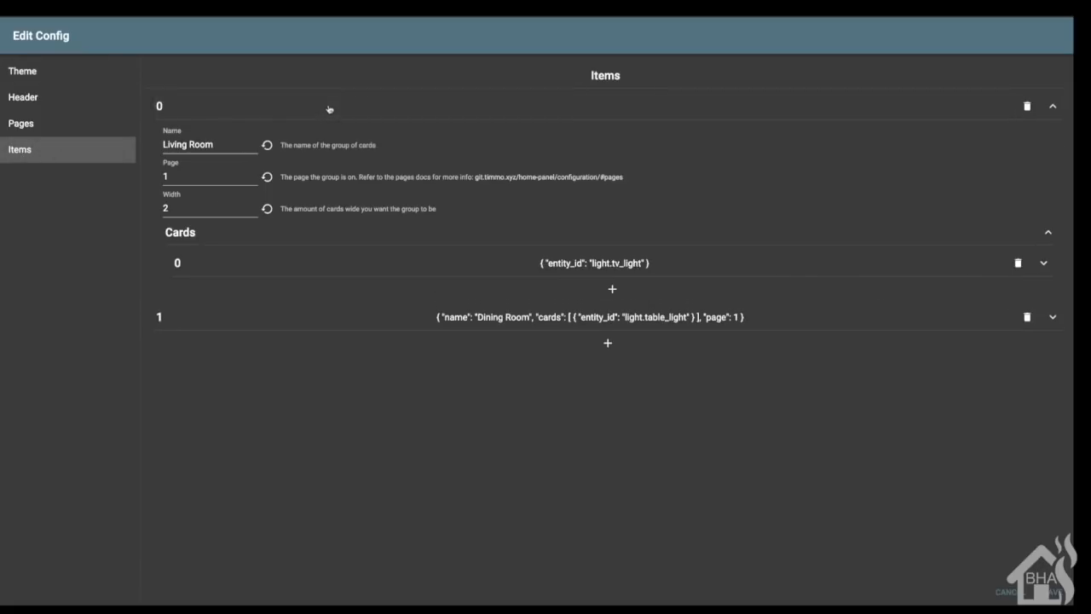
{"action": "mouse_move", "coordinate": [348, 269]}
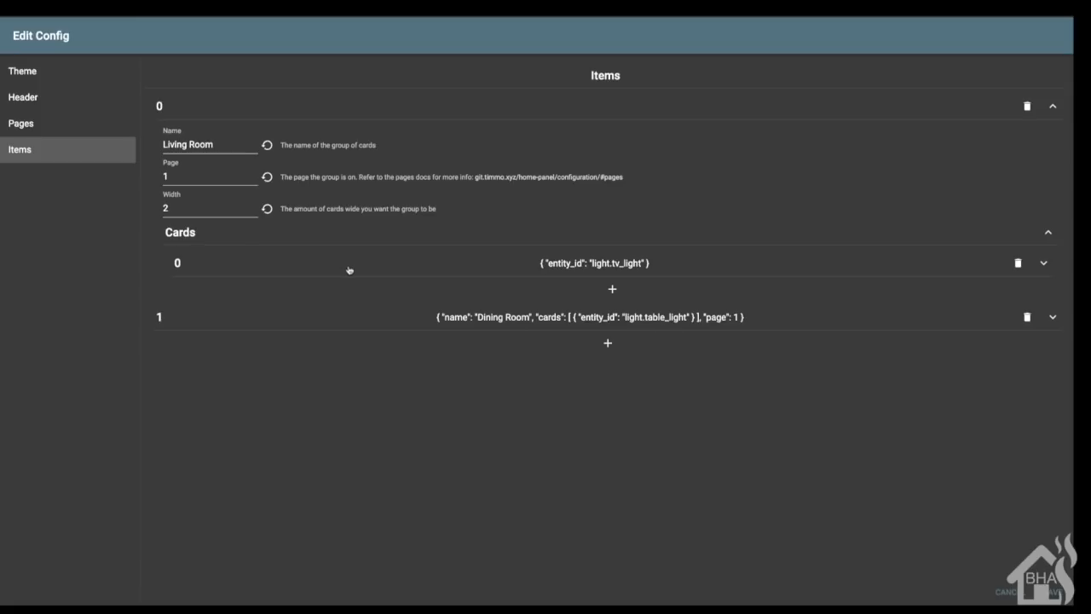
{"action": "left_click", "coordinate": [1044, 262]}
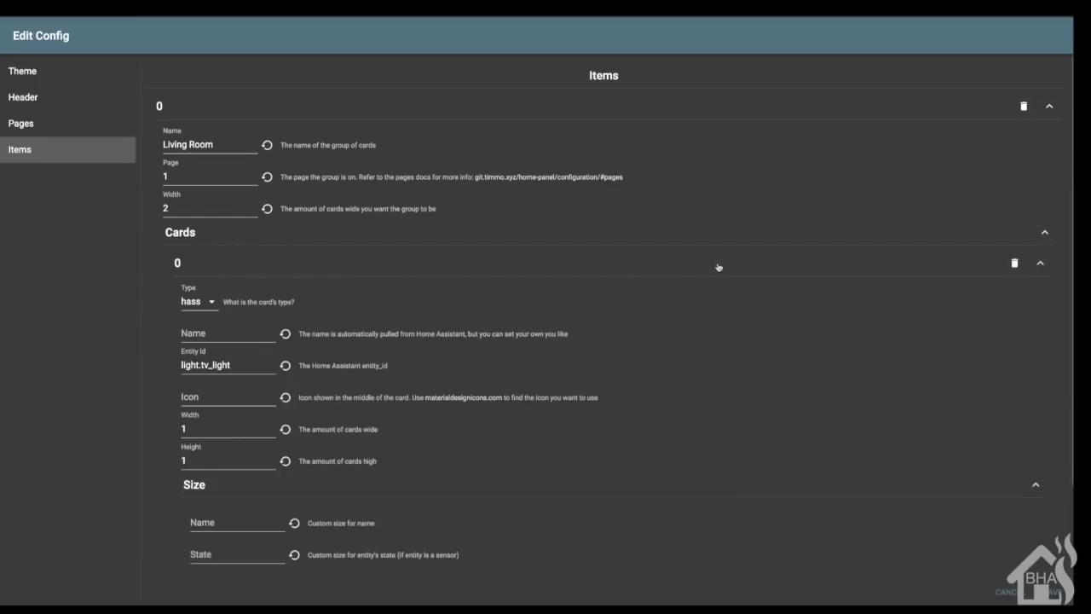
{"action": "left_click", "coordinate": [256, 365]}
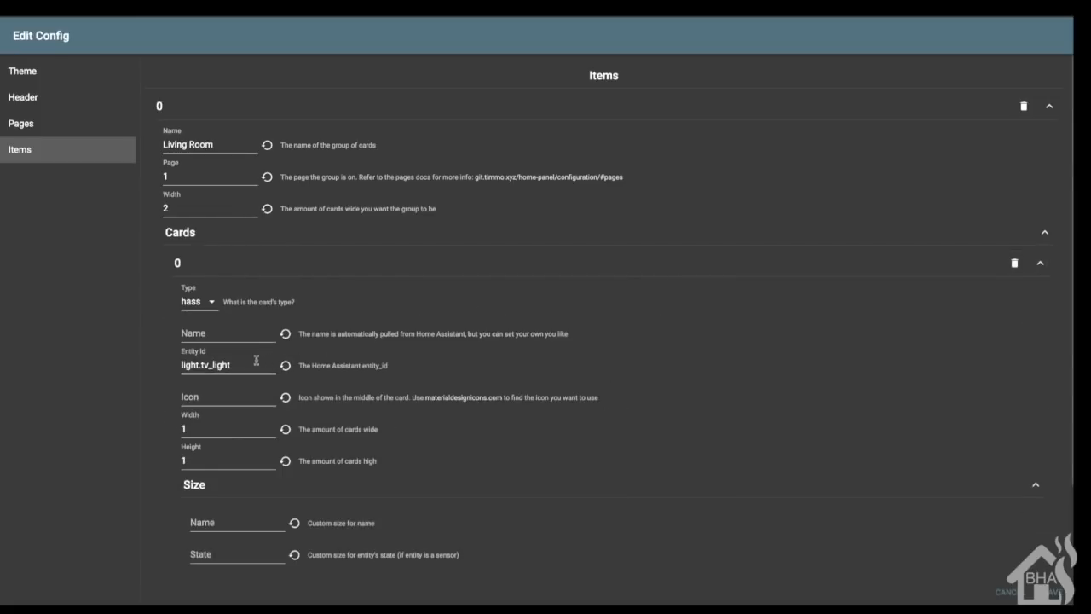
{"action": "key", "text": "BackSpace"}
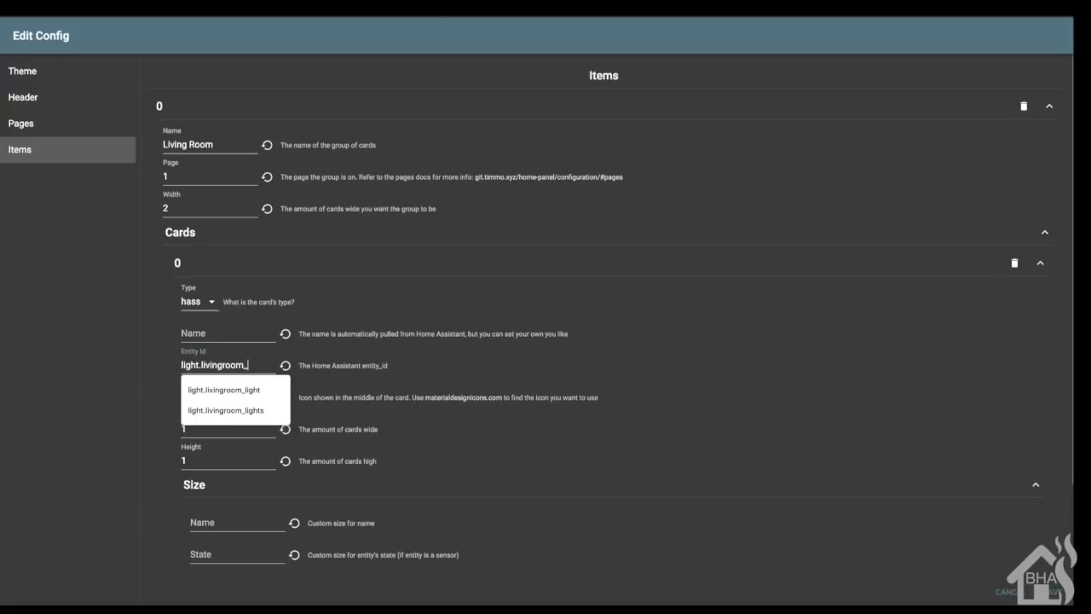
{"action": "left_click", "coordinate": [225, 409]}
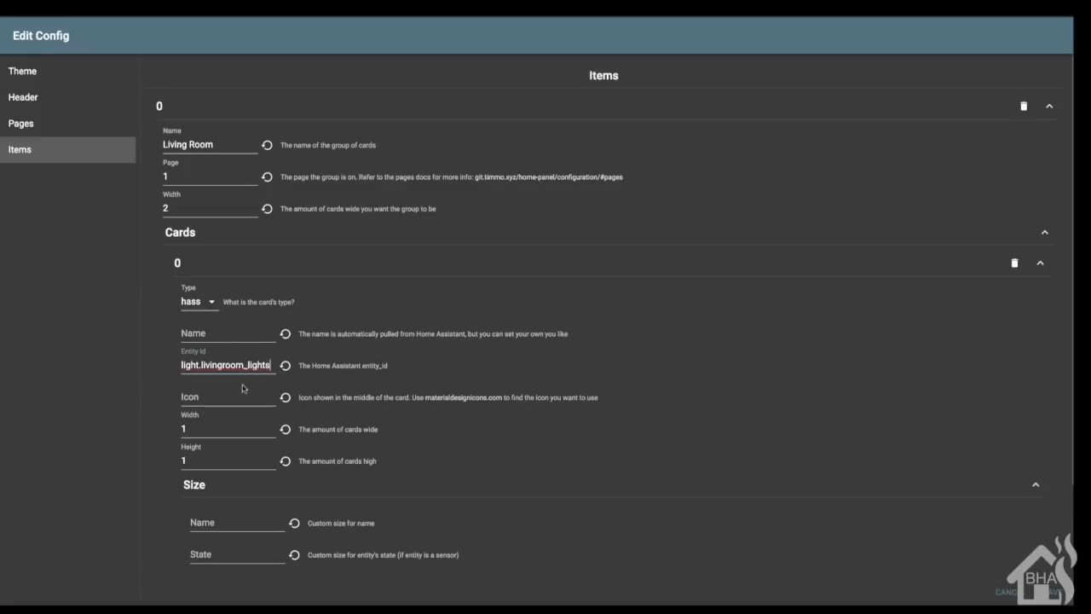
Step: Give the Living Room card the icon lightbulb
{"action": "left_click", "coordinate": [228, 396]}
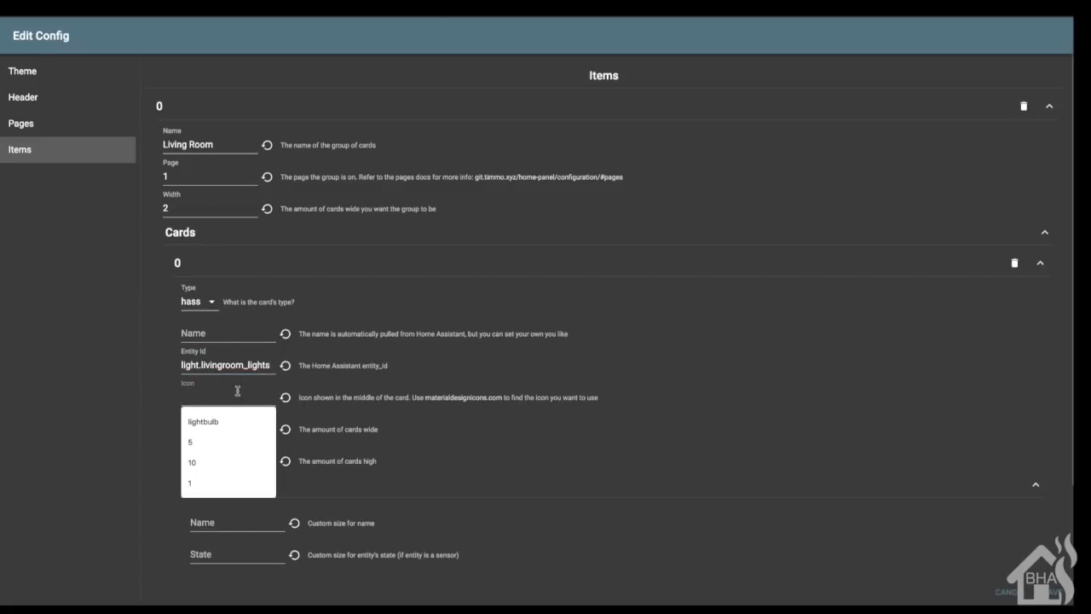
{"action": "type", "text": "lightbulb"}
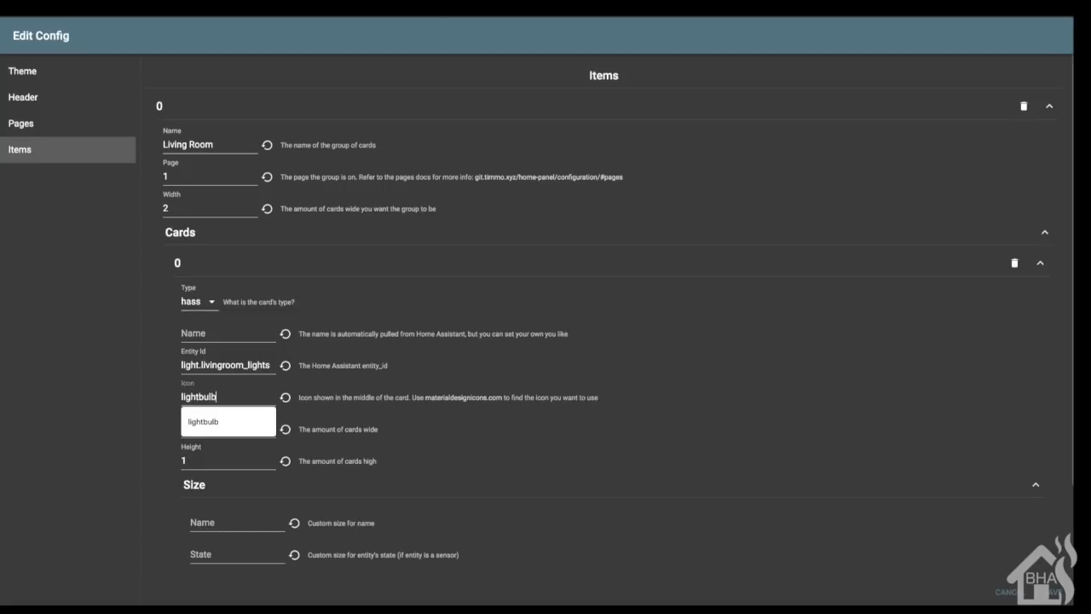
{"action": "mouse_move", "coordinate": [121, 440]}
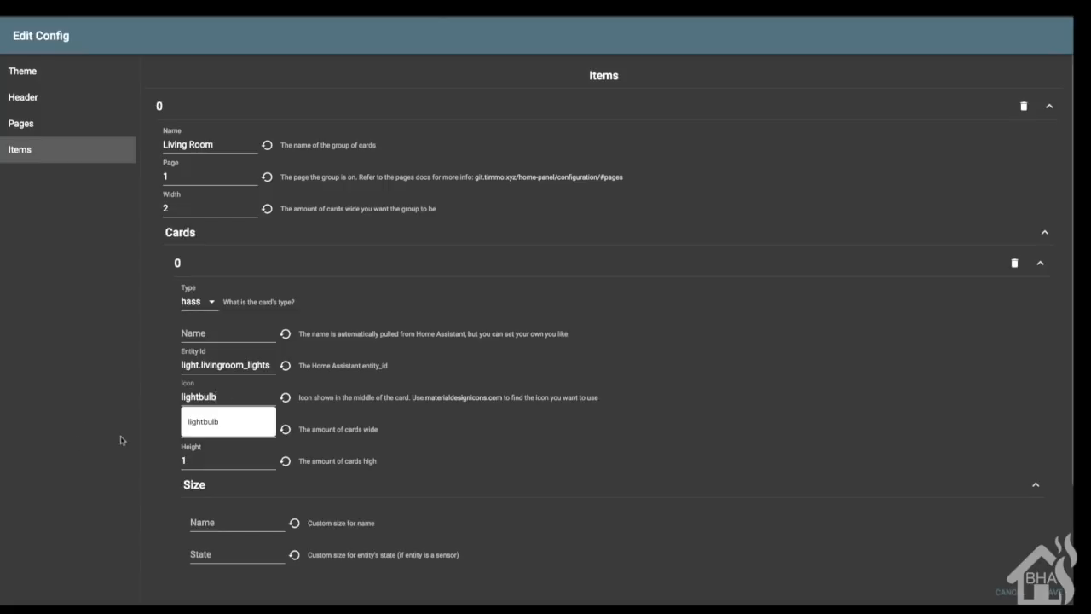
Step: Rename item group 1 to Kitchen and point its card at light.kitchen_cabinet_lights
{"action": "scroll", "scroll_direction": "down", "scroll_amount": 3}
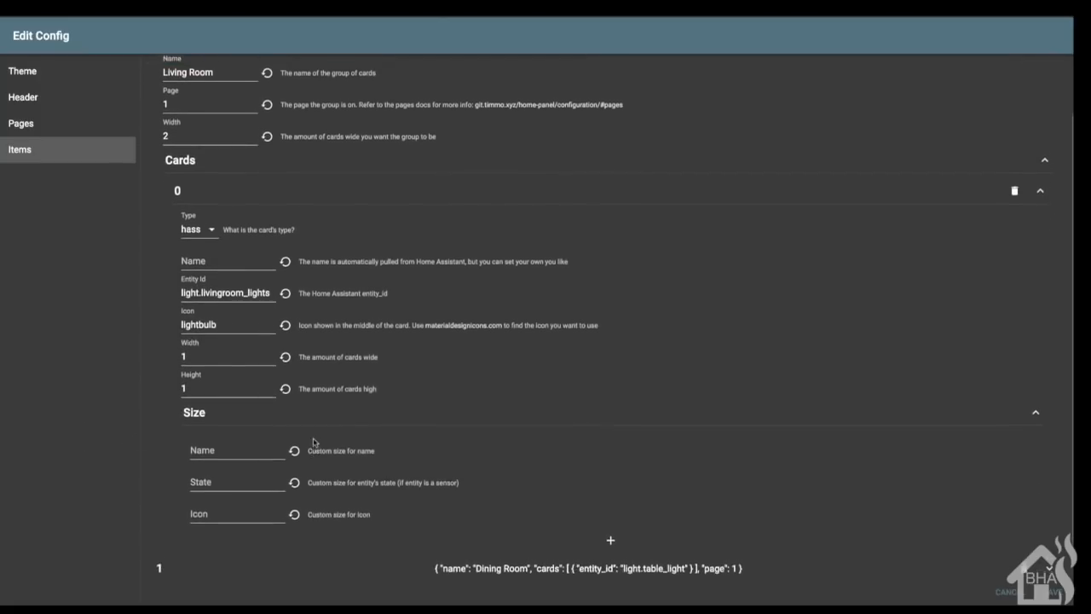
{"action": "scroll", "scroll_direction": "down", "scroll_amount": 3}
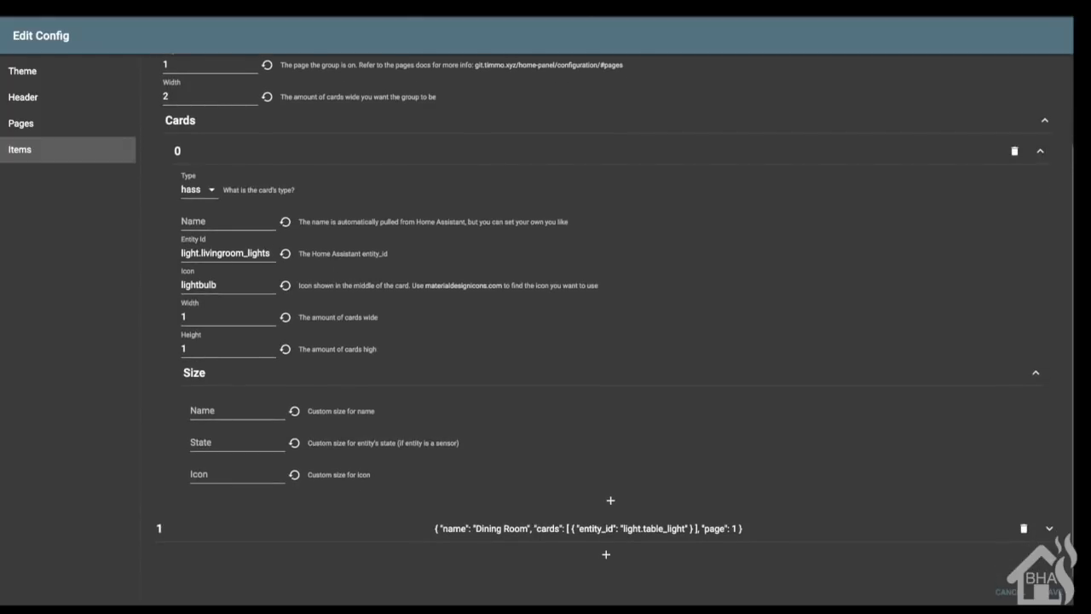
{"action": "mouse_move", "coordinate": [344, 408]}
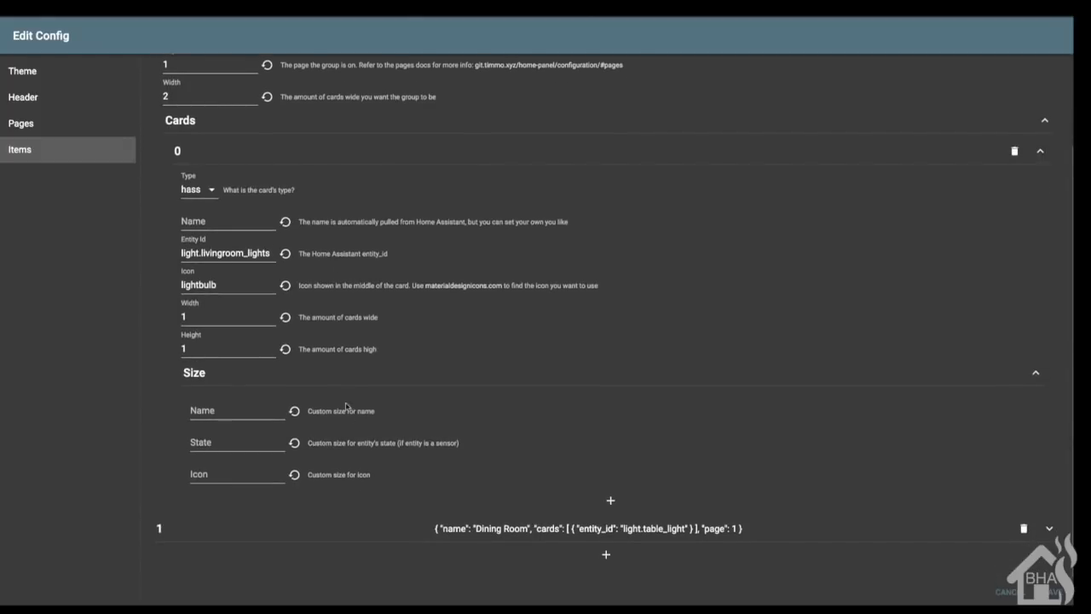
{"action": "mouse_move", "coordinate": [396, 423]}
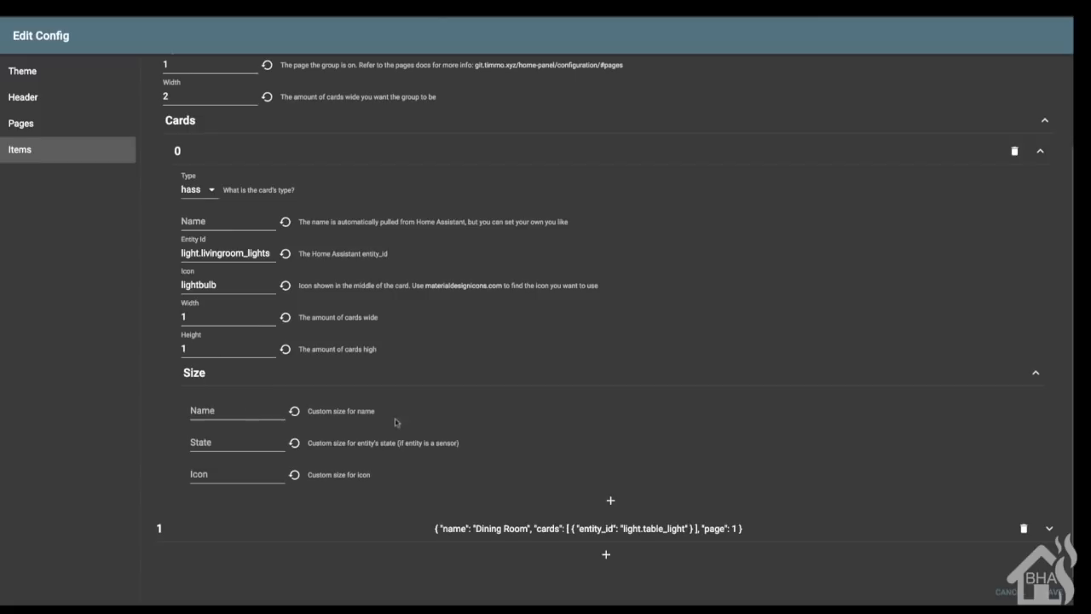
{"action": "mouse_move", "coordinate": [641, 526]}
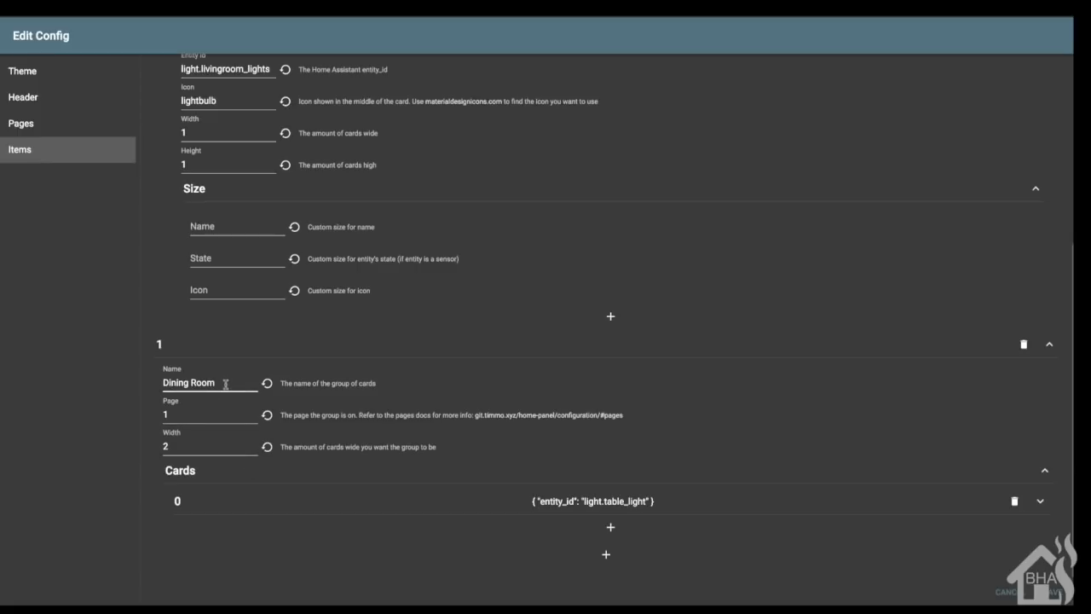
{"action": "type", "text": "Kit"}
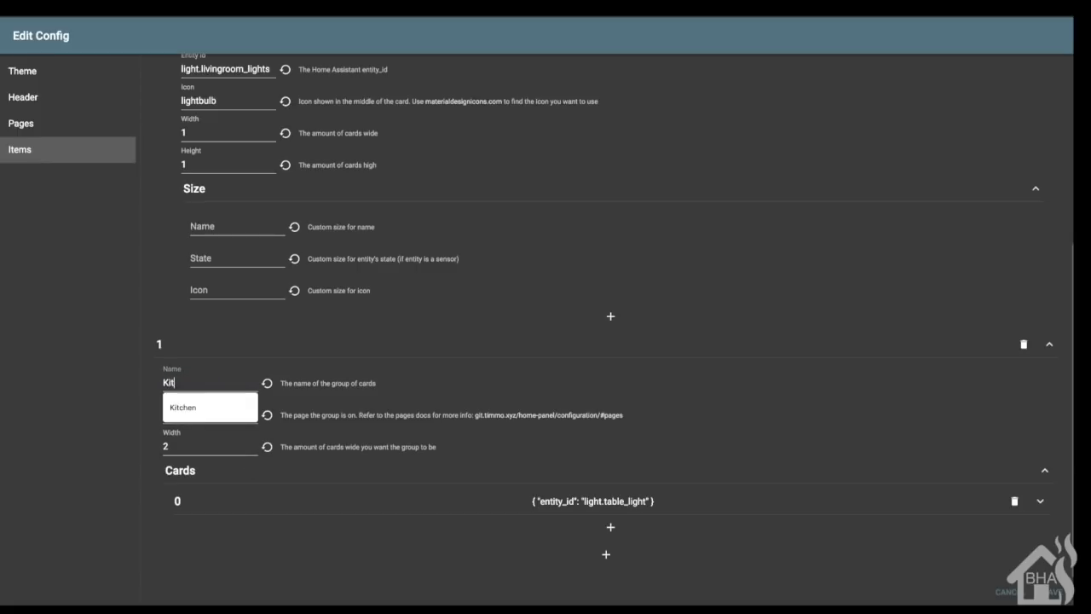
{"action": "type", "text": "chen"}
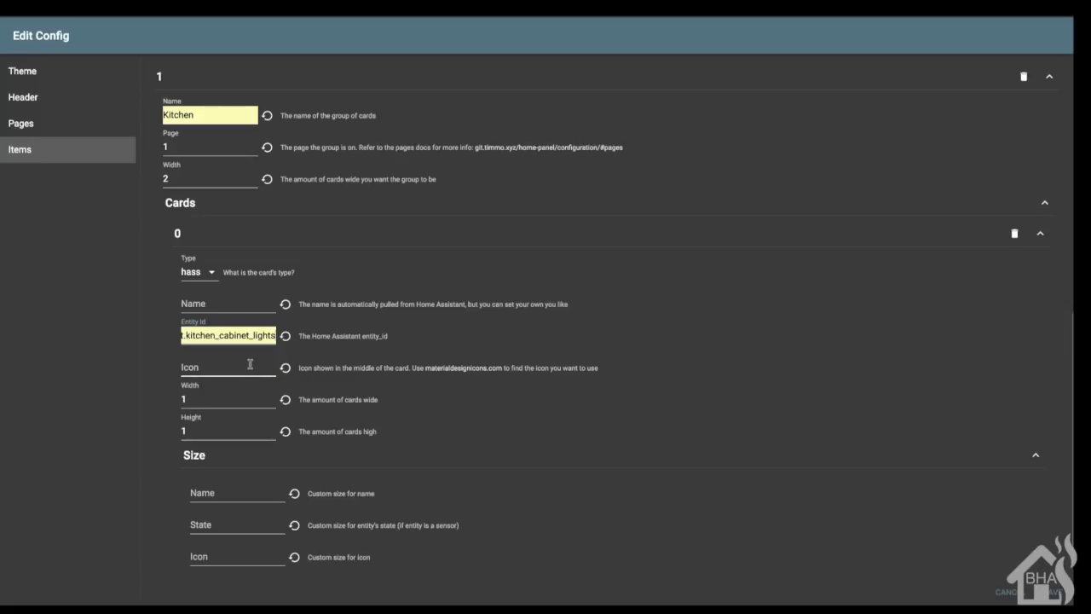
{"action": "scroll", "scroll_direction": "down", "scroll_amount": 3}
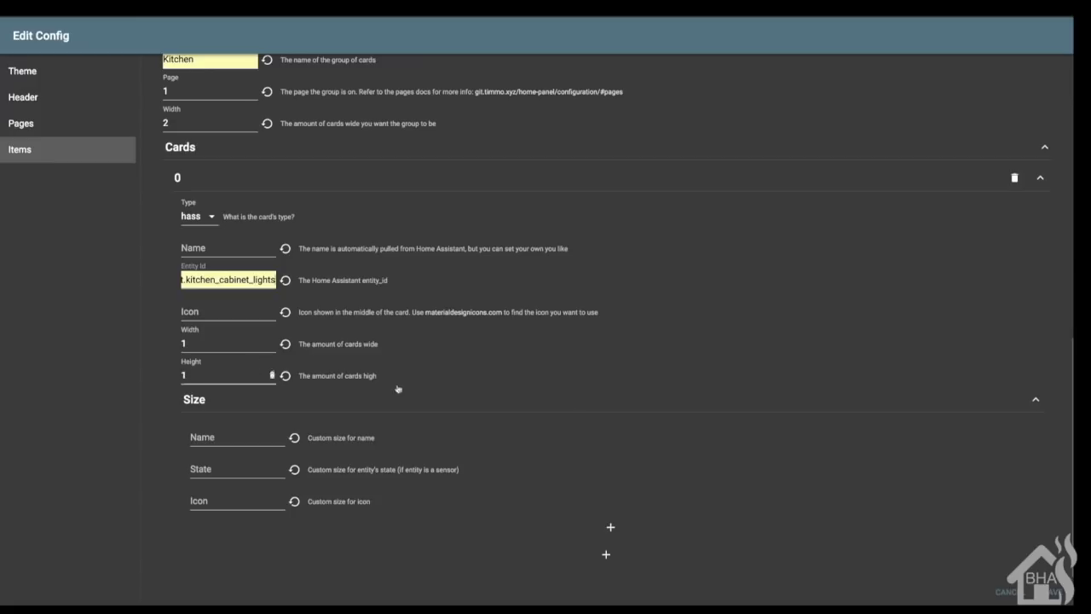
Step: Save the config, then switch the Livingroom Lights on and back off
{"action": "left_click", "coordinate": [1053, 592]}
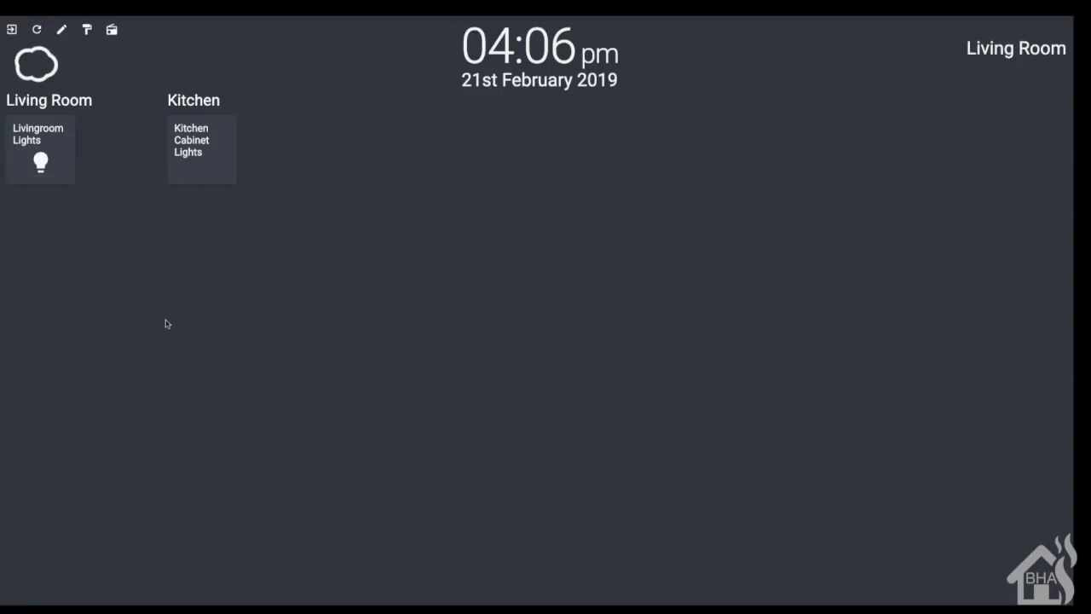
{"action": "mouse_move", "coordinate": [137, 225]}
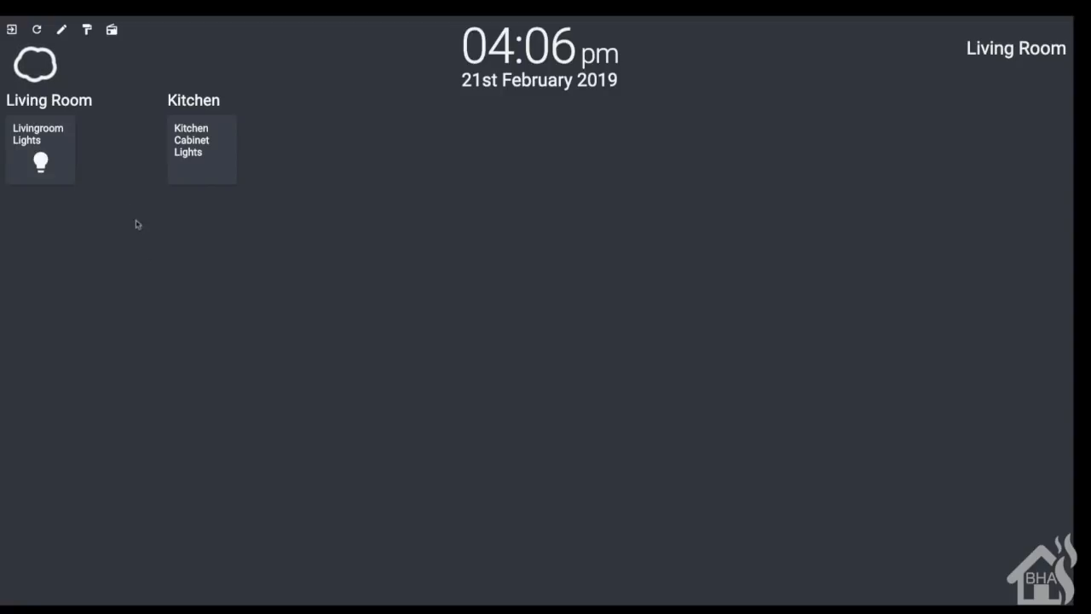
{"action": "left_click", "coordinate": [41, 150]}
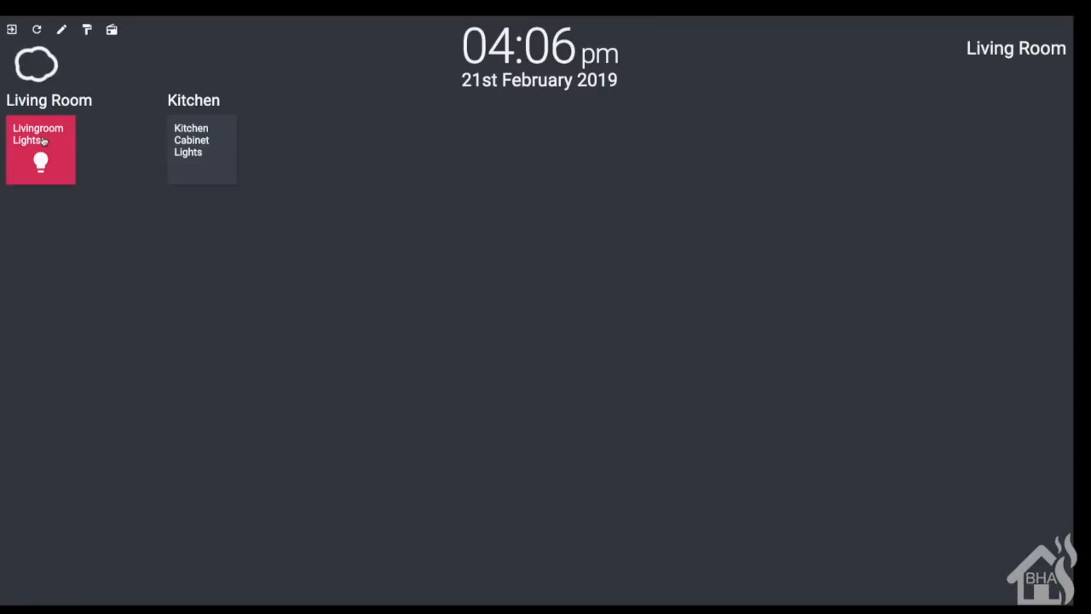
{"action": "left_click", "coordinate": [41, 150]}
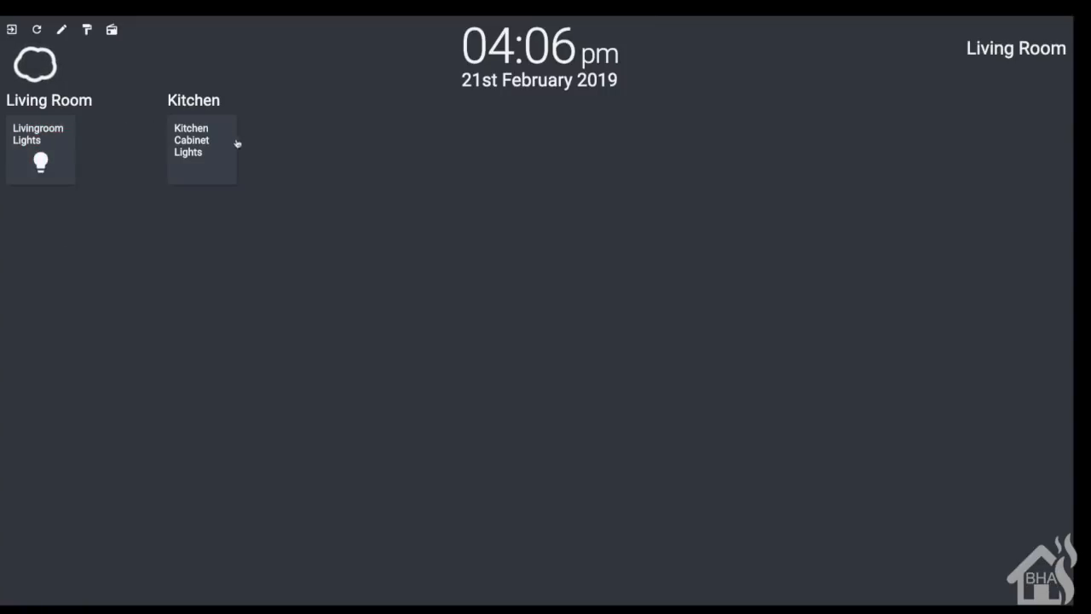
{"action": "mouse_move", "coordinate": [218, 148]}
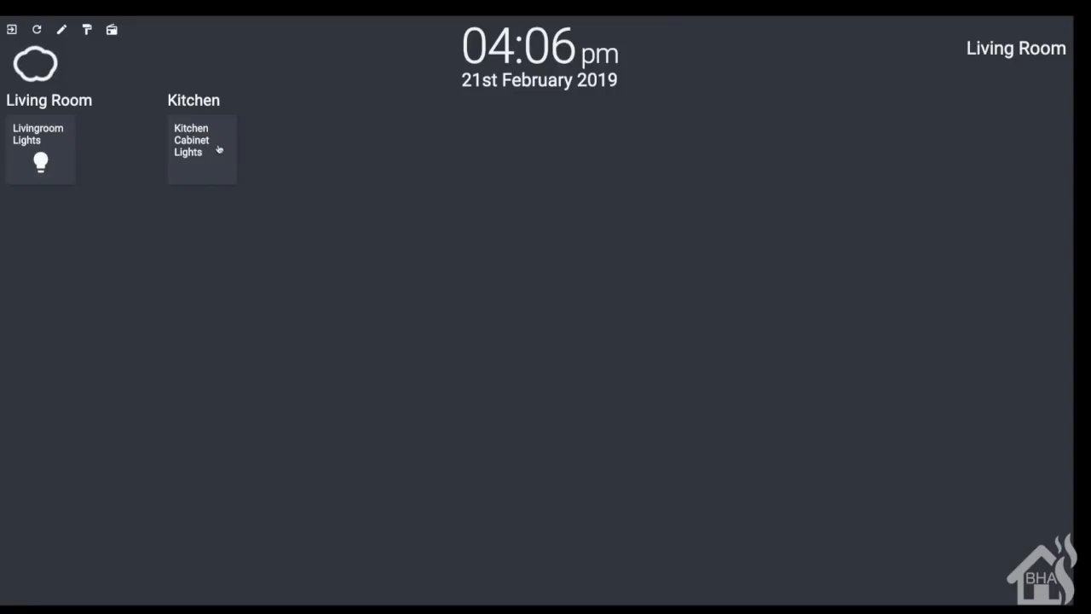
Step: Toggle the Kitchen Cabinet Lights on, off and on again
{"action": "left_click", "coordinate": [201, 150]}
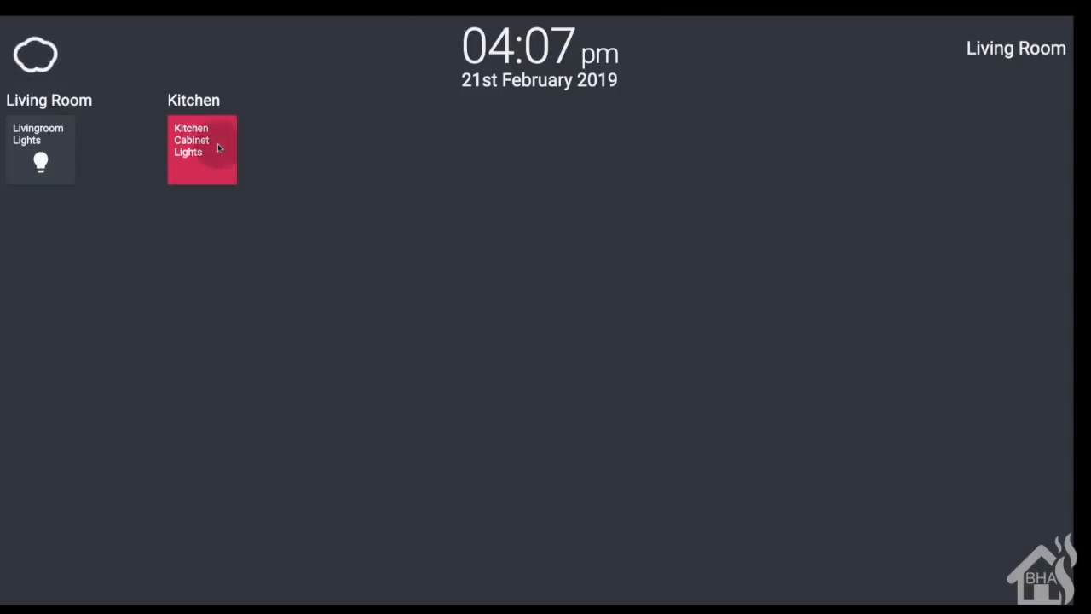
{"action": "left_click", "coordinate": [201, 150]}
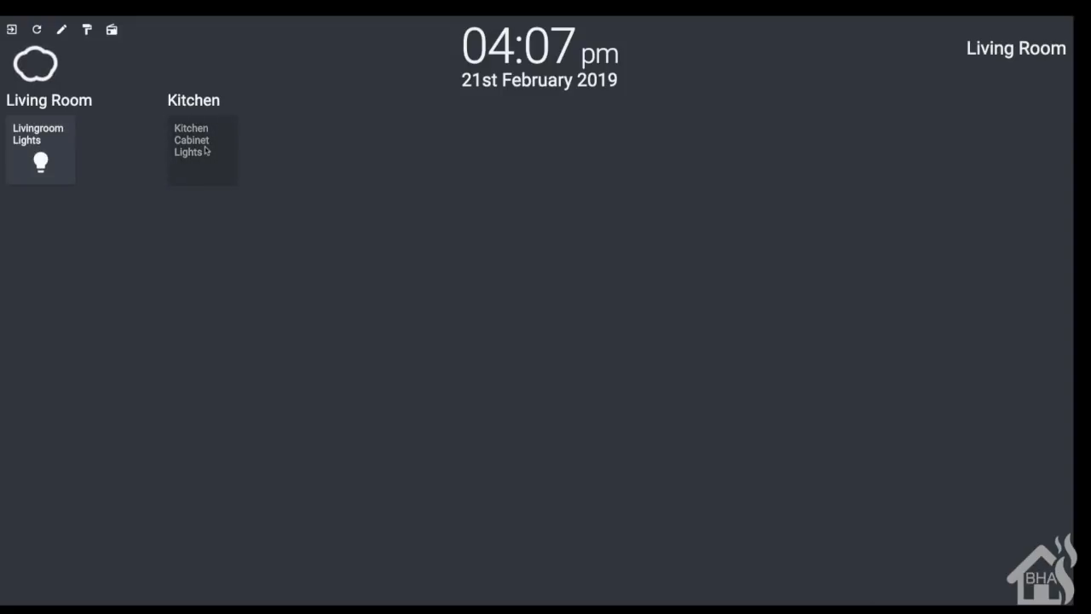
{"action": "left_click", "coordinate": [201, 150]}
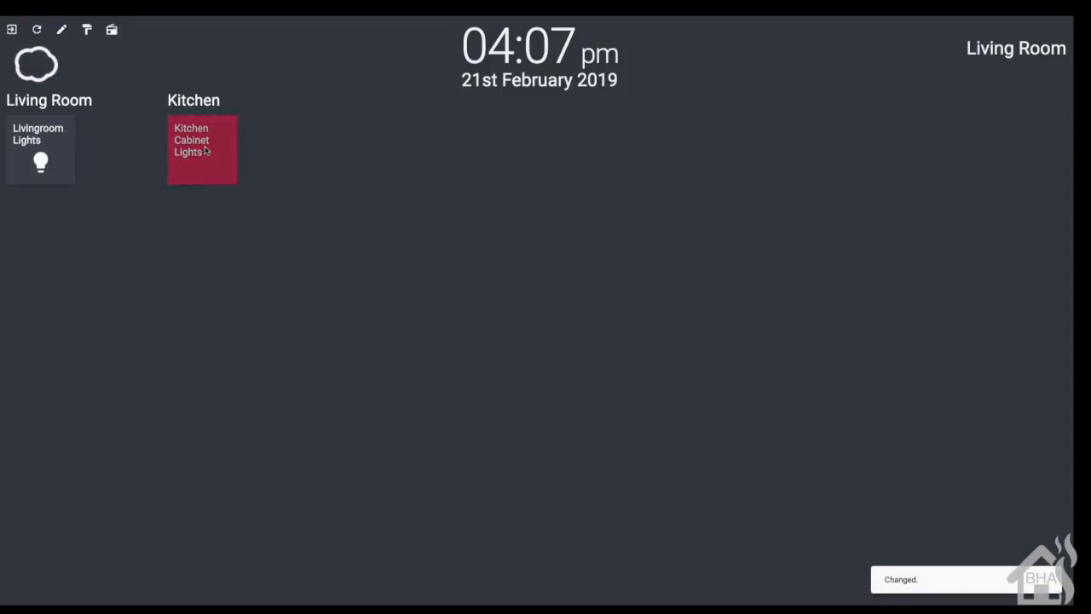
Step: Pick an orange-red colour for the Kitchen Cabinet Lights and close the popup
{"action": "left_click", "coordinate": [201, 150]}
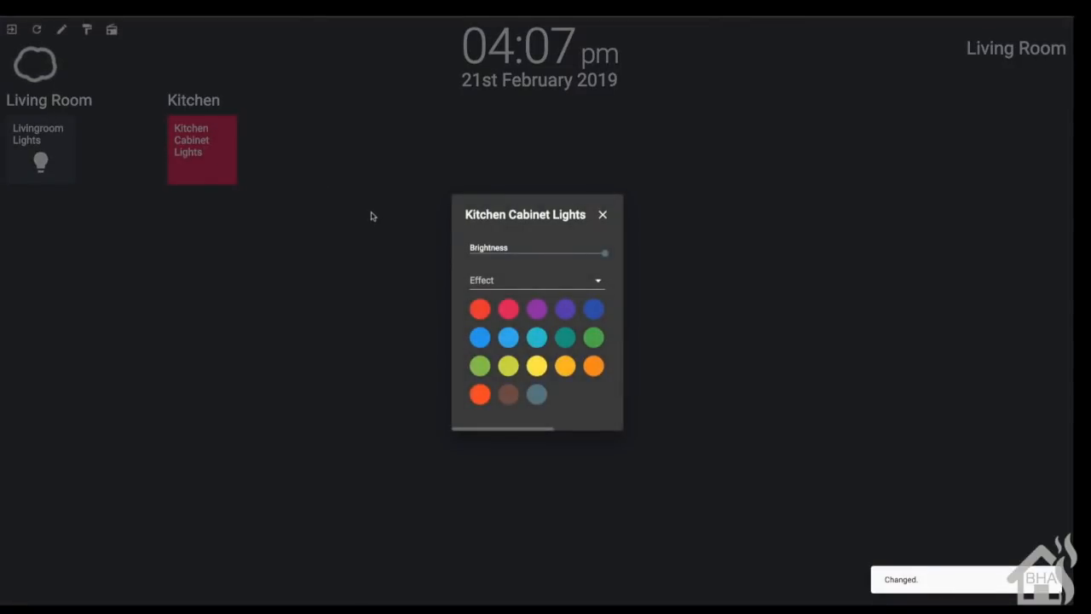
{"action": "left_click", "coordinate": [593, 309]}
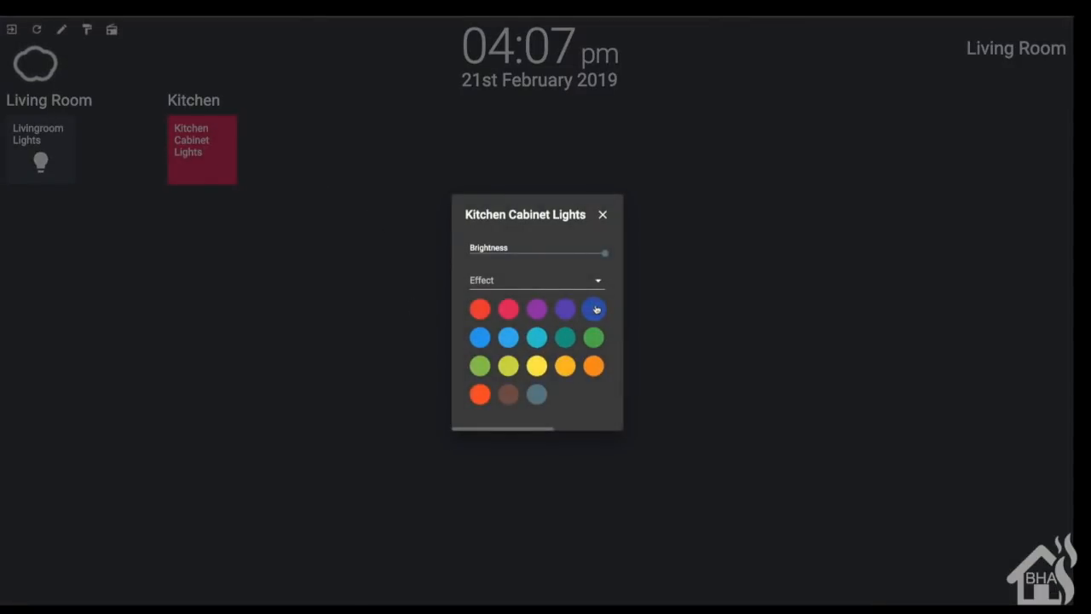
{"action": "left_click", "coordinate": [593, 309]}
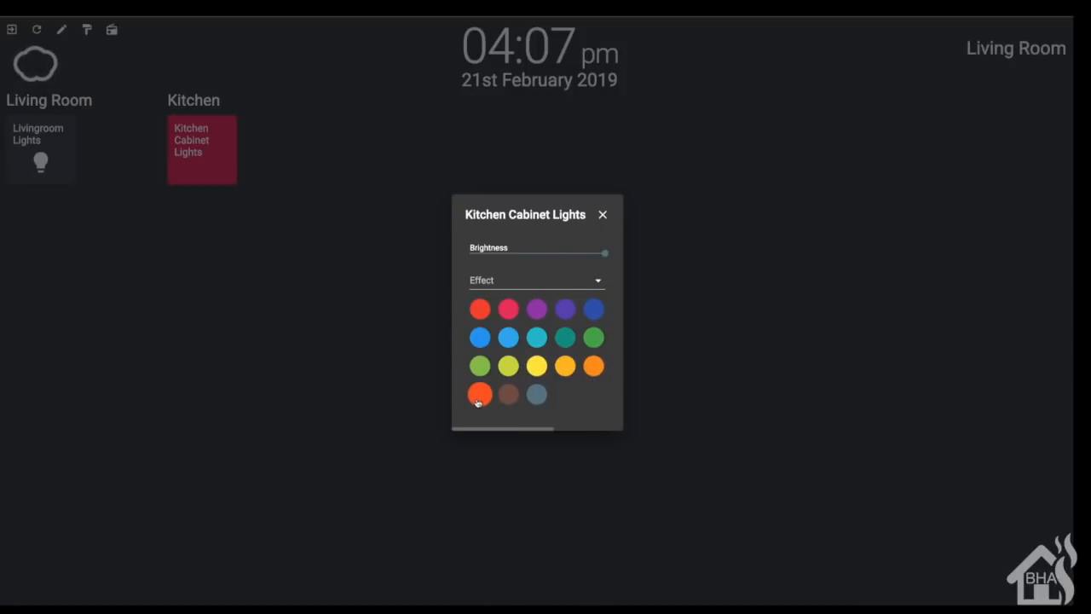
{"action": "left_click", "coordinate": [479, 394]}
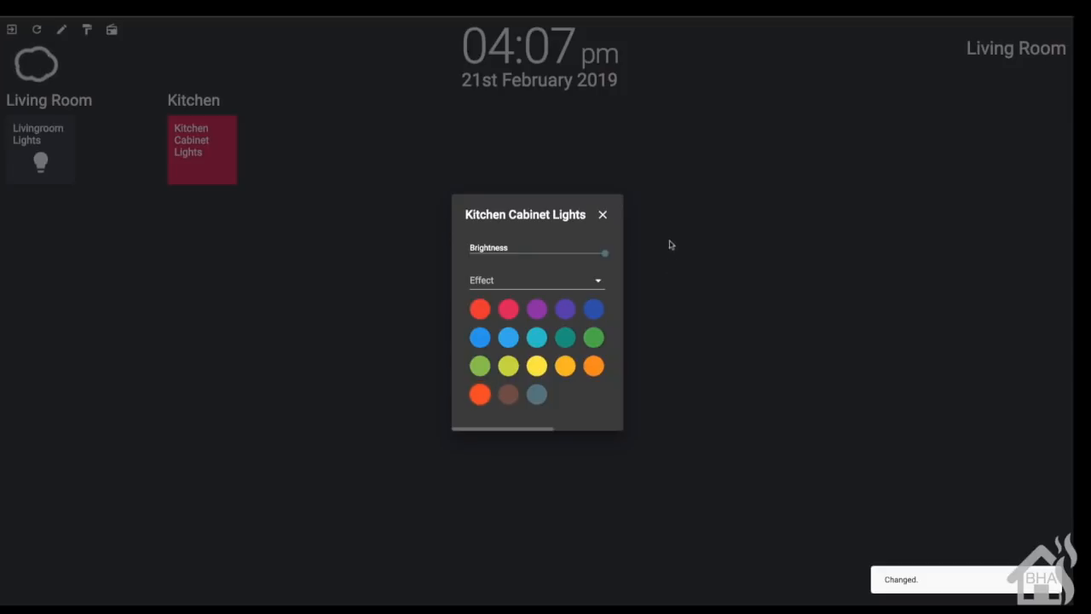
{"action": "left_click", "coordinate": [603, 215]}
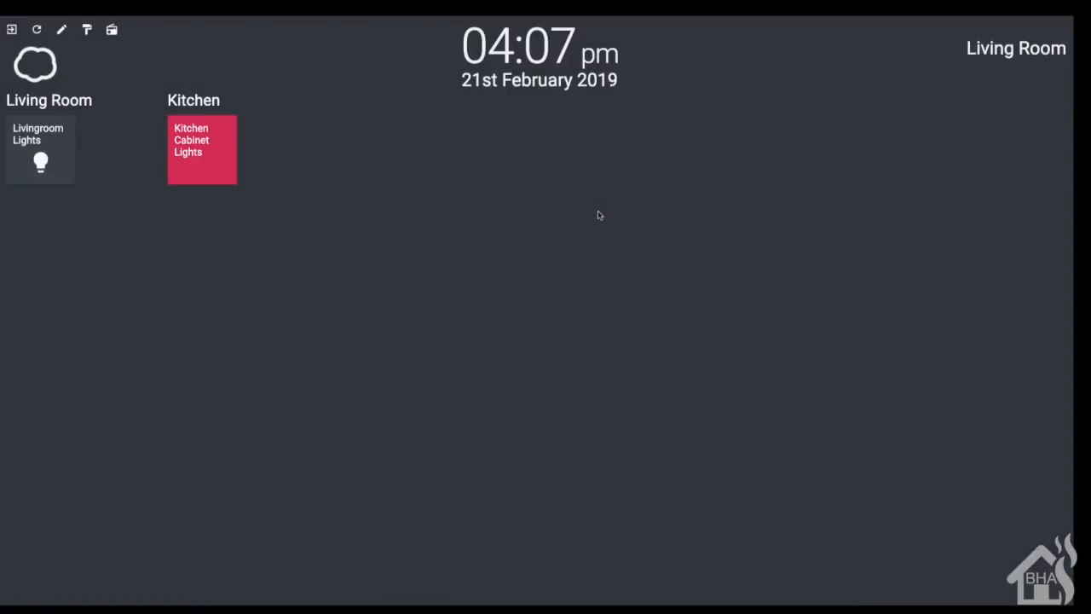